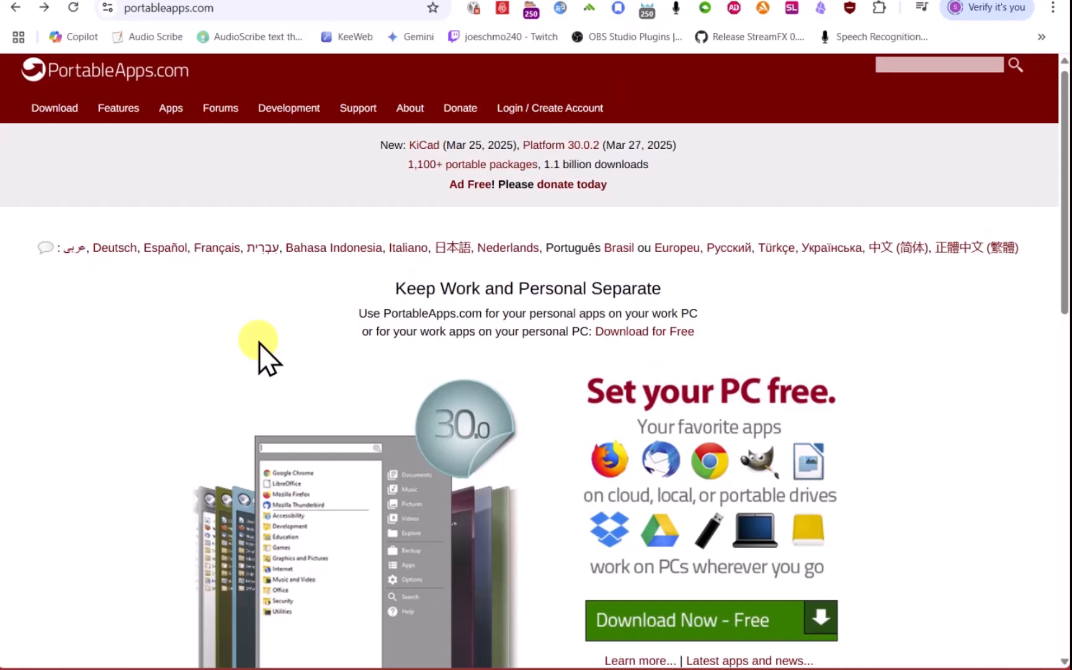
Step: Scroll File Explorer to show D:\Downloads with PortableApps.com_Platform_Setup_30.0.2.paf.exe
scroll(down, 3)
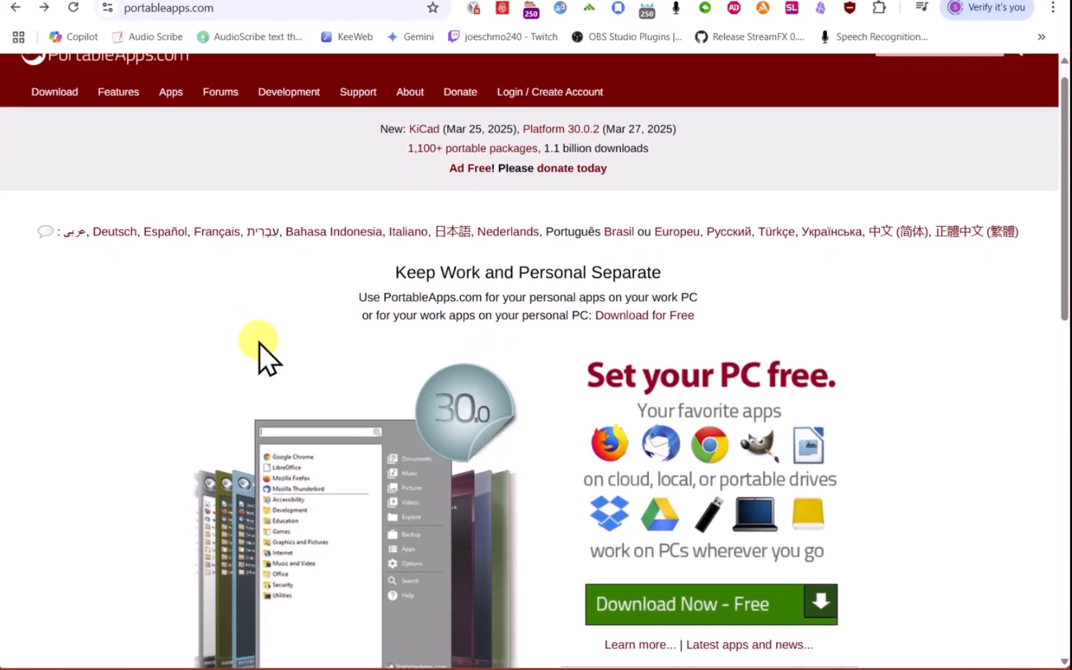
scroll(up, 3)
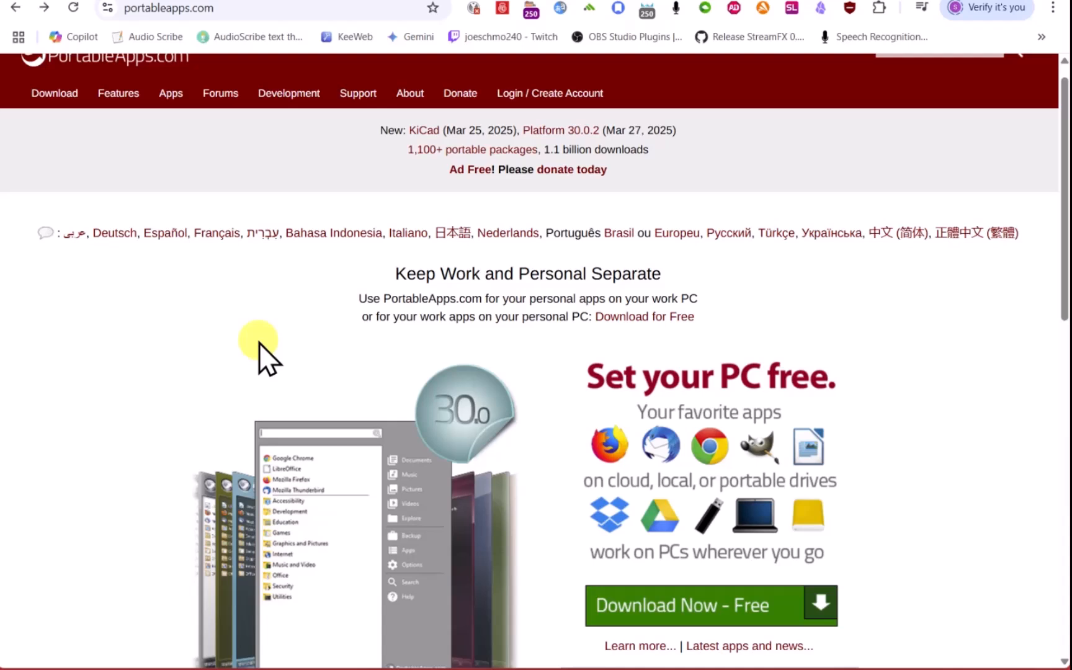
mouse_move(666, 314)
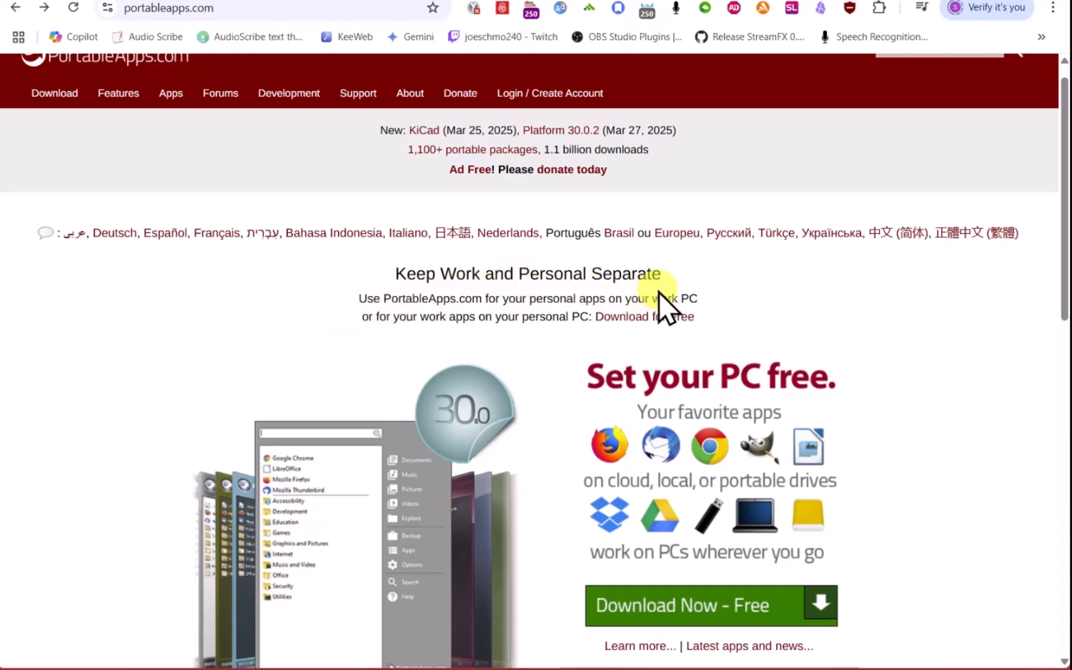
mouse_move(468, 277)
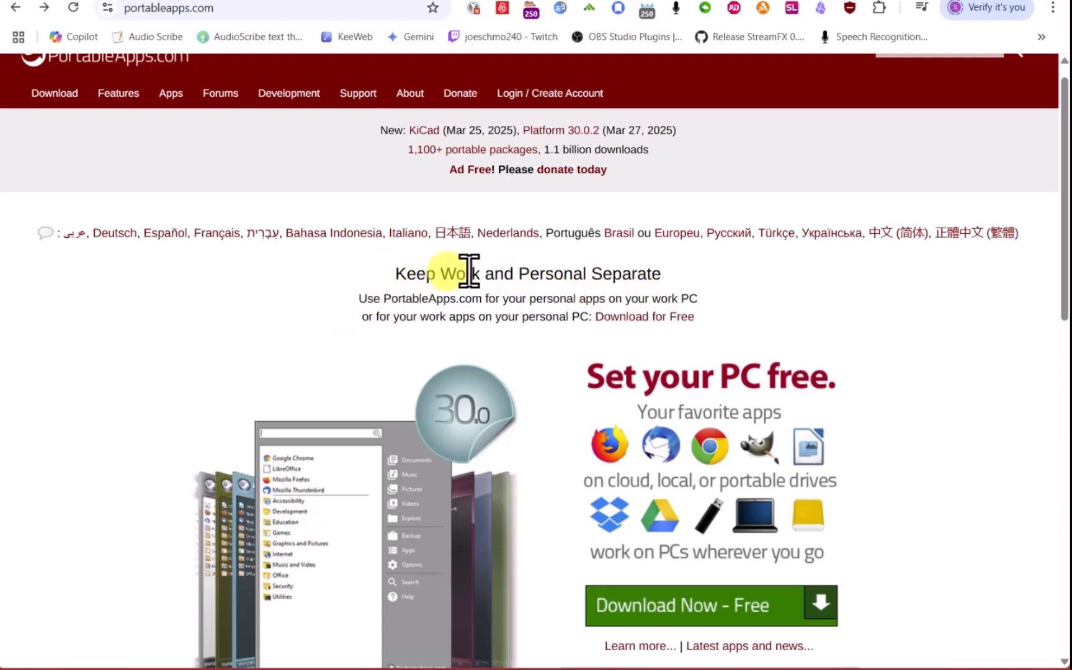
mouse_move(395, 284)
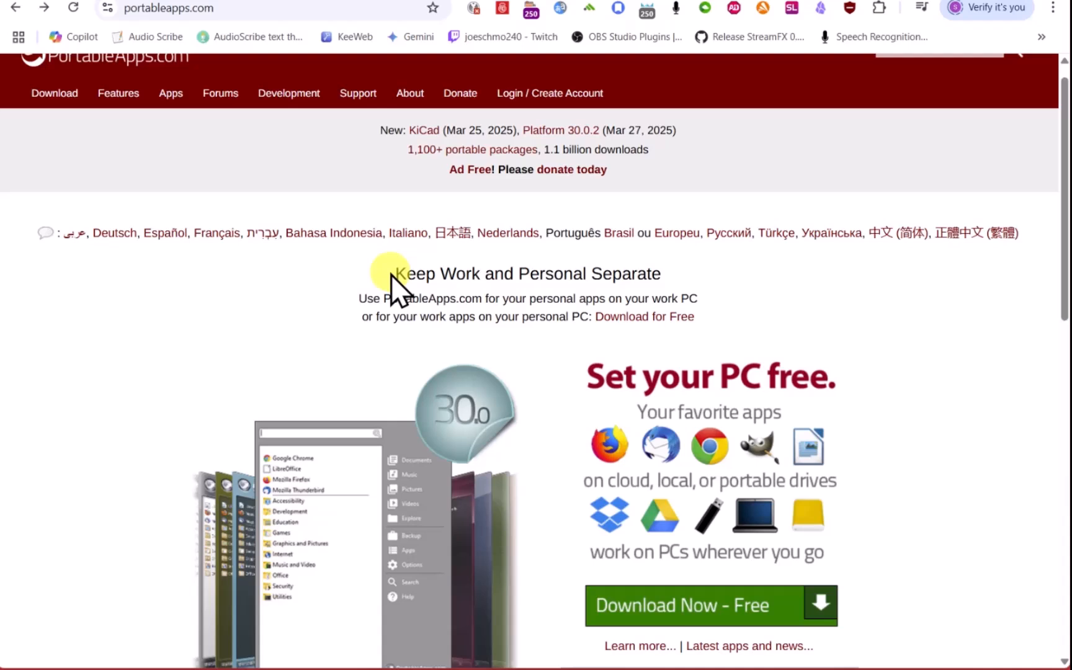
mouse_move(623, 284)
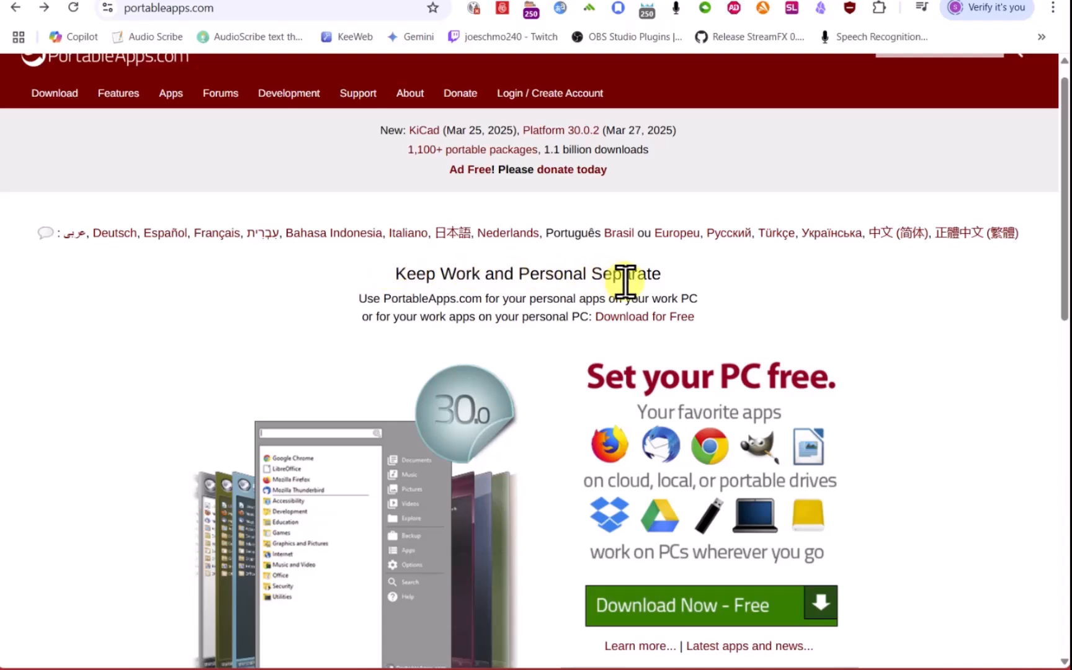
mouse_move(555, 345)
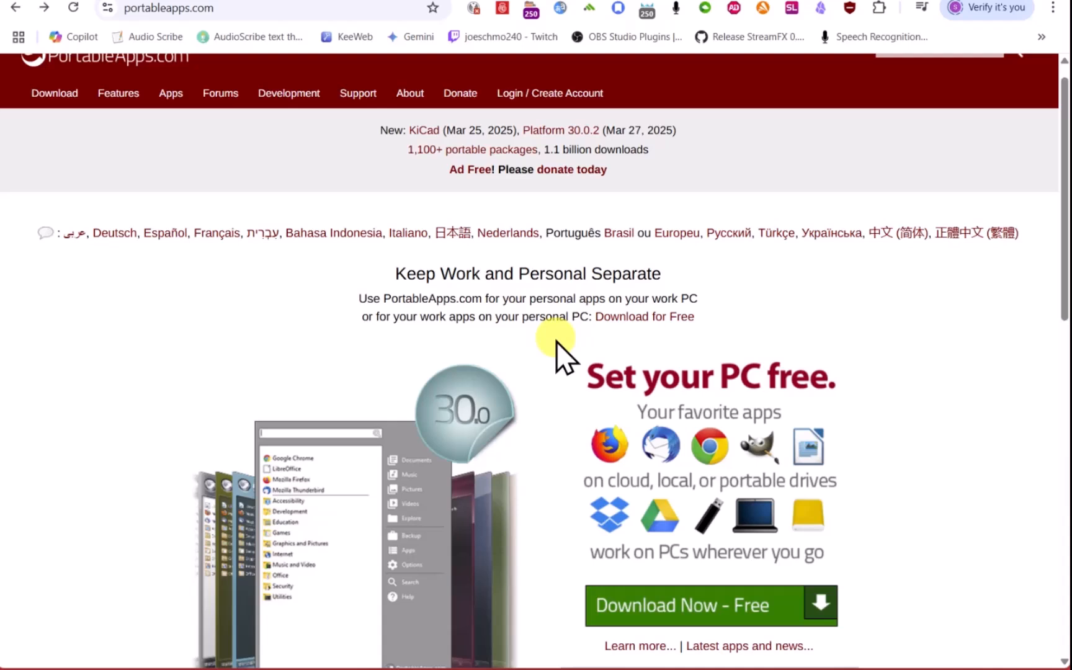
mouse_move(547, 376)
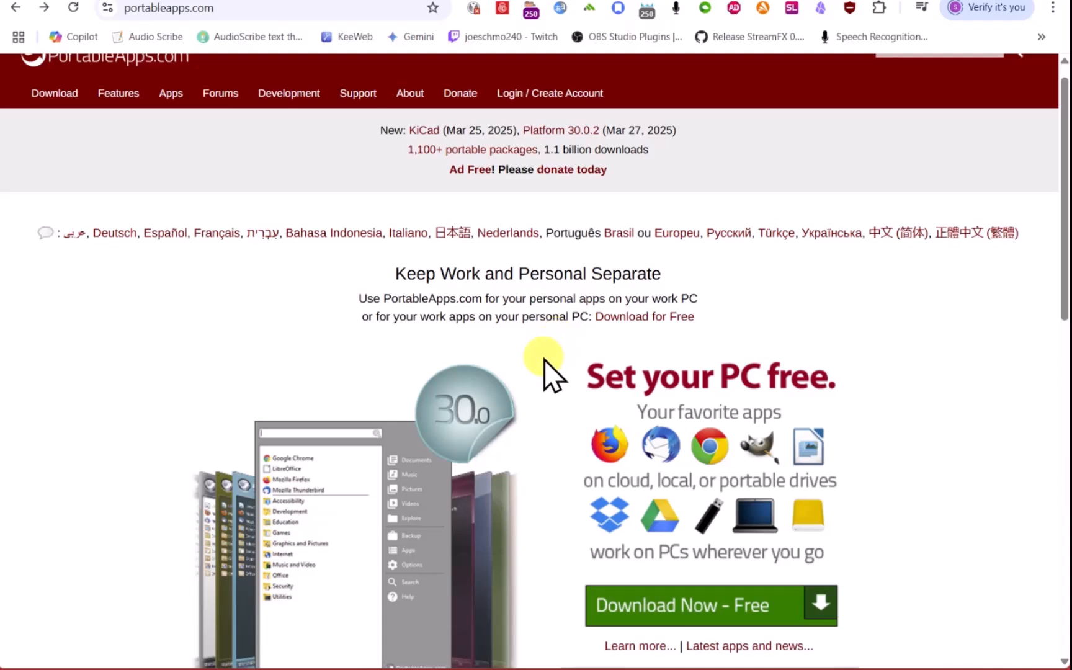
scroll(down, 3)
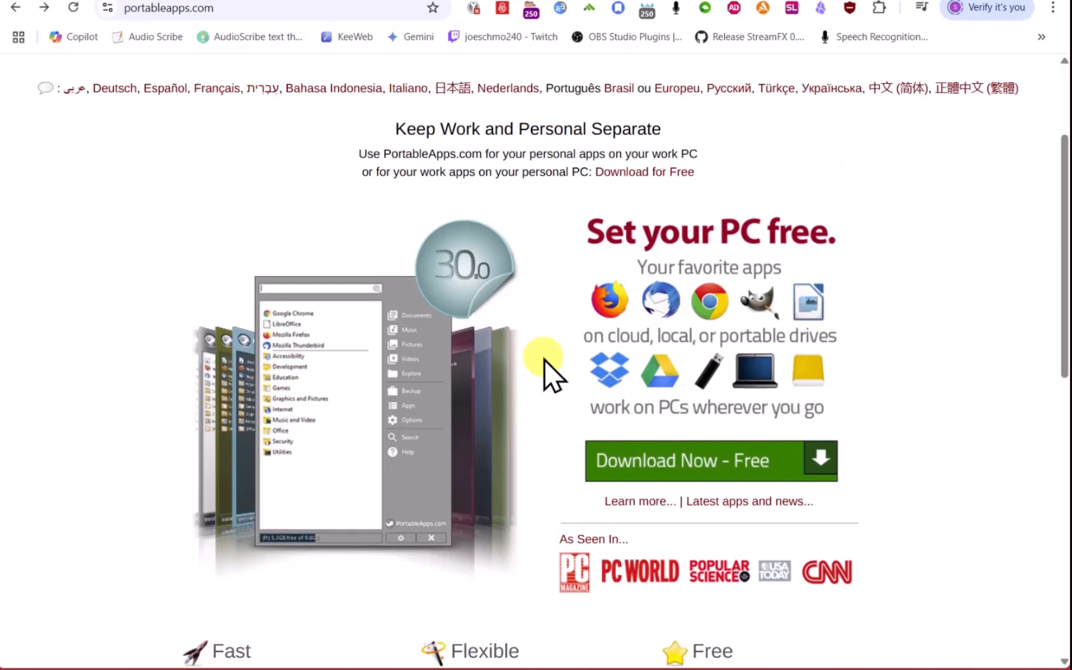
mouse_move(813, 328)
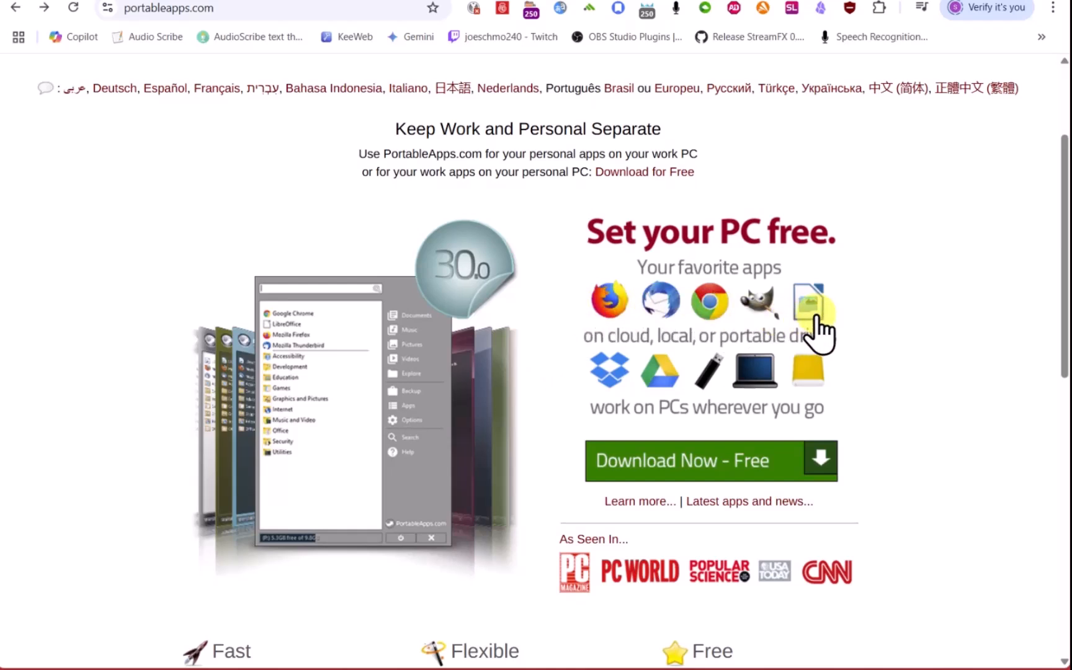
mouse_move(642, 379)
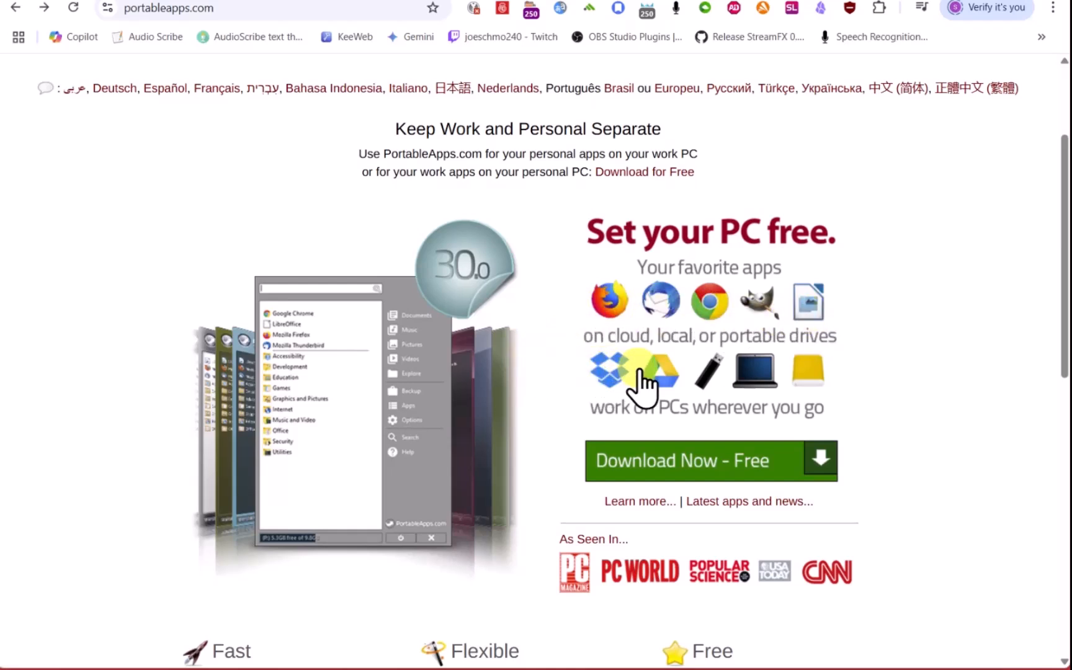
mouse_move(643, 383)
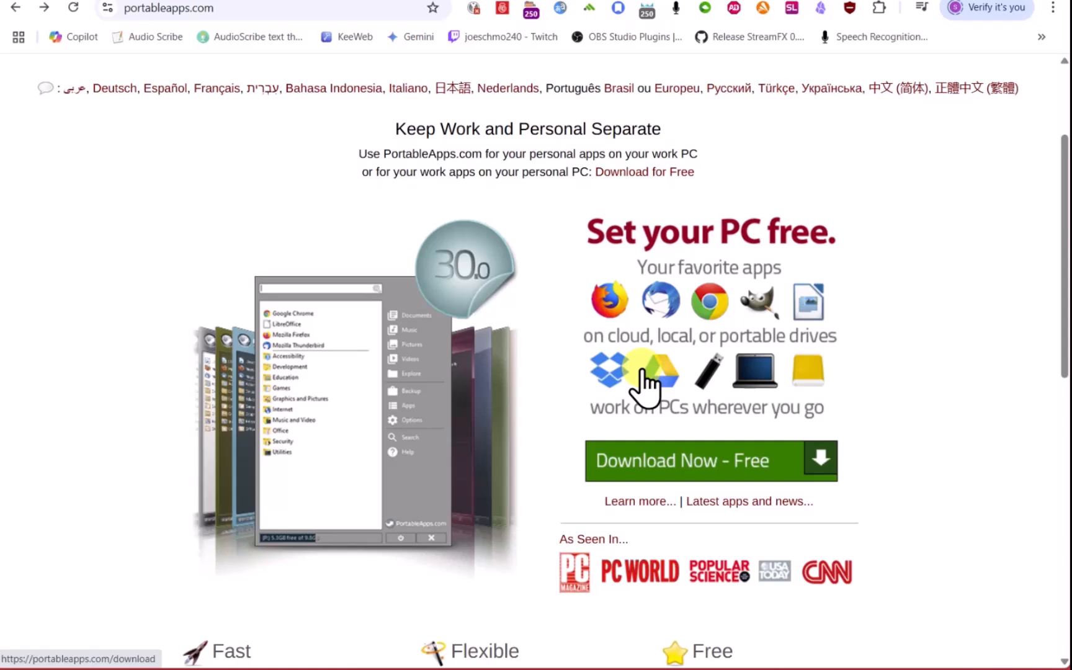
mouse_move(618, 380)
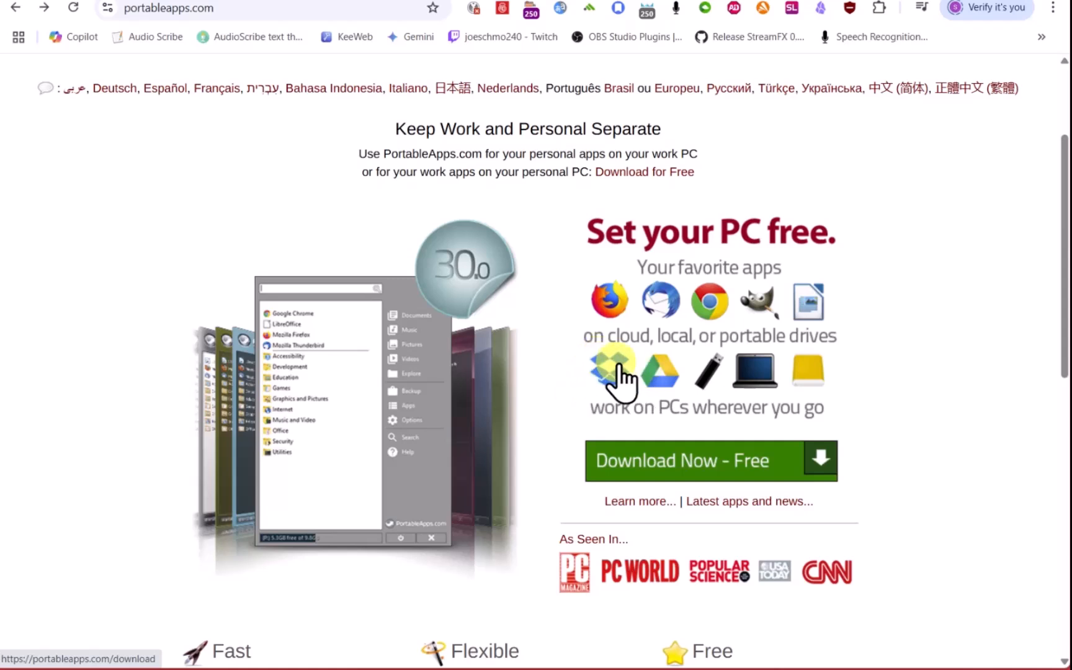
mouse_move(742, 383)
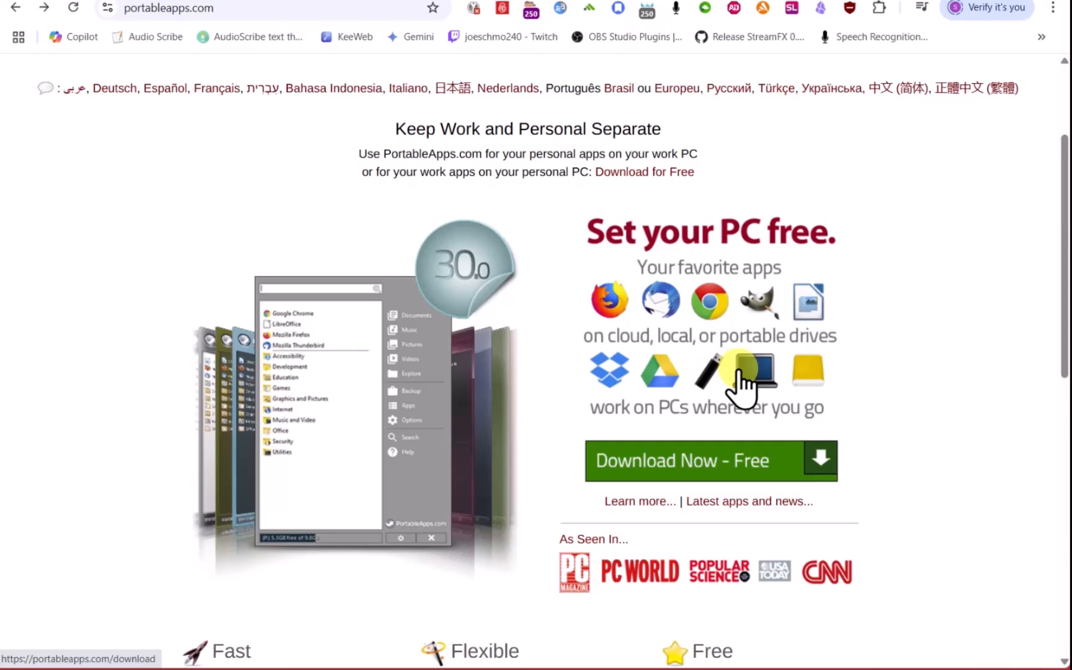
mouse_move(806, 383)
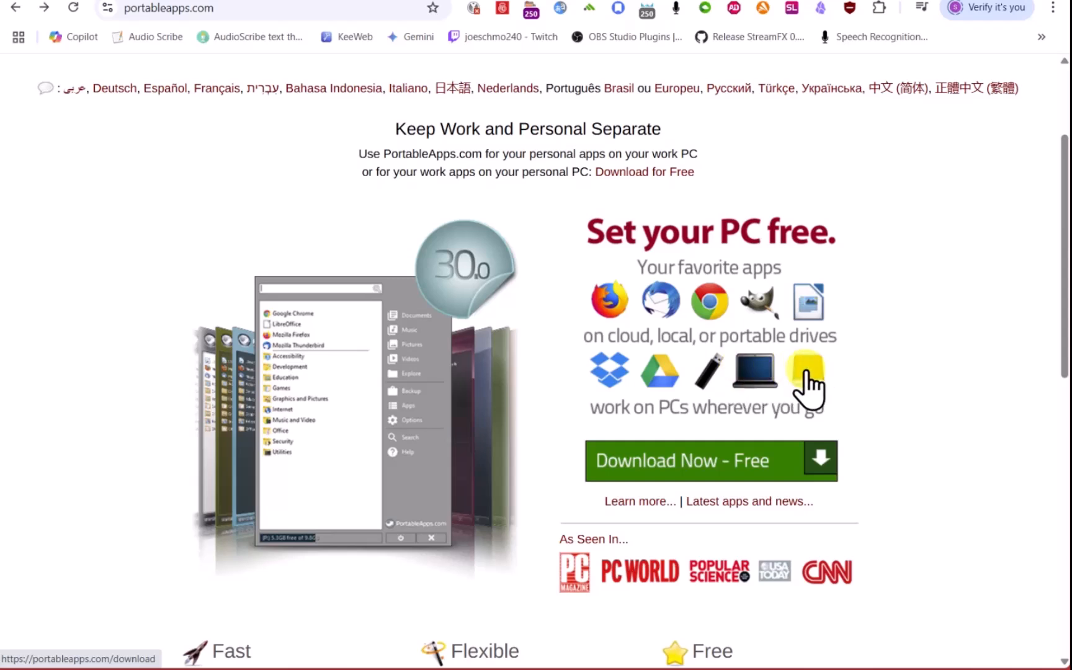
mouse_move(711, 383)
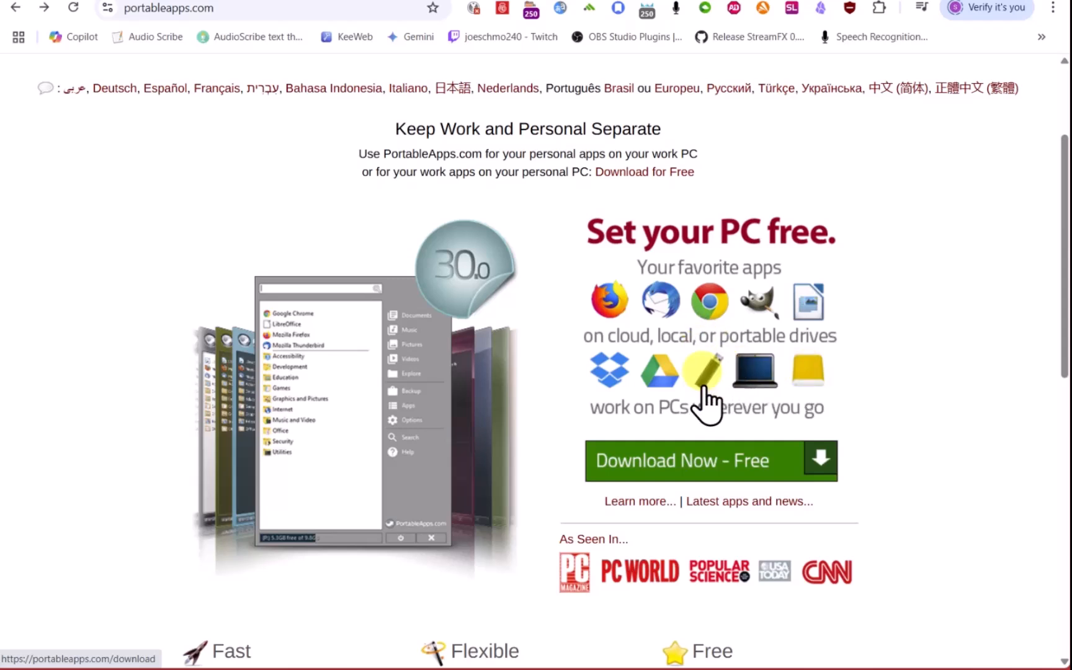
scroll(down, 3)
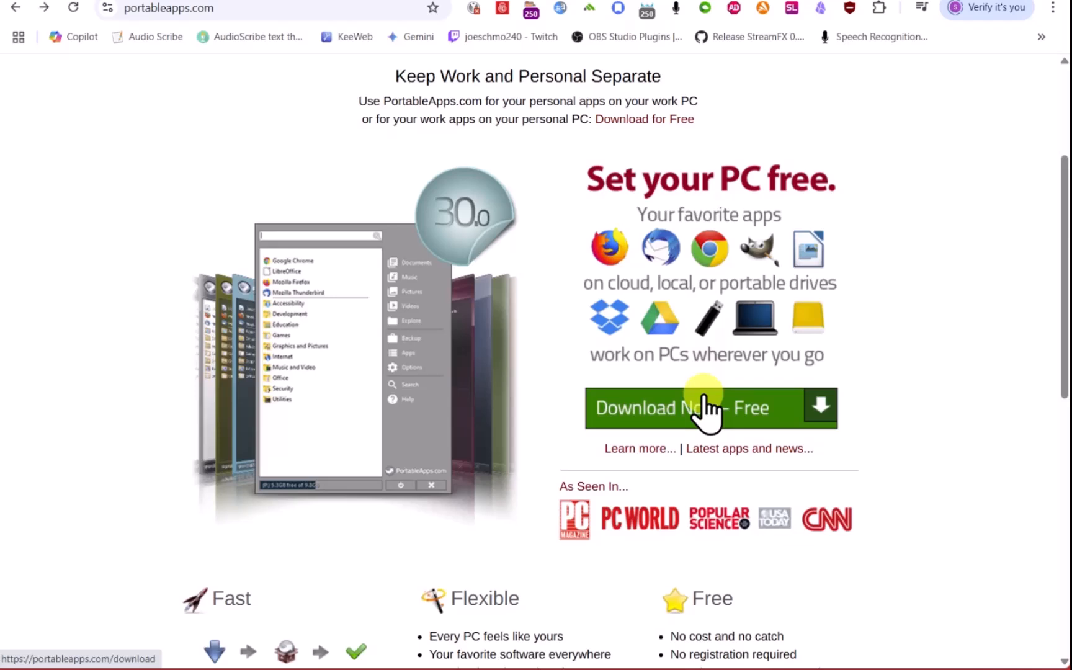
mouse_move(636, 410)
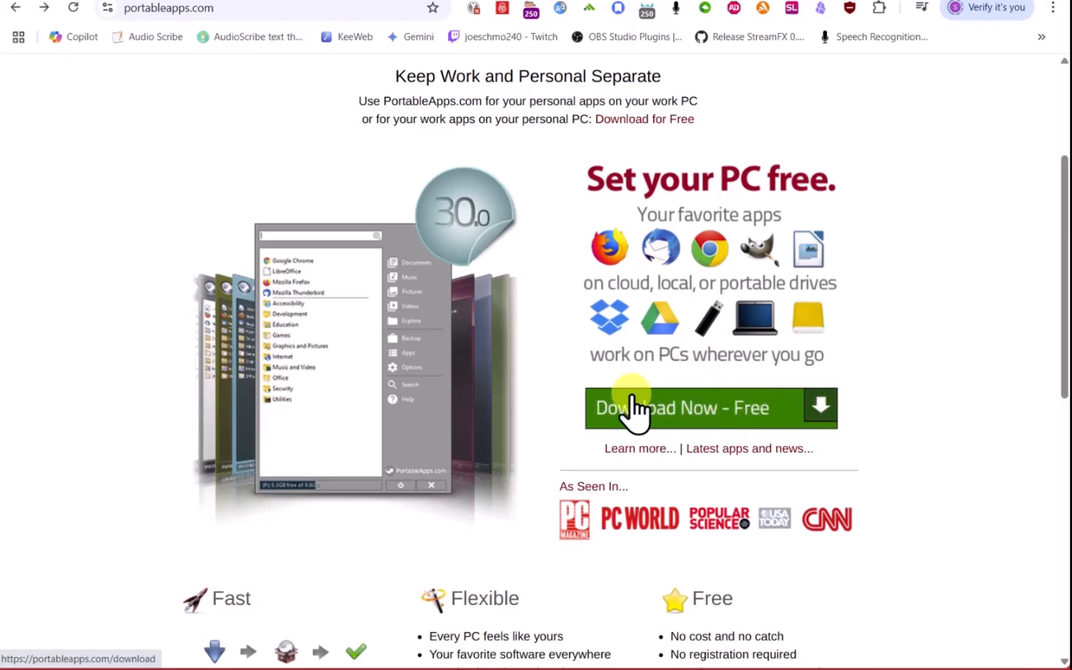
mouse_move(700, 417)
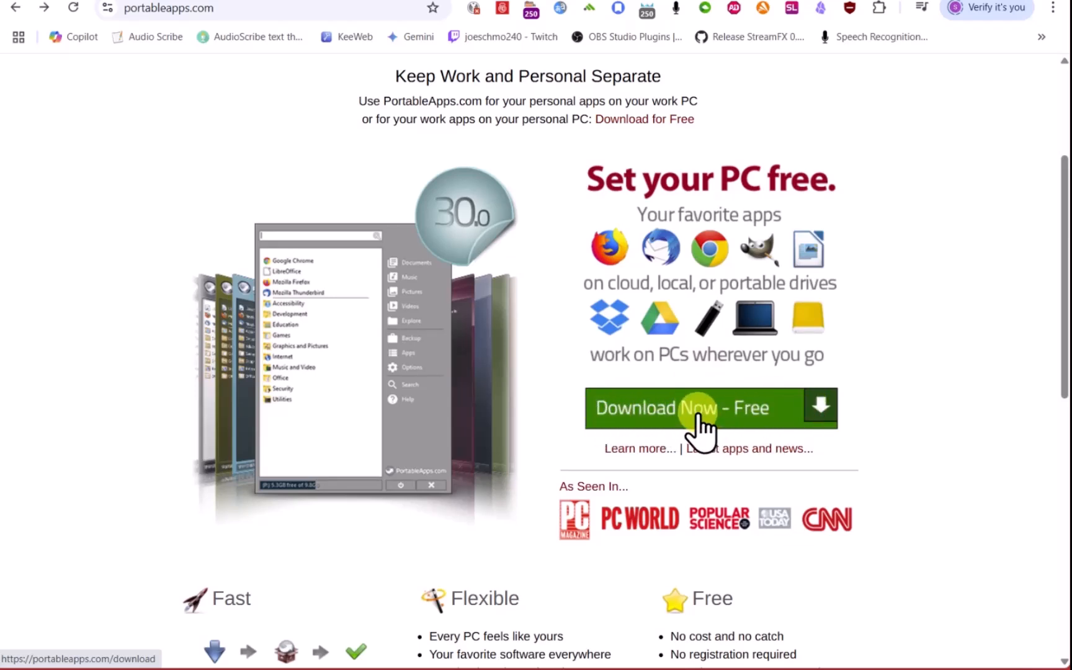
mouse_move(985, 9)
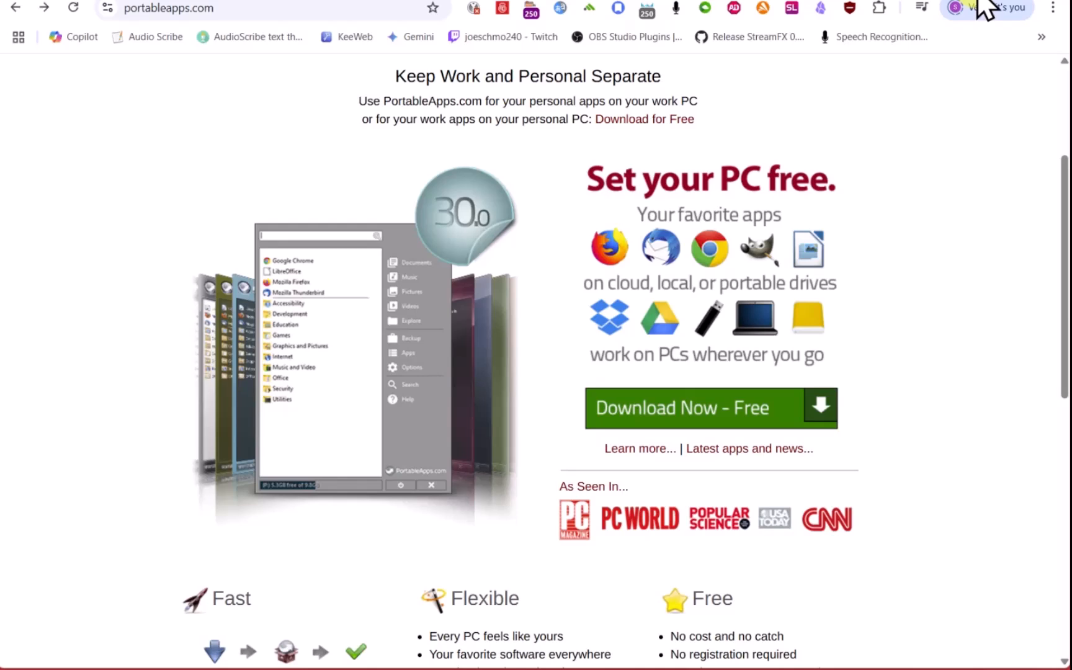
scroll(down, 3)
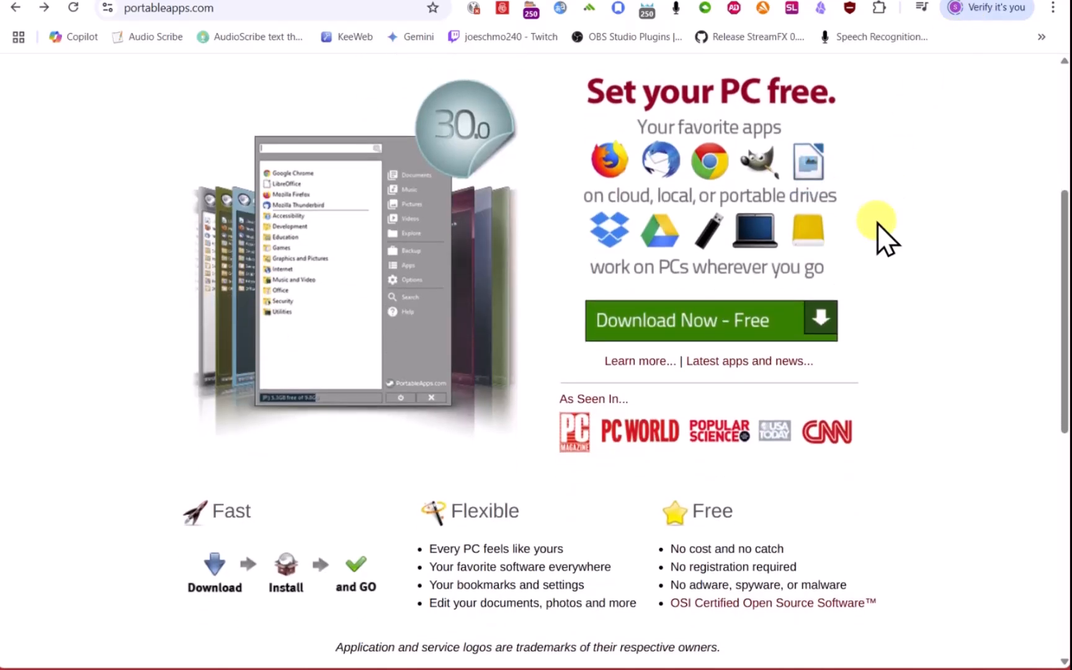
scroll(down, 3)
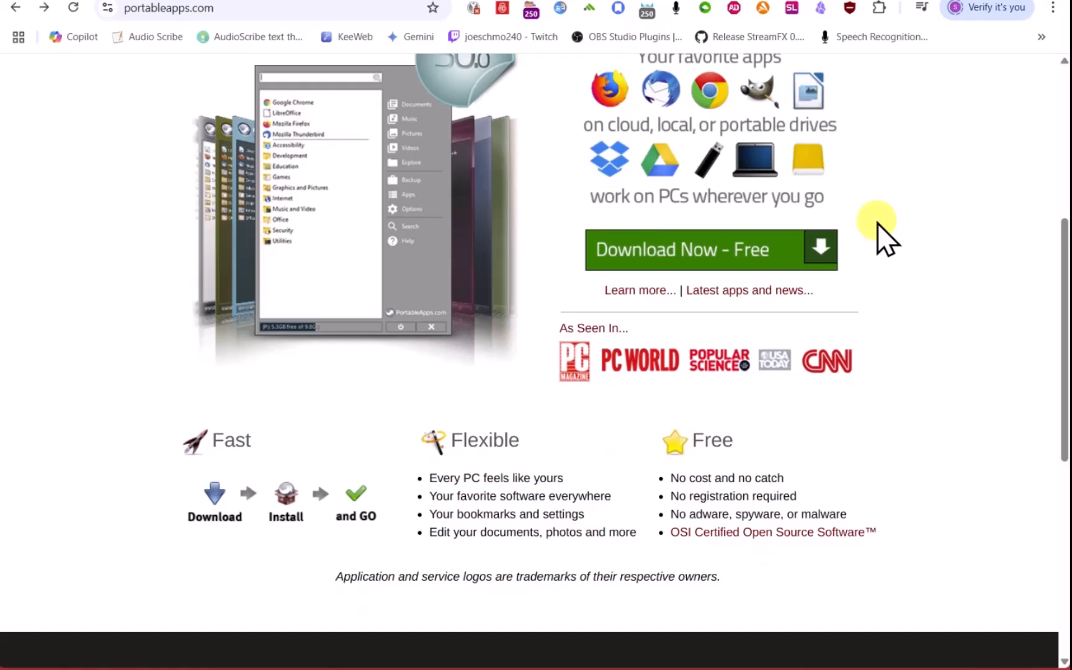
scroll(down, 3)
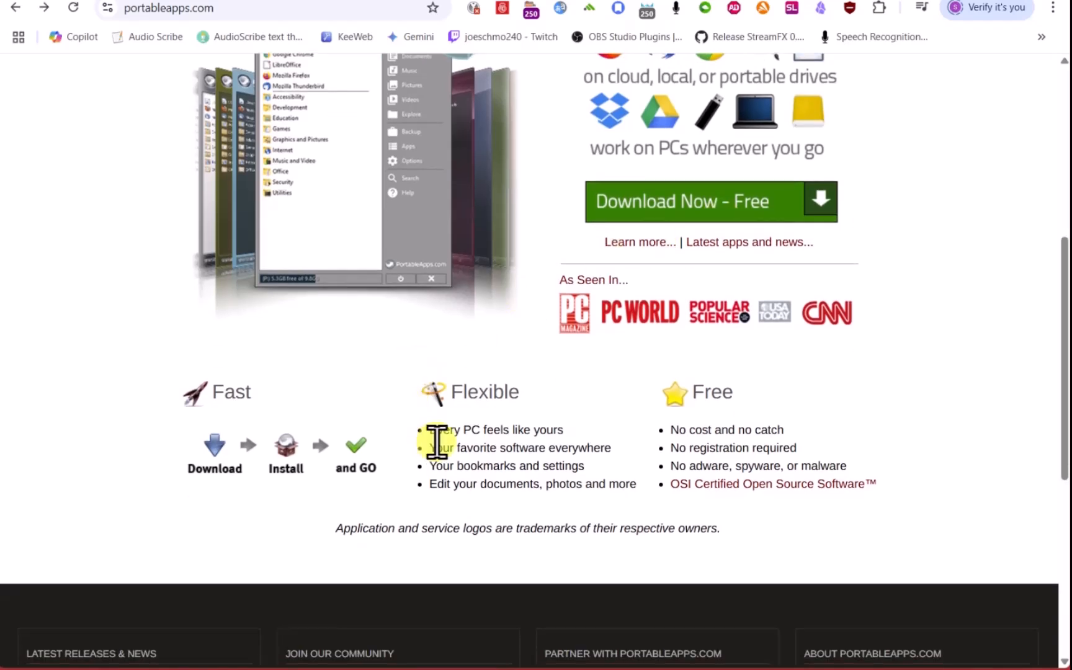
mouse_move(455, 429)
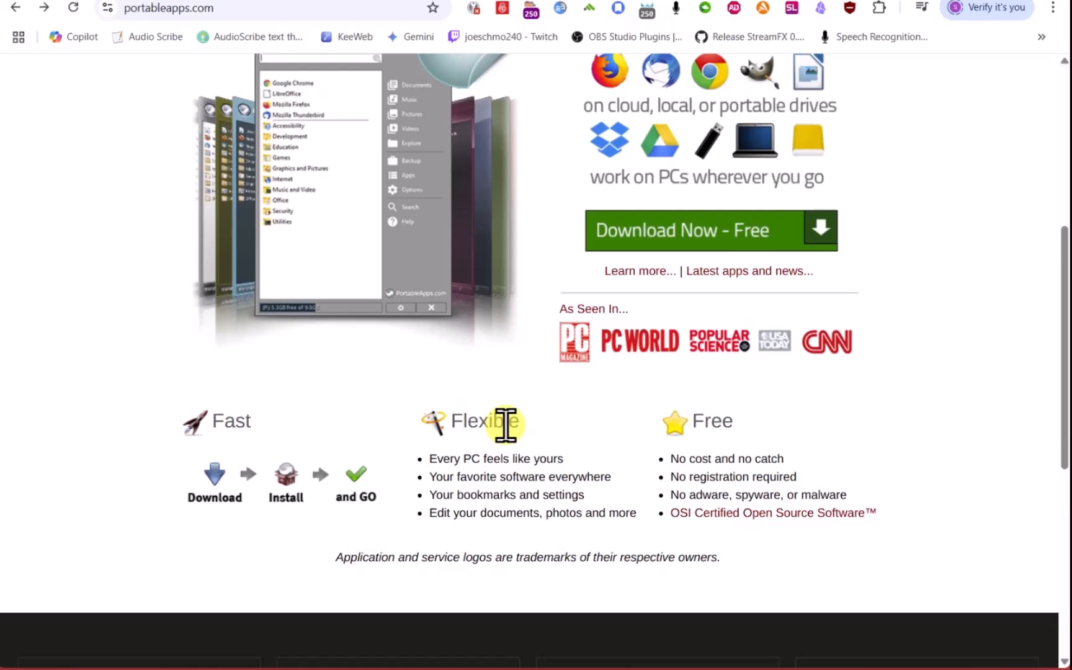
scroll(up, 3)
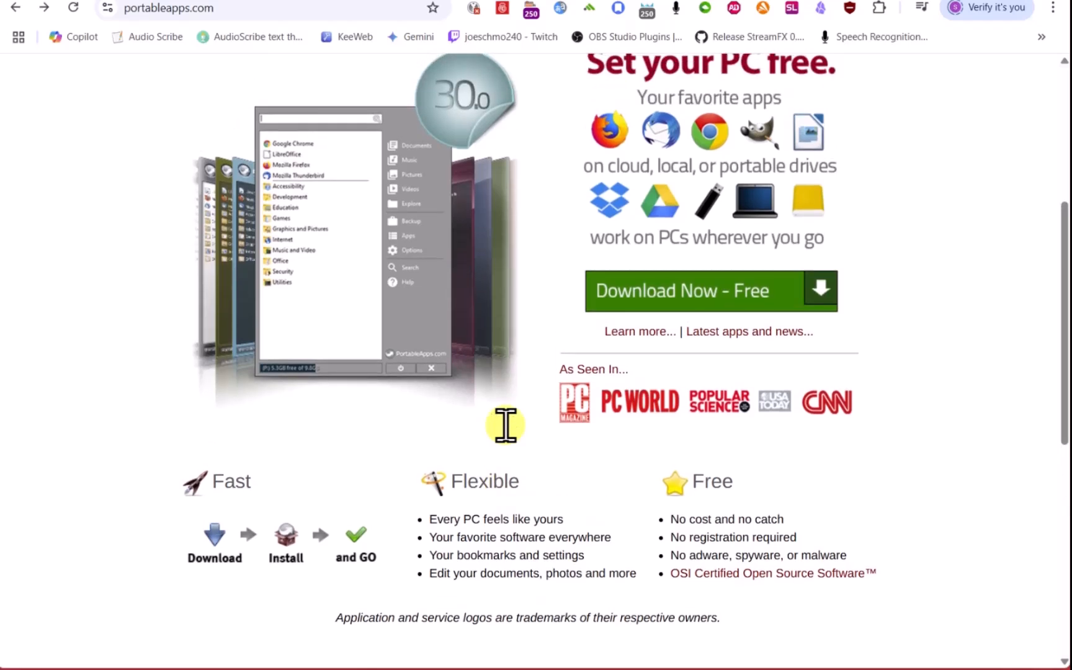
mouse_move(574, 253)
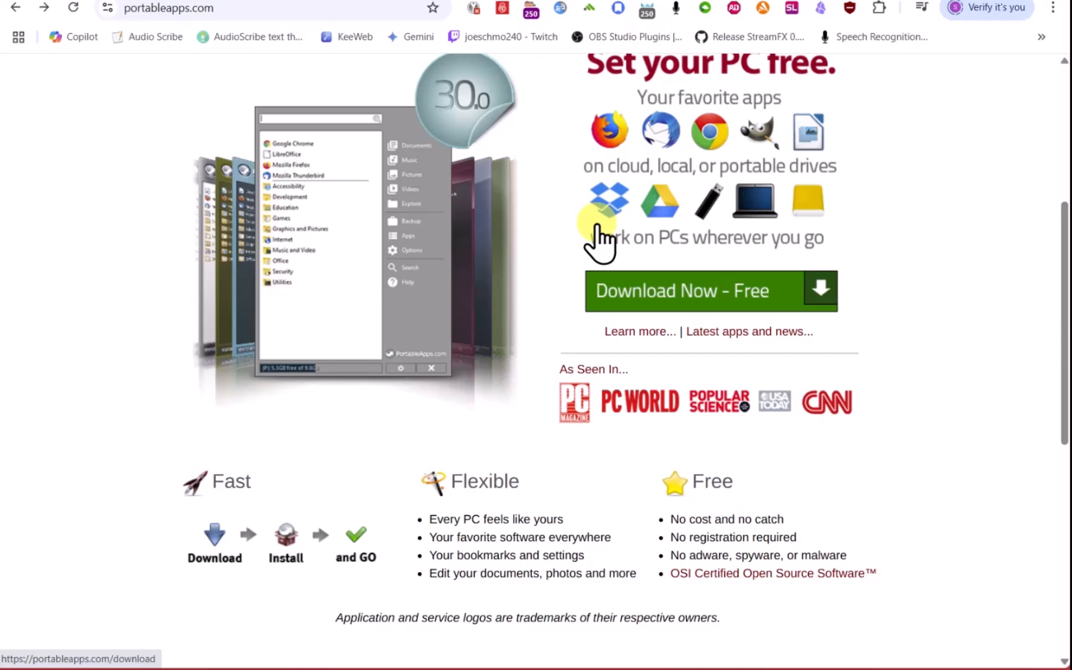
mouse_move(605, 143)
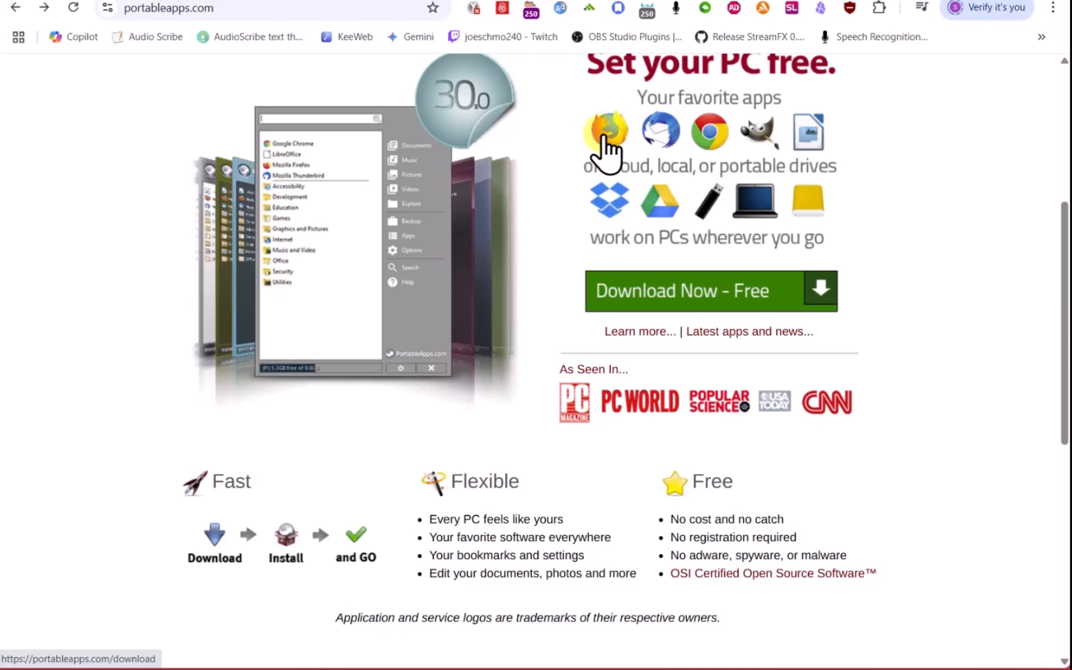
mouse_move(709, 133)
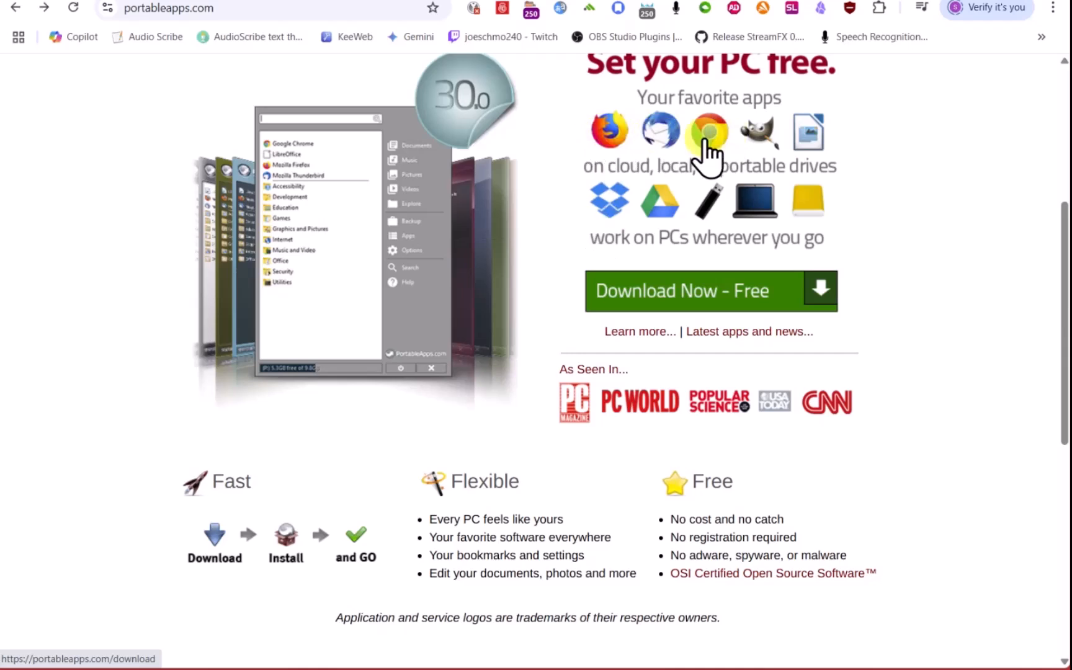
scroll(down, 3)
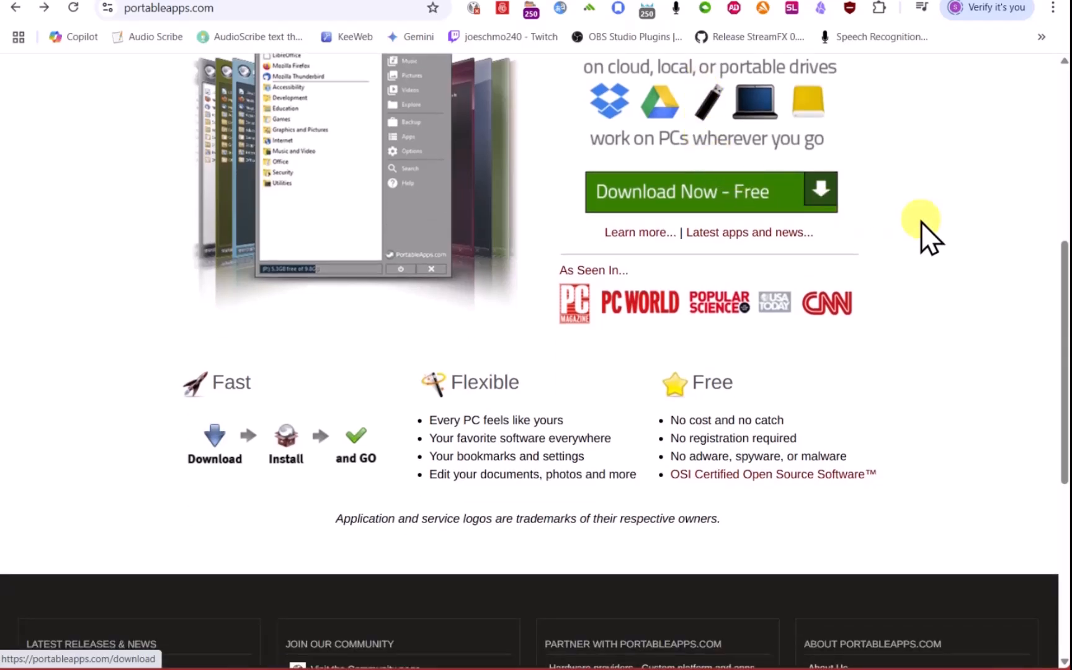
mouse_move(660, 389)
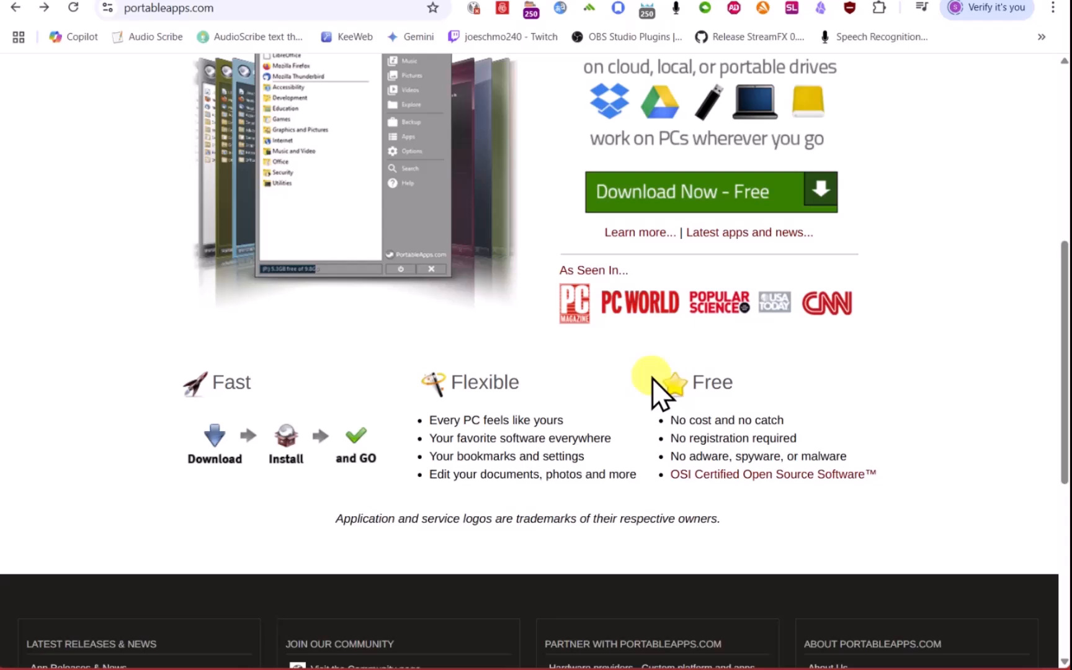
mouse_move(714, 382)
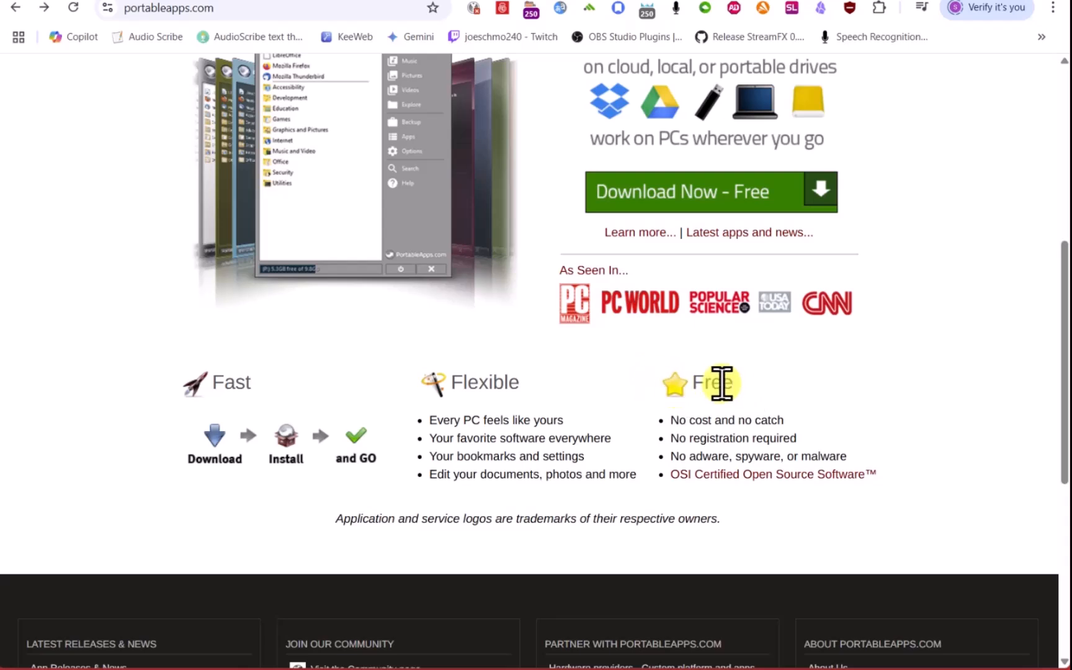
mouse_move(789, 448)
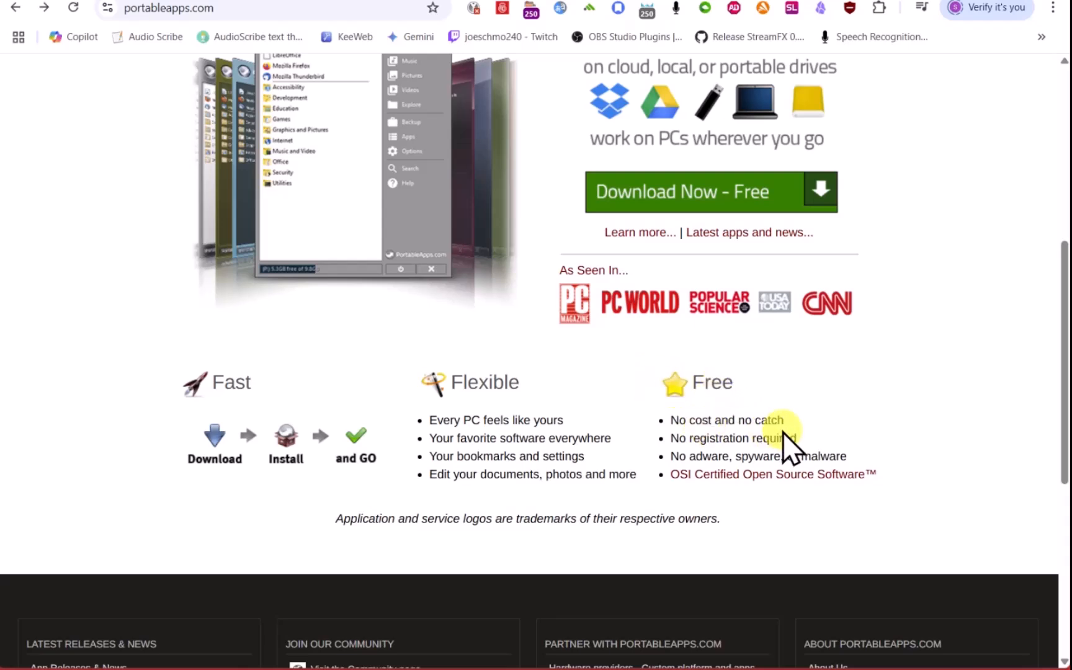
mouse_move(701, 441)
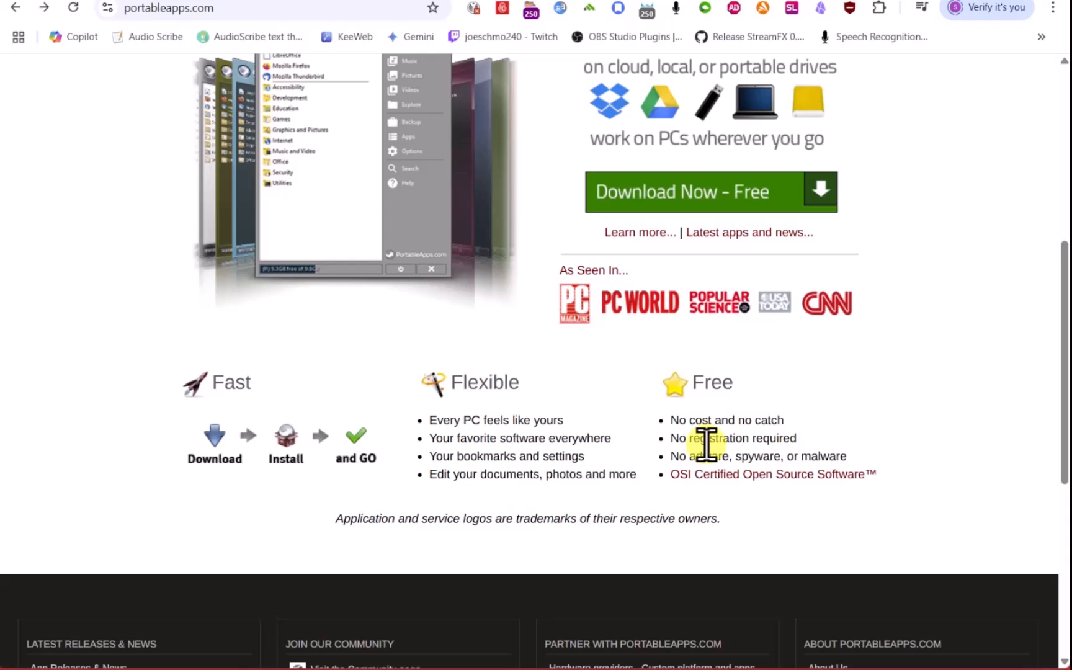
mouse_move(745, 534)
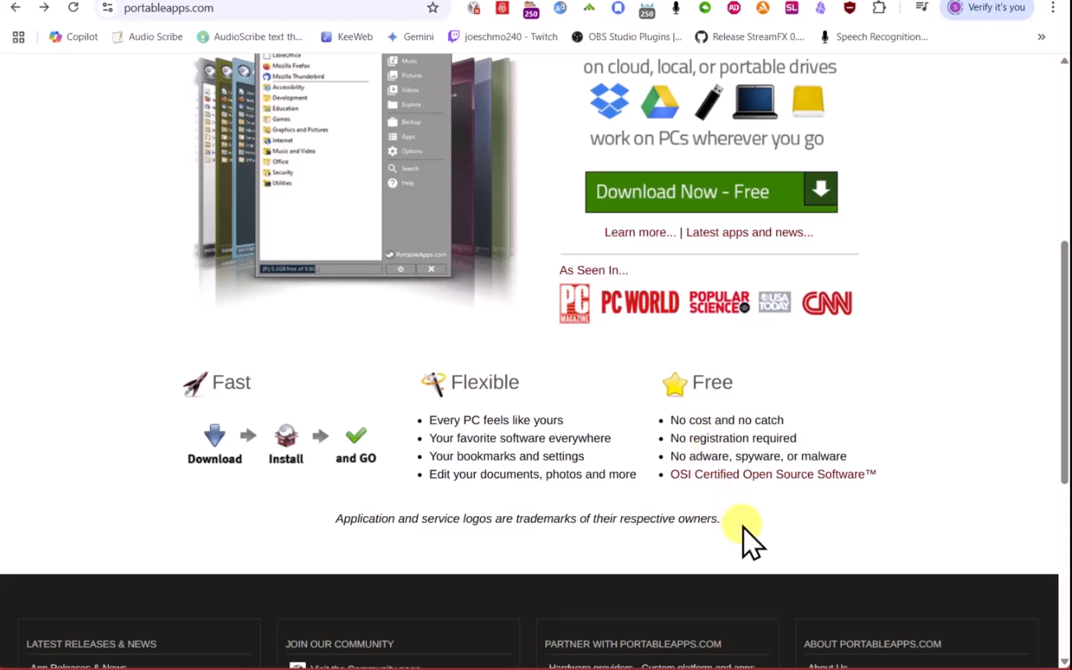
mouse_move(806, 554)
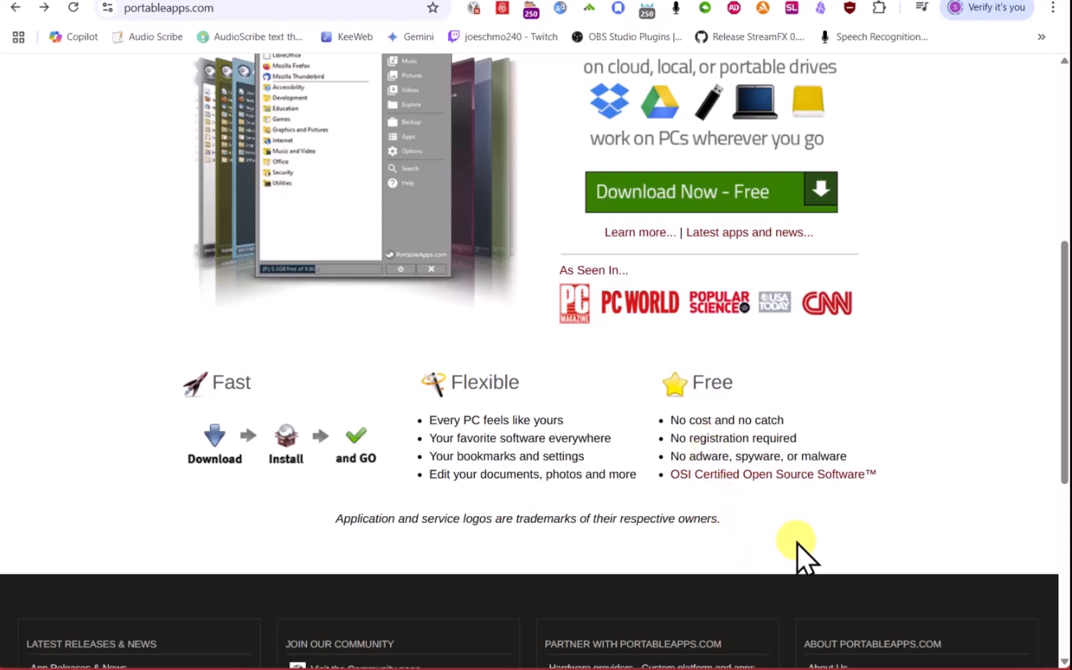
scroll(down, 3)
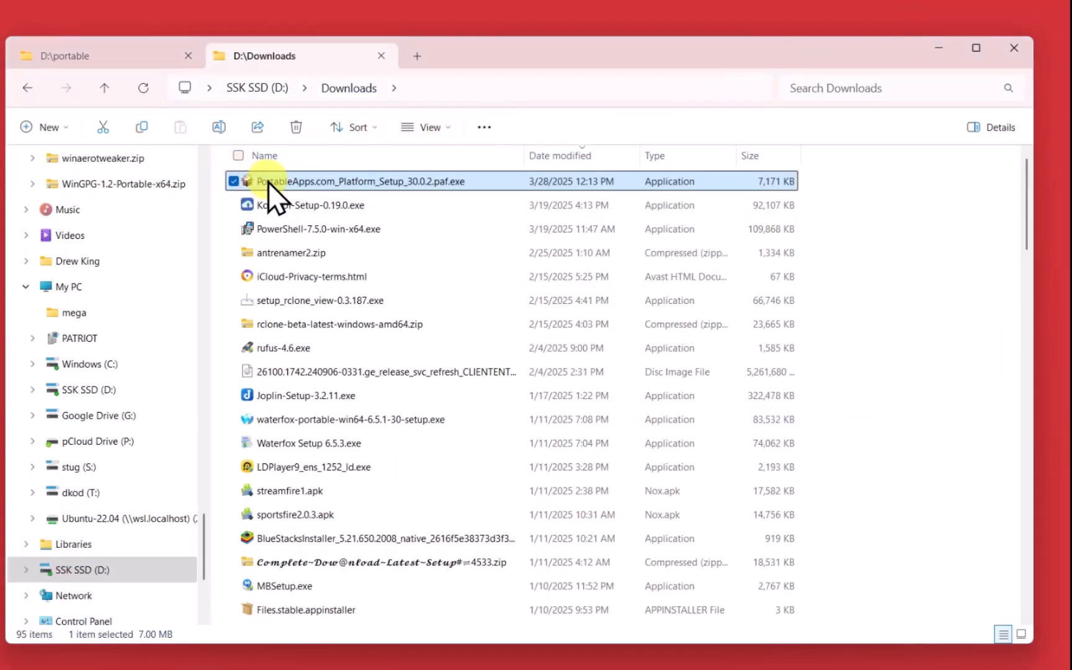
mouse_move(273, 195)
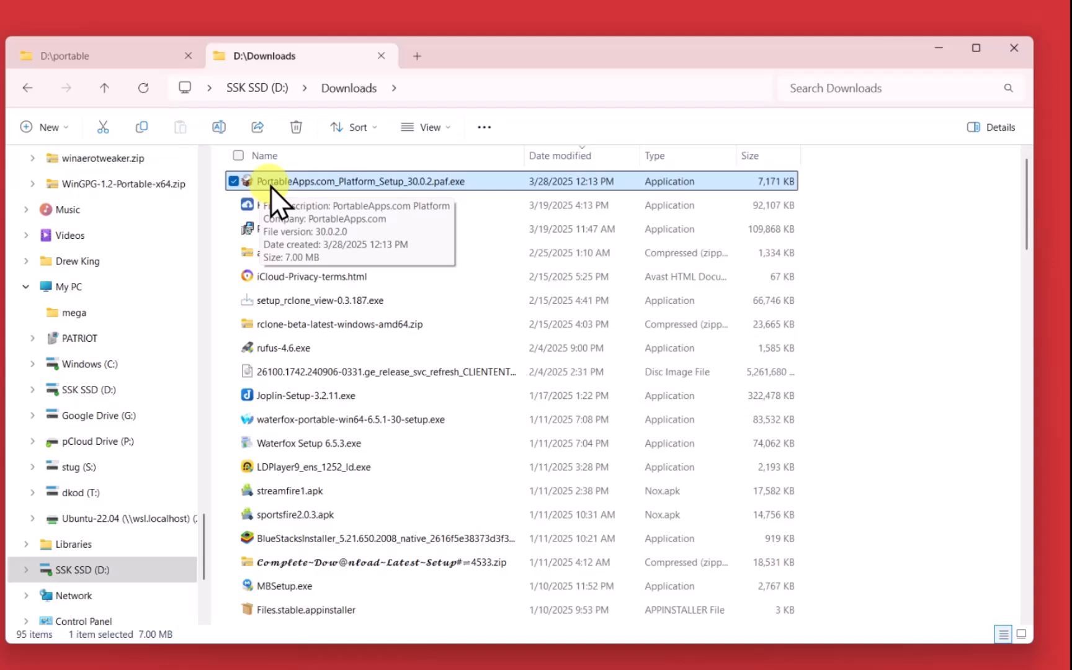
mouse_move(461, 206)
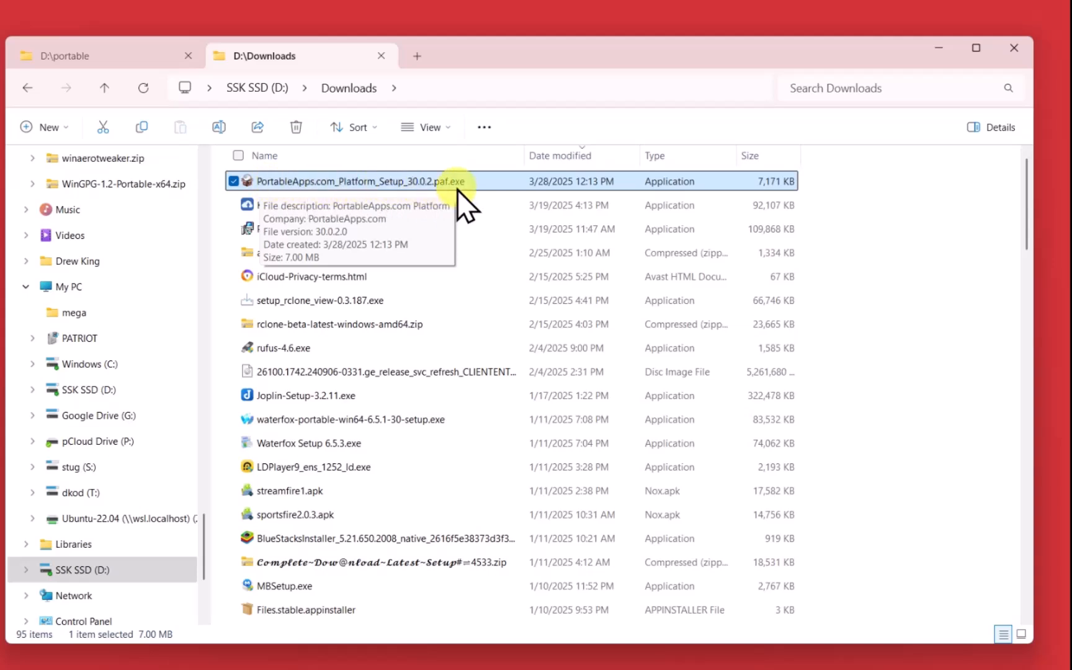
mouse_move(301, 191)
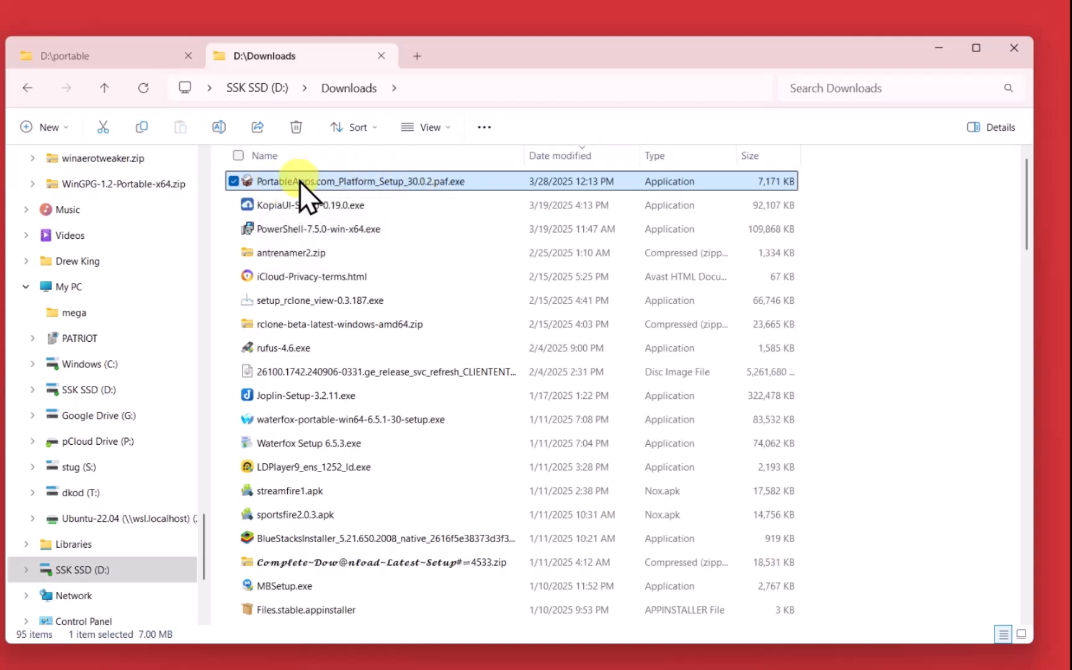
Step: Switch to the D:\portable tab holding Documents, PortableApps and Start.exe
click(65, 55)
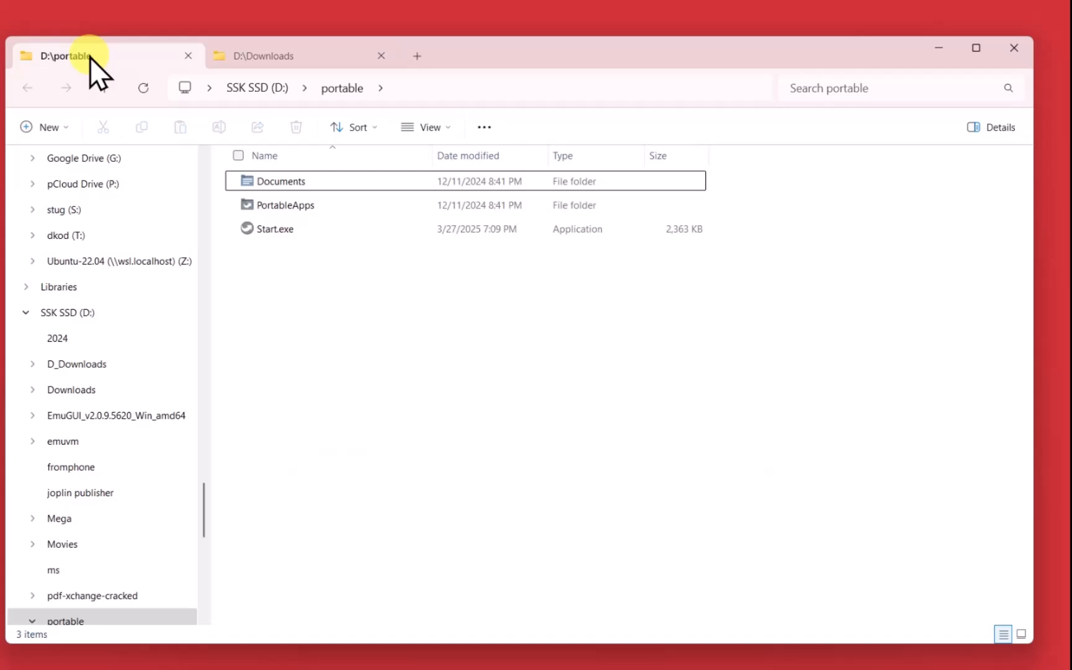
mouse_move(228, 205)
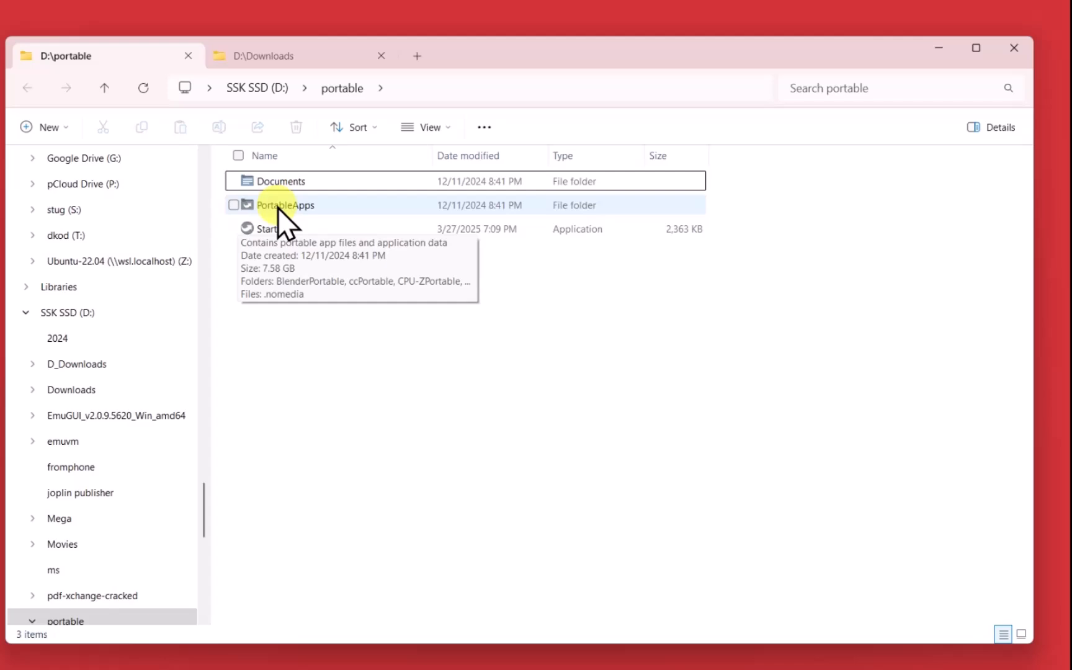
mouse_move(345, 219)
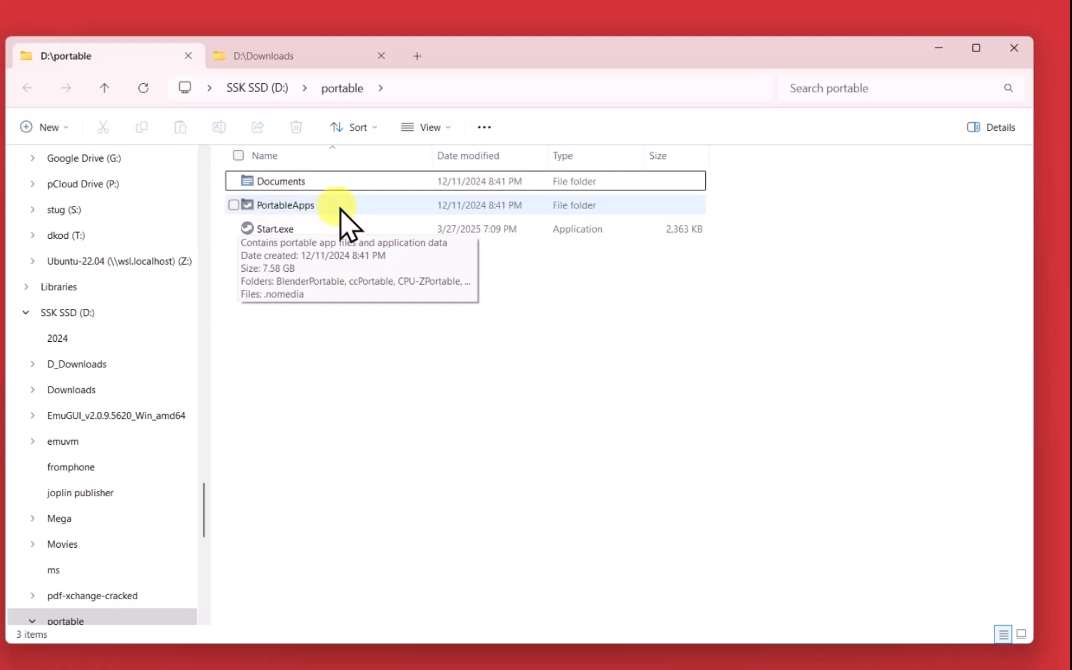
mouse_move(297, 219)
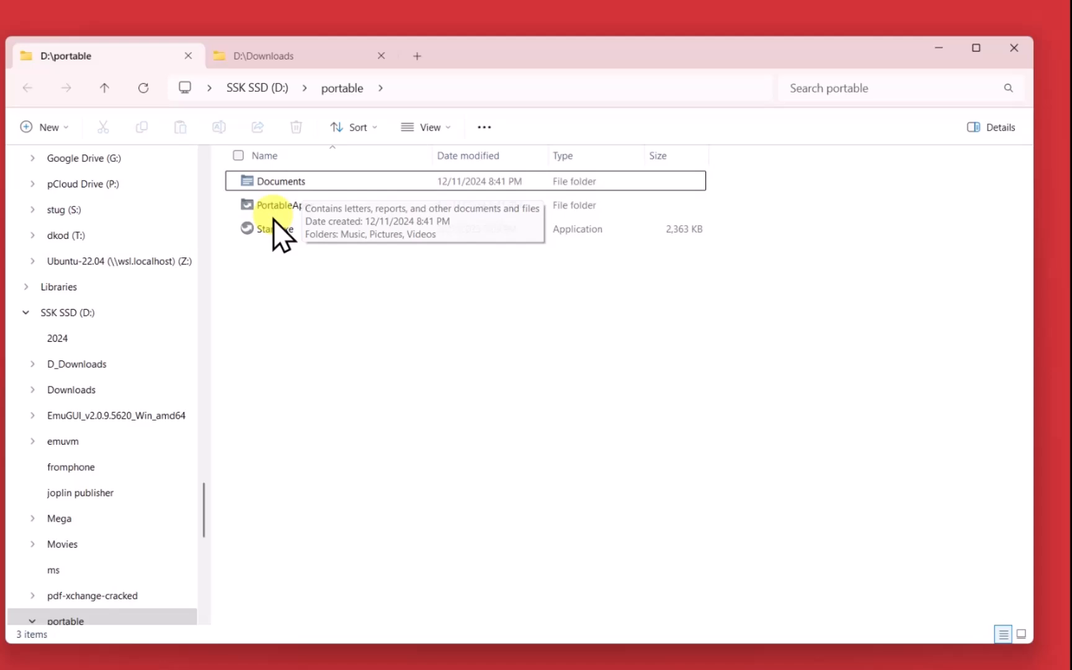
mouse_move(269, 229)
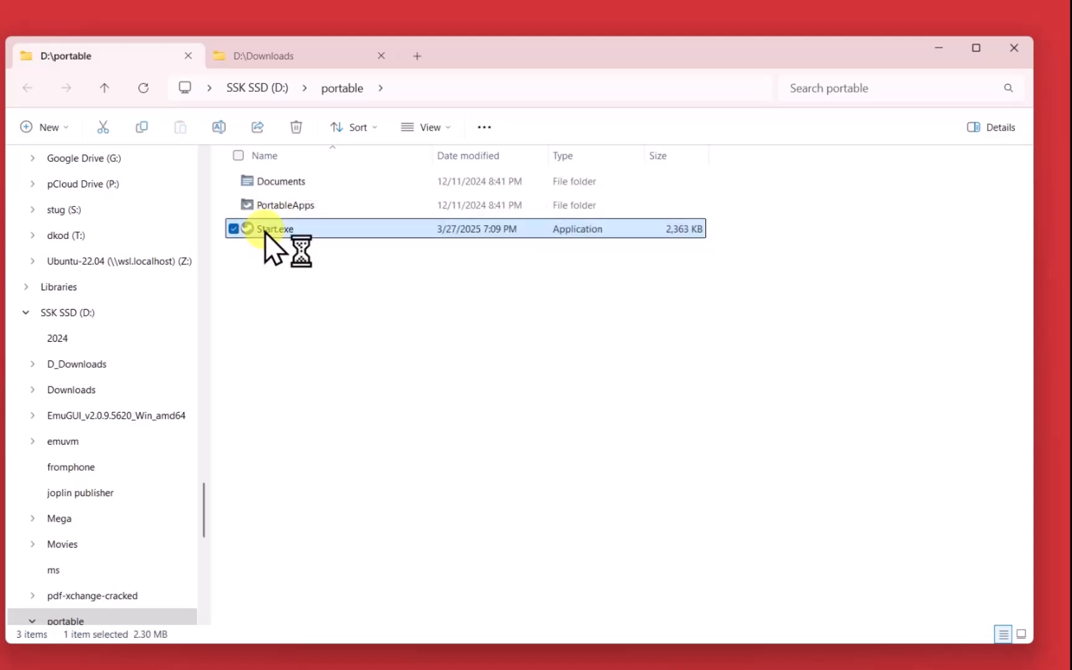
Step: Launch the platform from Start.exe, expand Graphics and Pictures, and start Opera
double_click(273, 228)
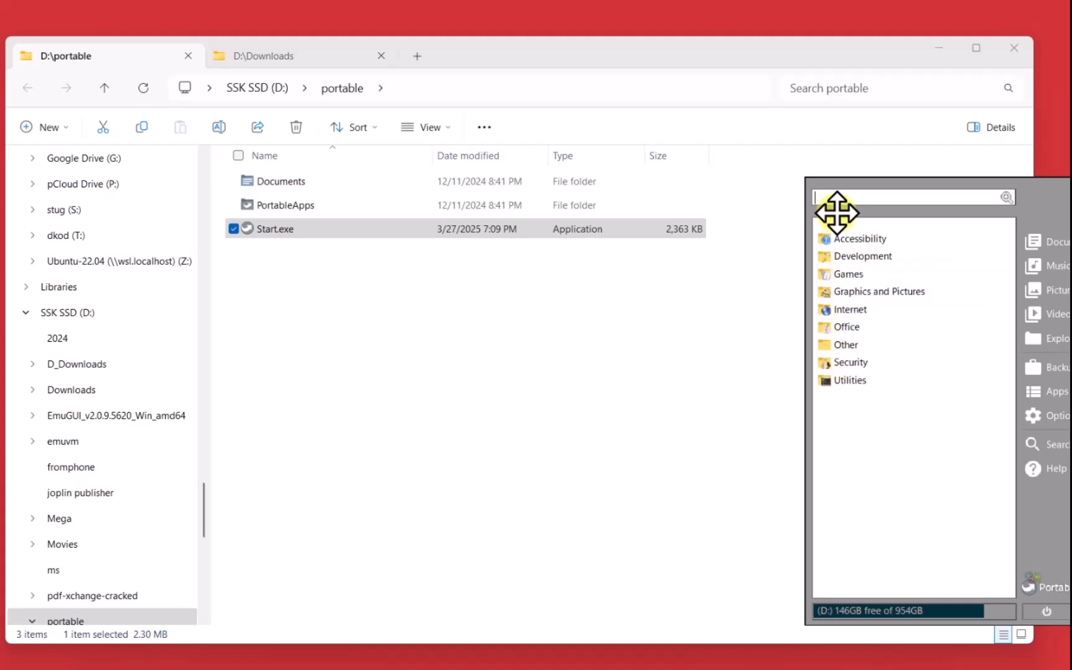
mouse_move(841, 609)
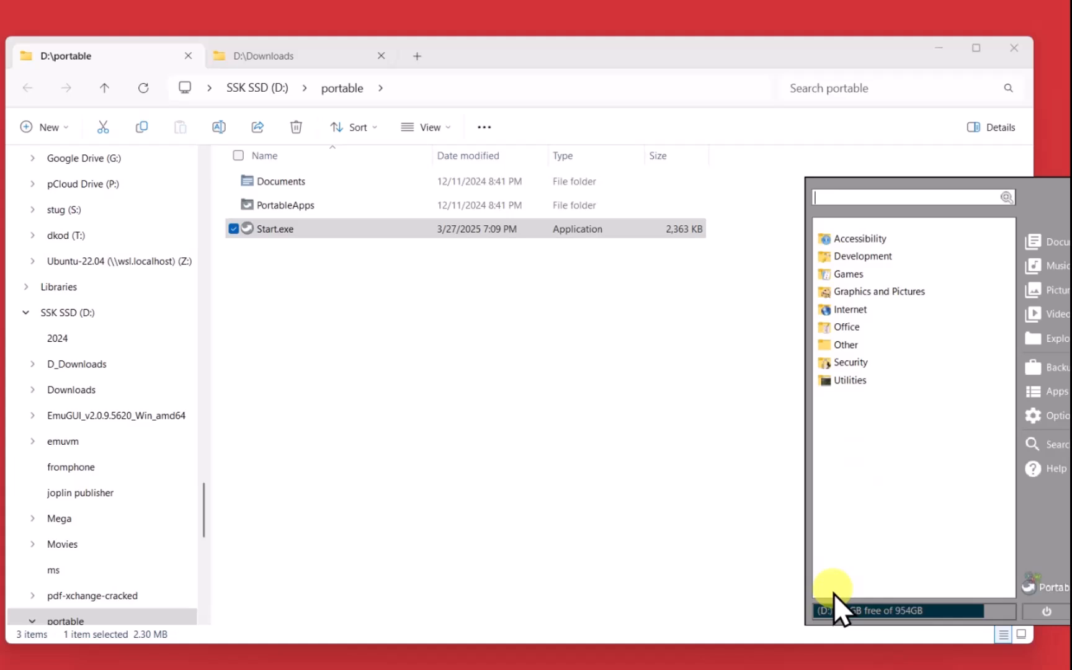
mouse_move(926, 629)
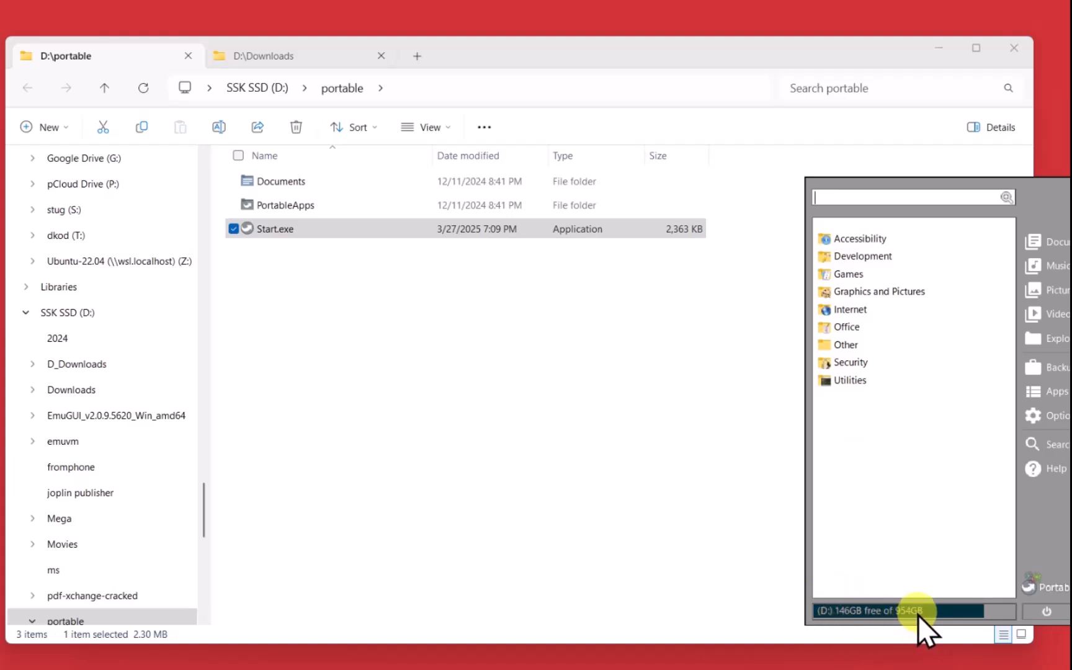
mouse_move(817, 639)
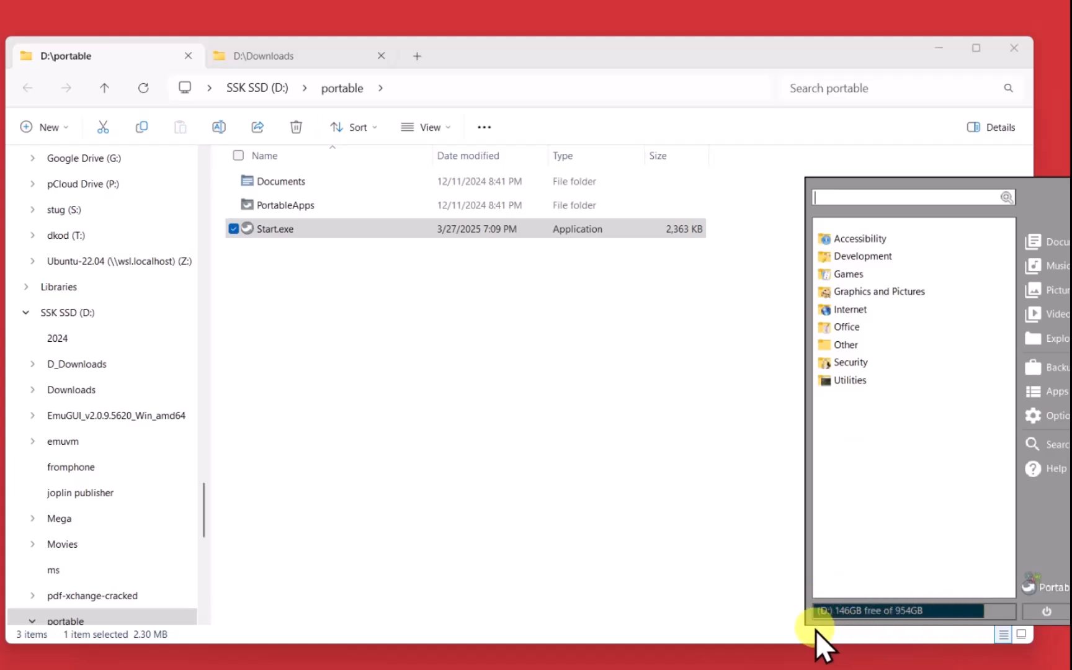
mouse_move(868, 618)
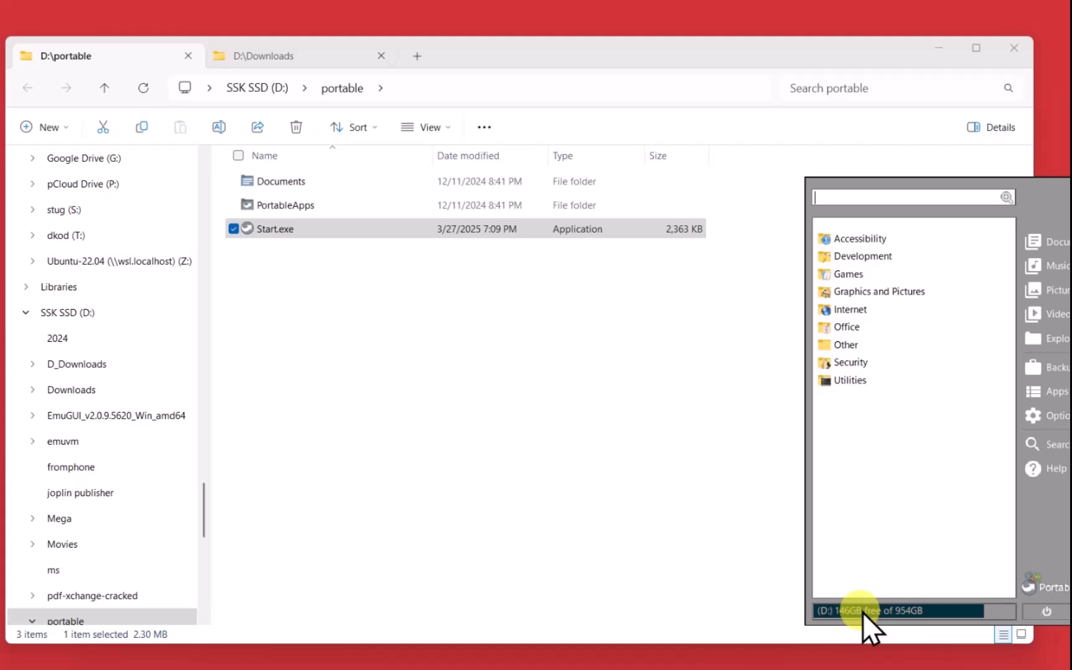
mouse_move(940, 622)
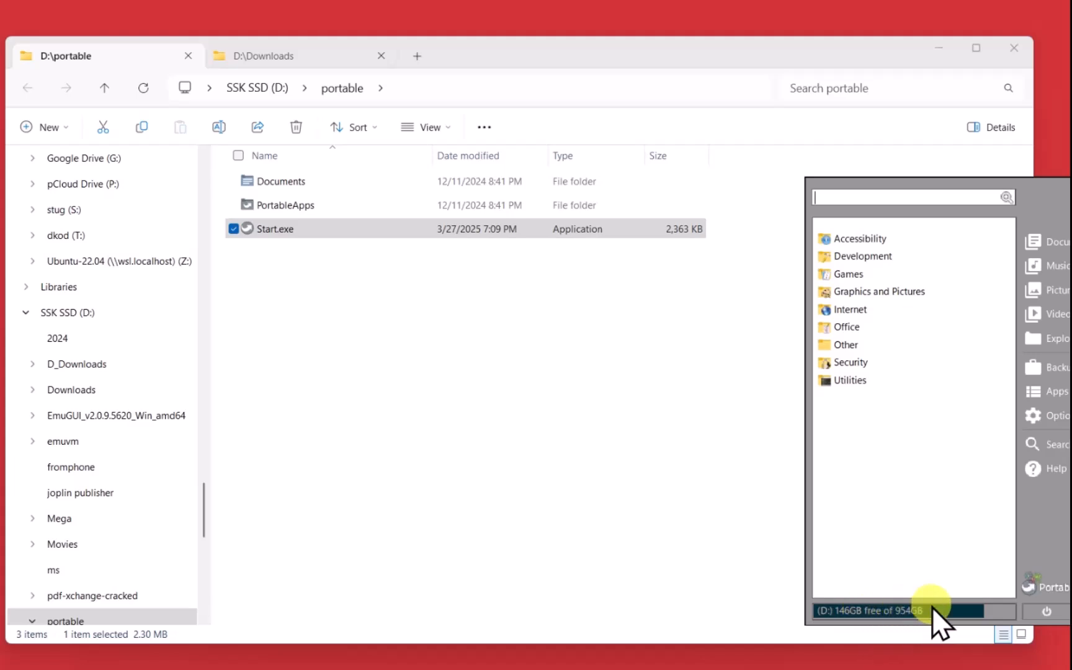
mouse_move(1063, 290)
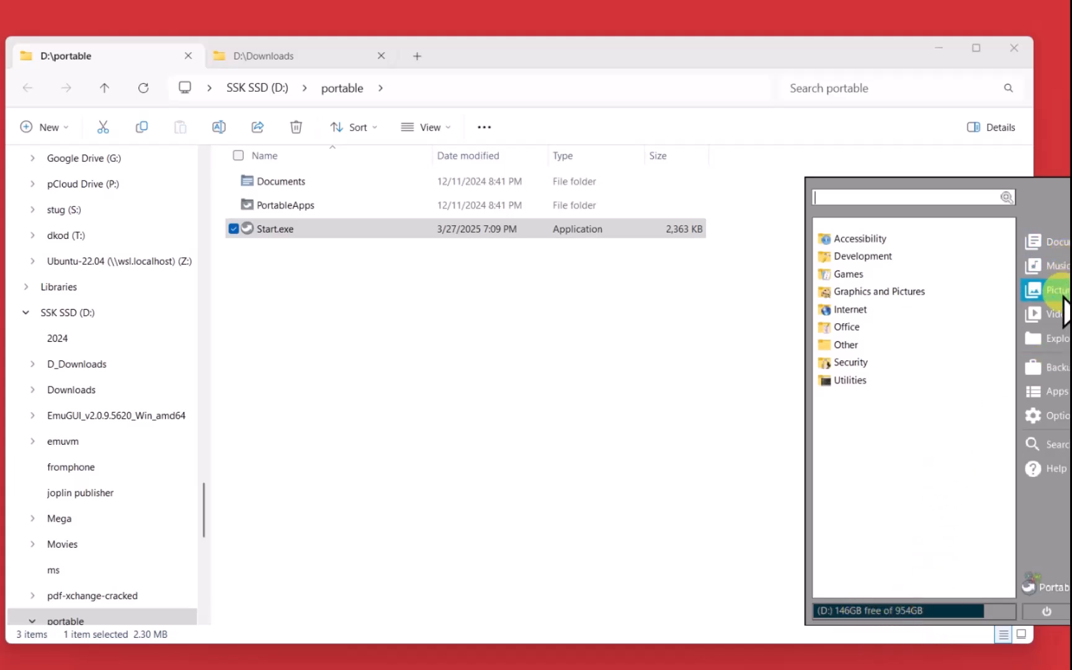
mouse_move(1066, 368)
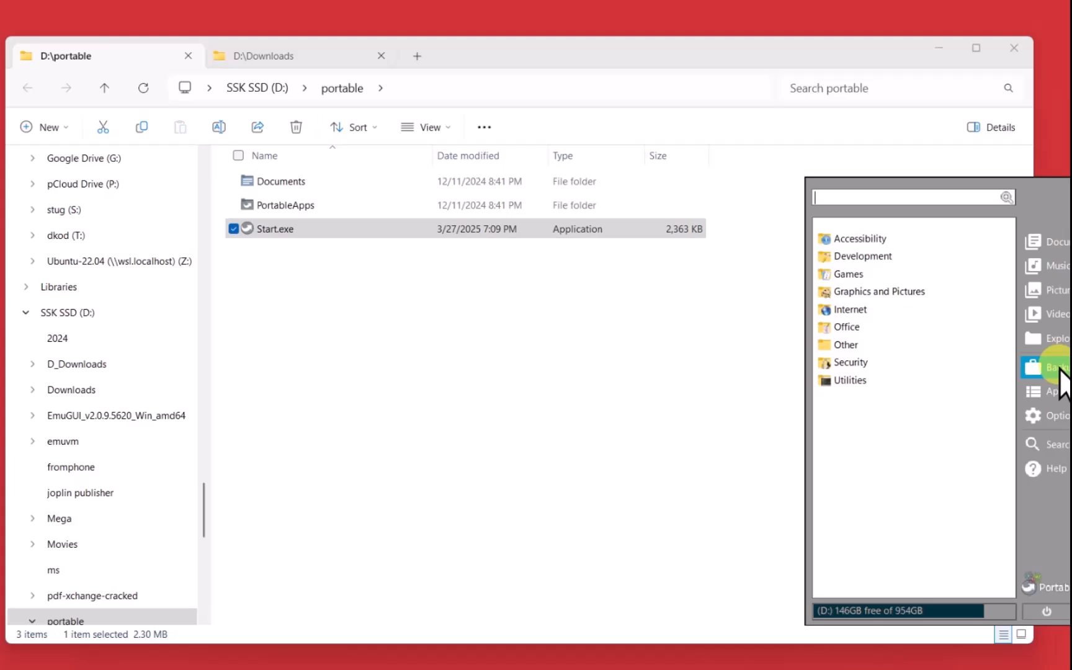
mouse_move(1071, 421)
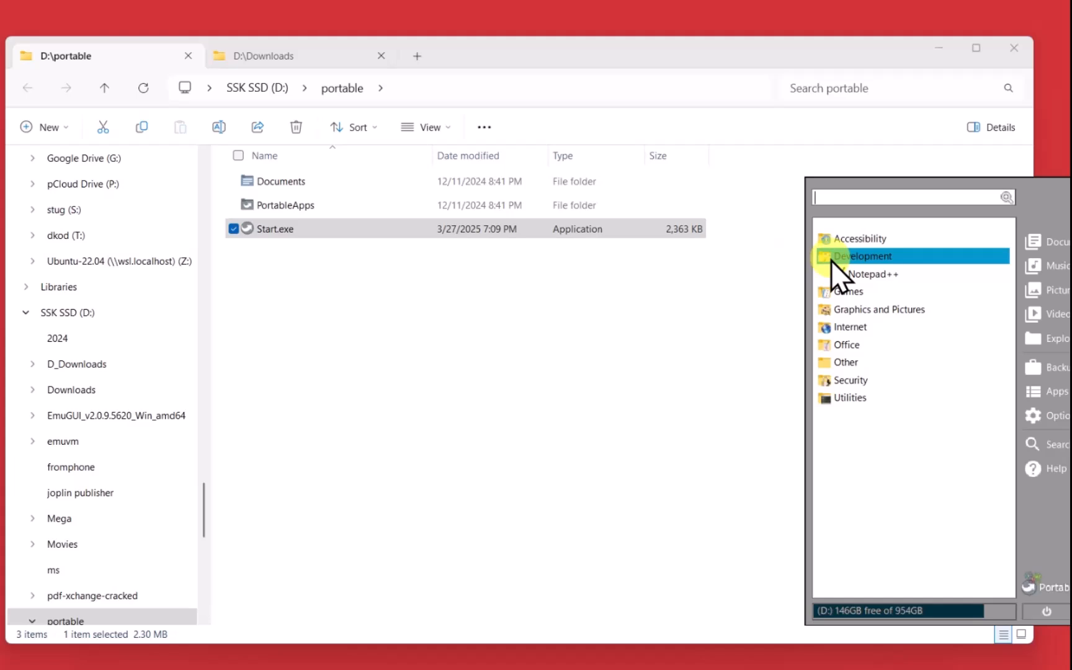
mouse_move(868, 273)
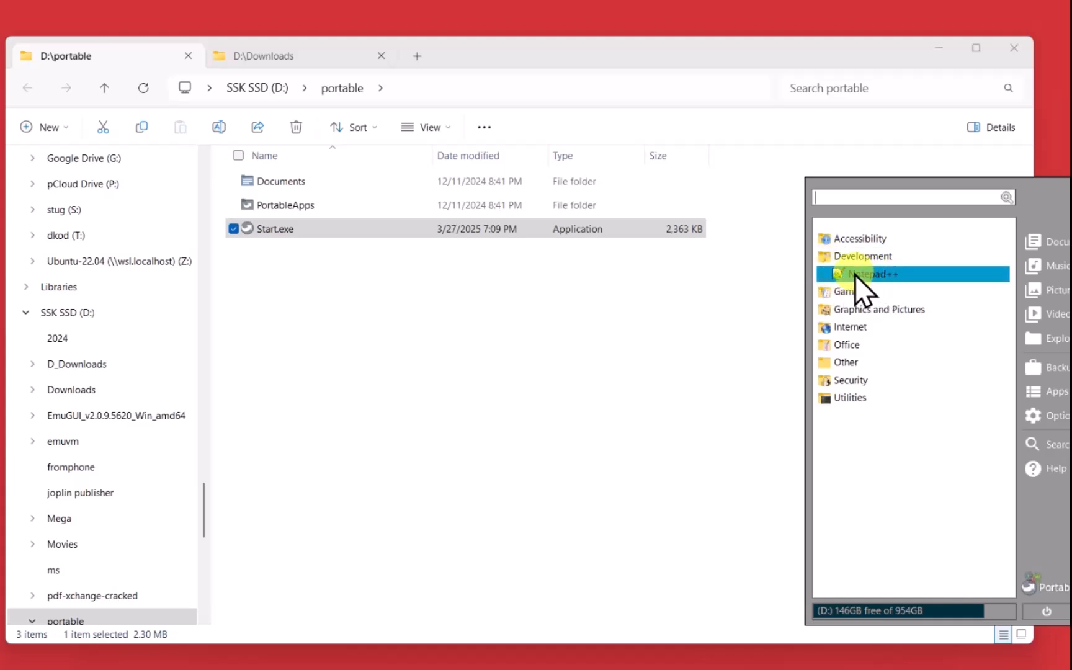
mouse_move(882, 308)
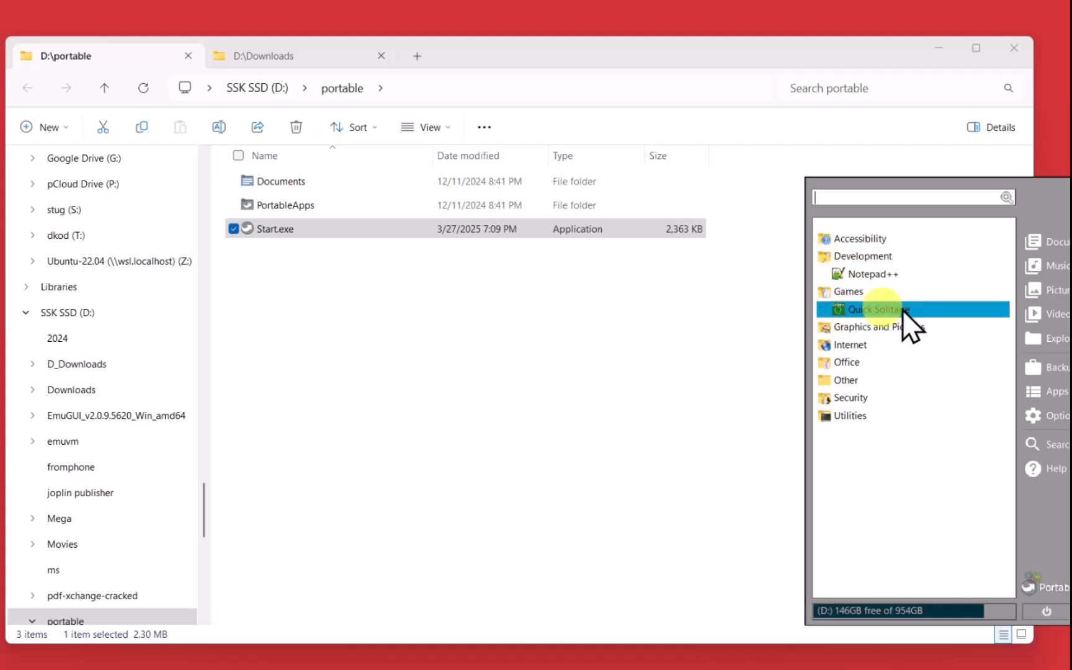
mouse_move(882, 309)
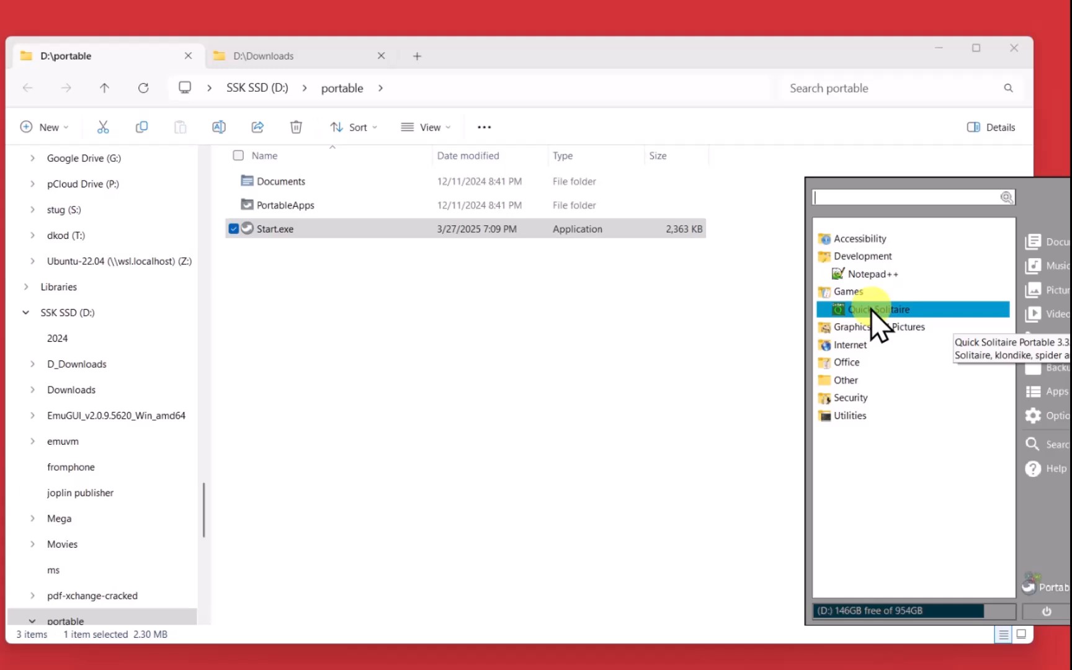
click(880, 327)
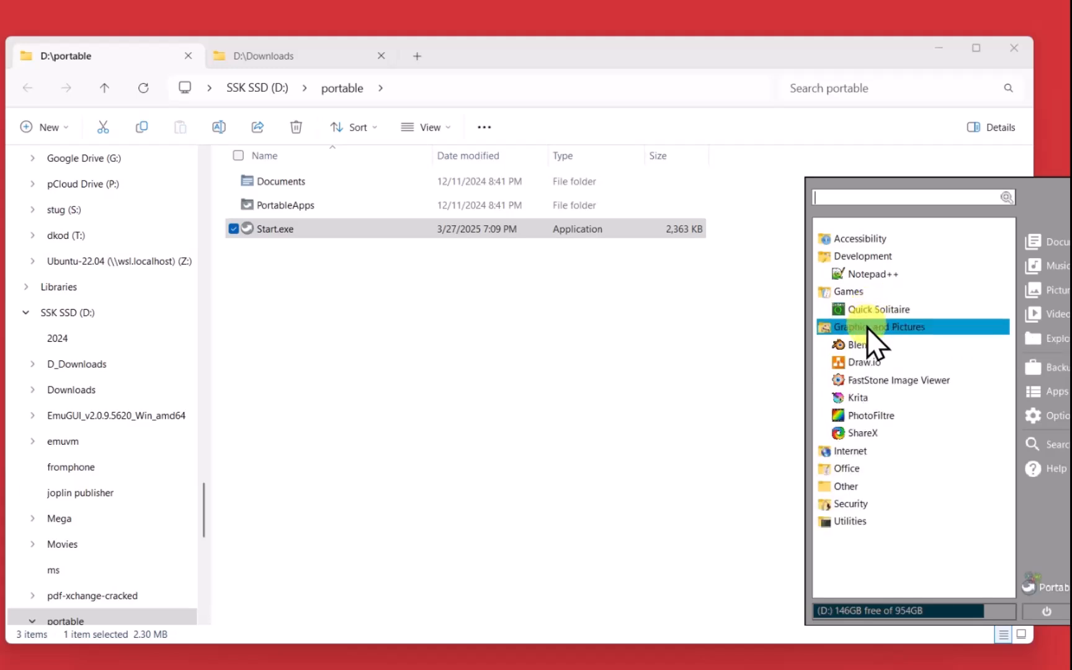
mouse_move(863, 345)
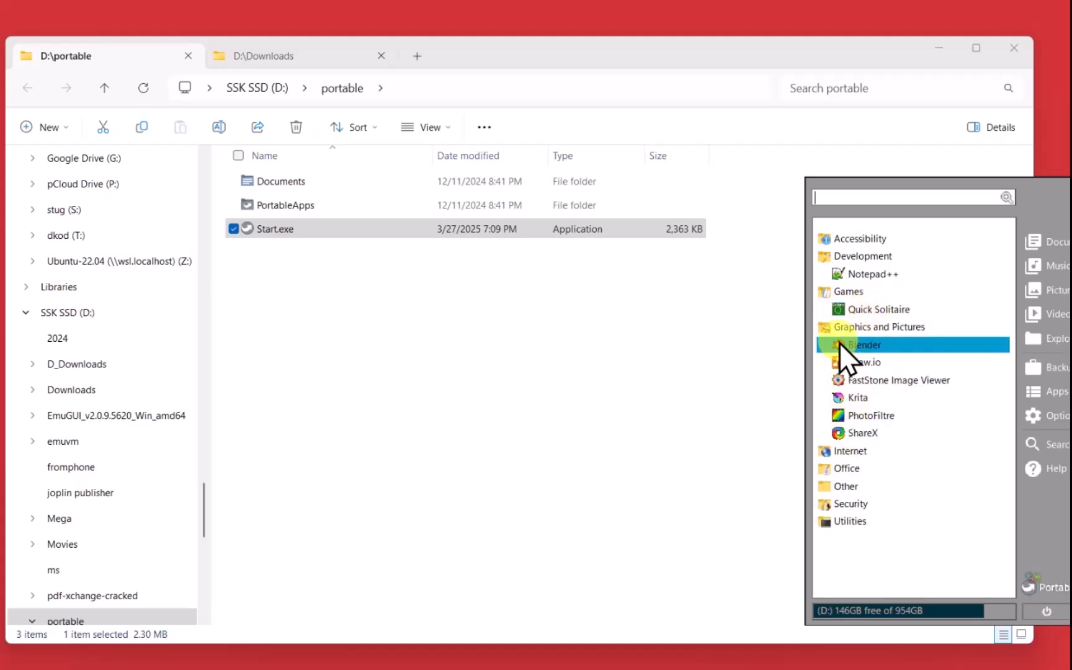
mouse_move(850, 450)
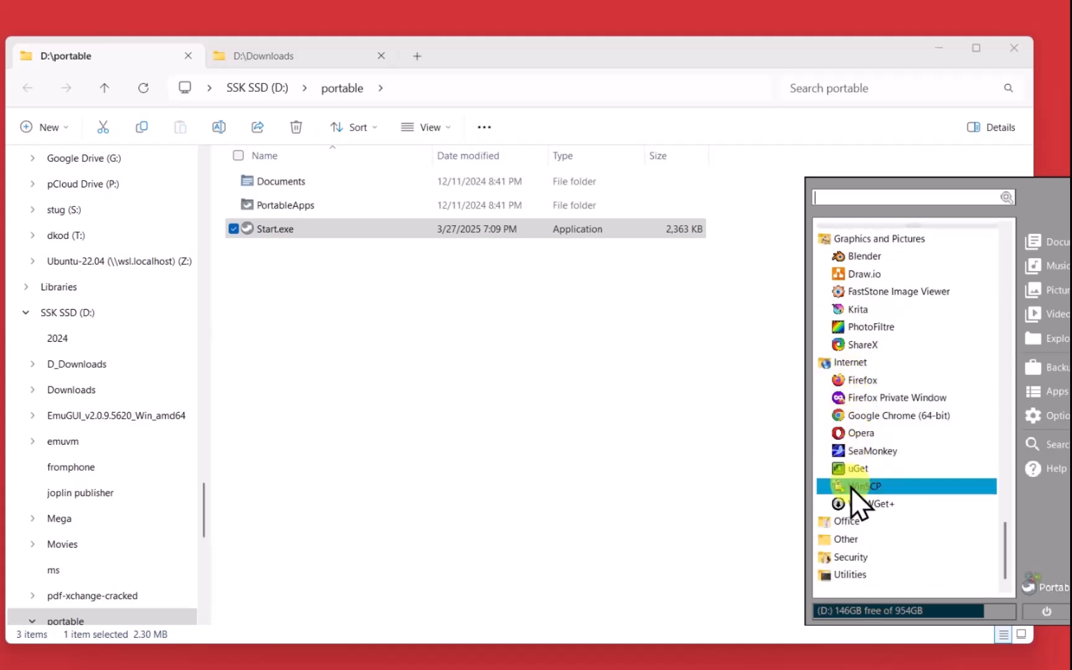
mouse_move(864, 458)
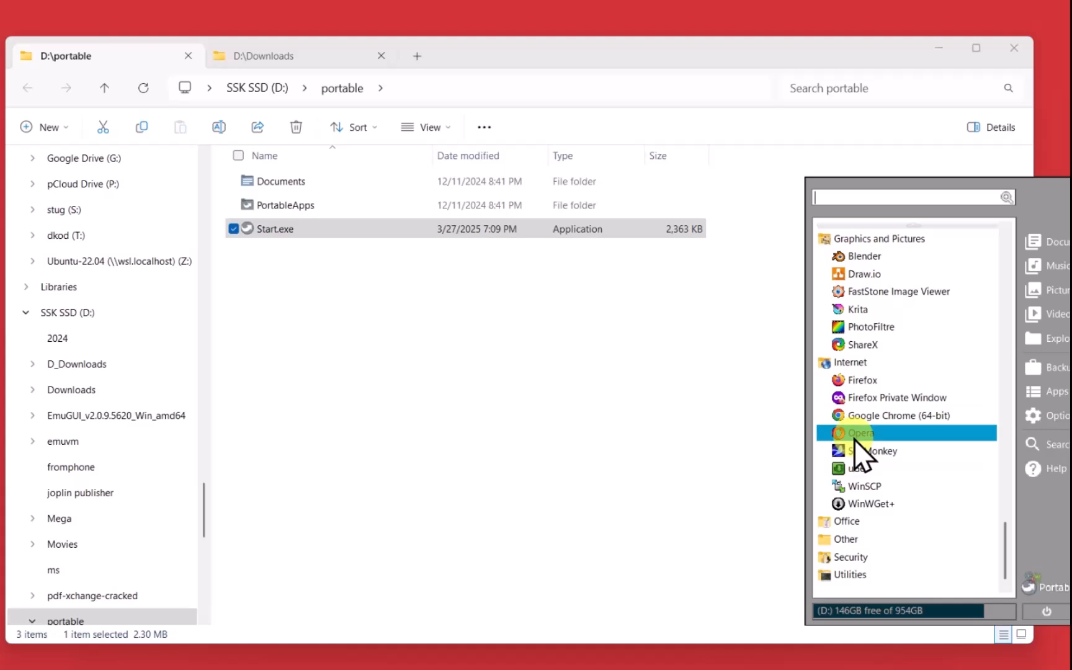
click(864, 447)
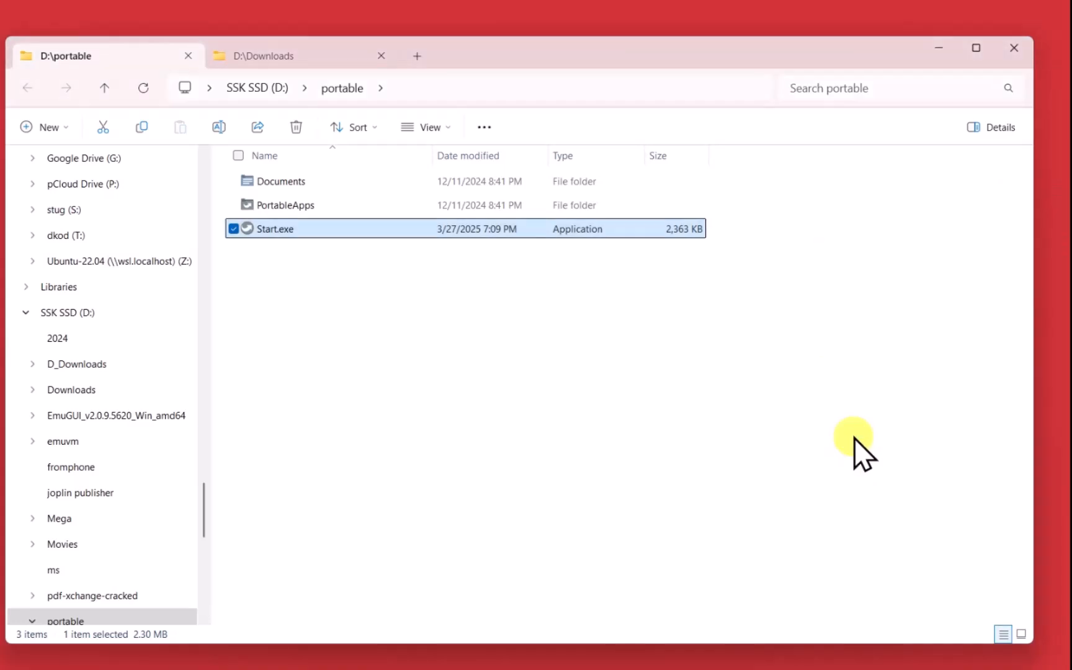
Step: Close Opera after it loads, confirming Quit Opera to close its tabs
double_click(276, 229)
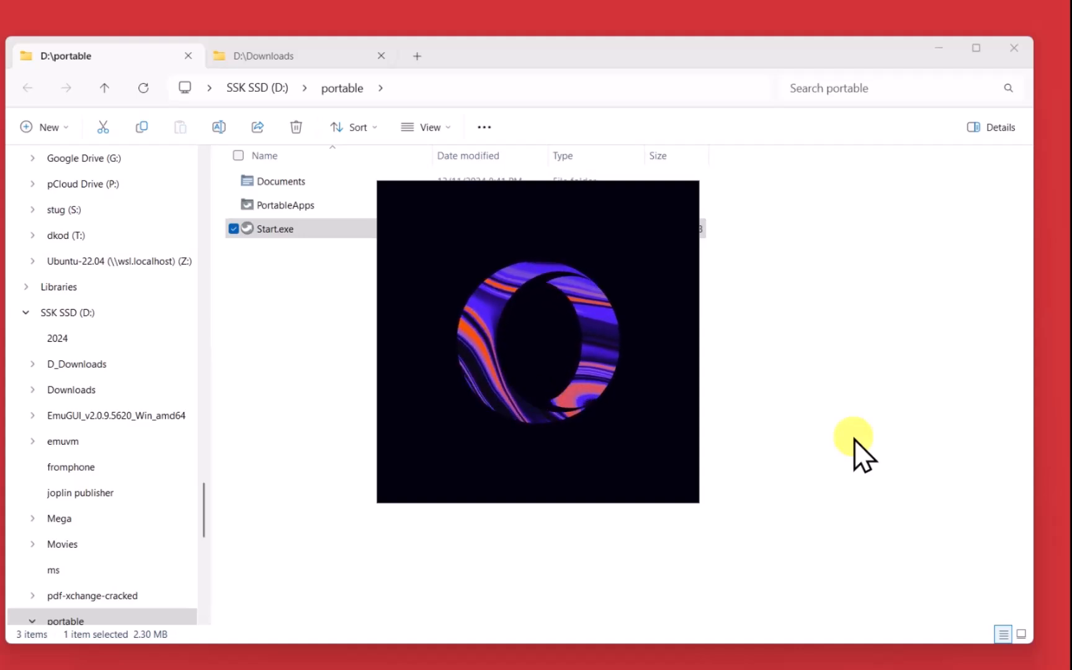
double_click(275, 228)
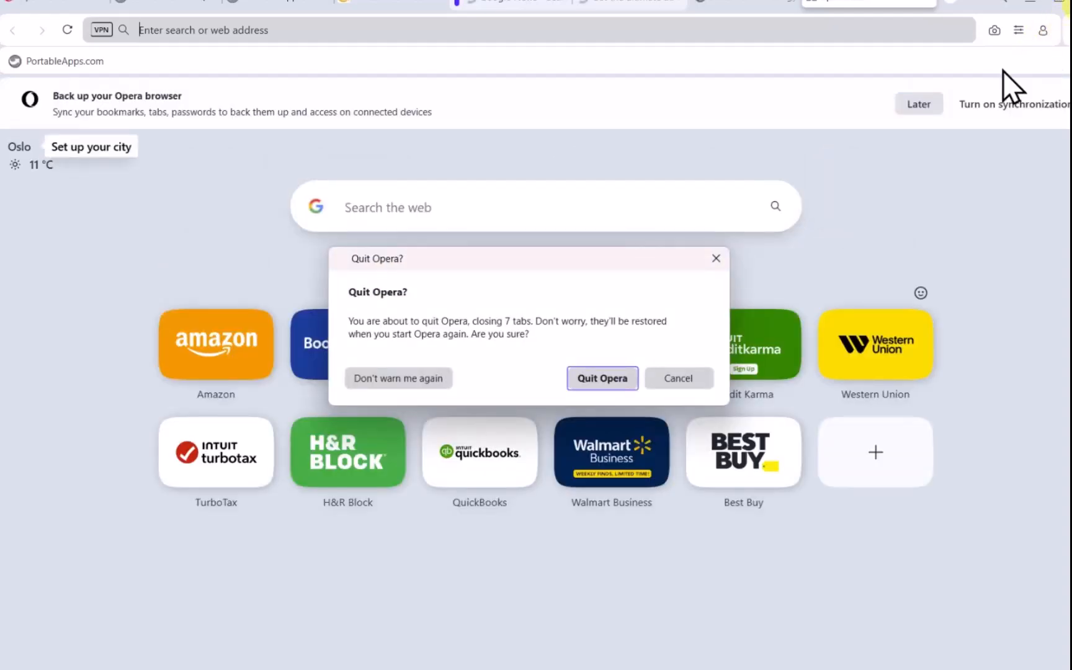
click(601, 378)
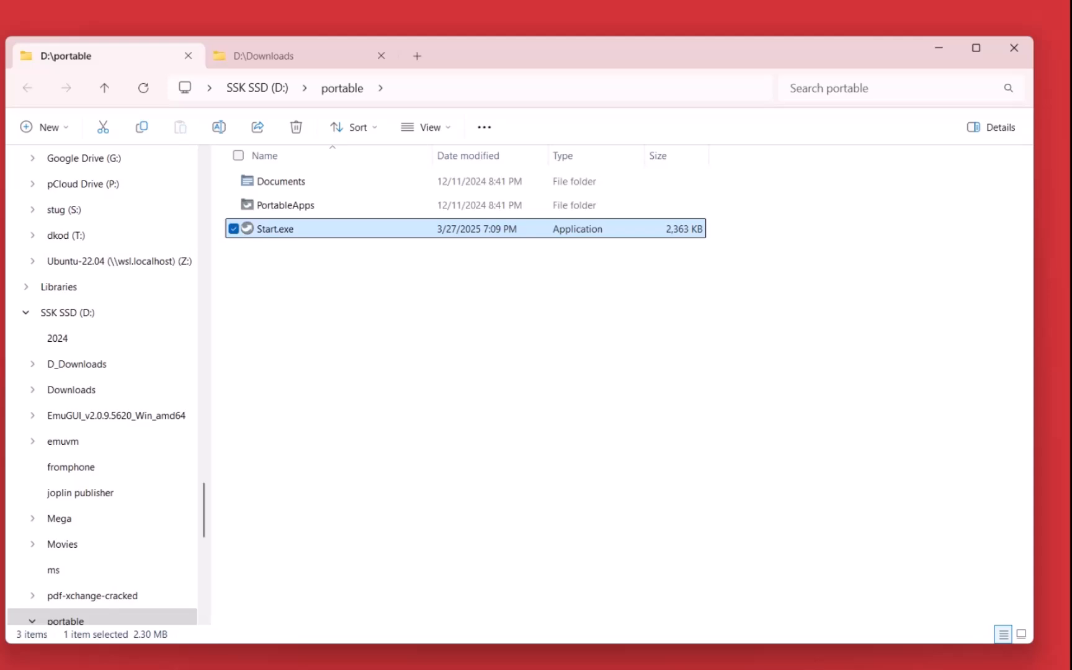
Step: Reopen the PortableApps menu and scroll through the Office, Other, Security and Utilities categories
double_click(275, 229)
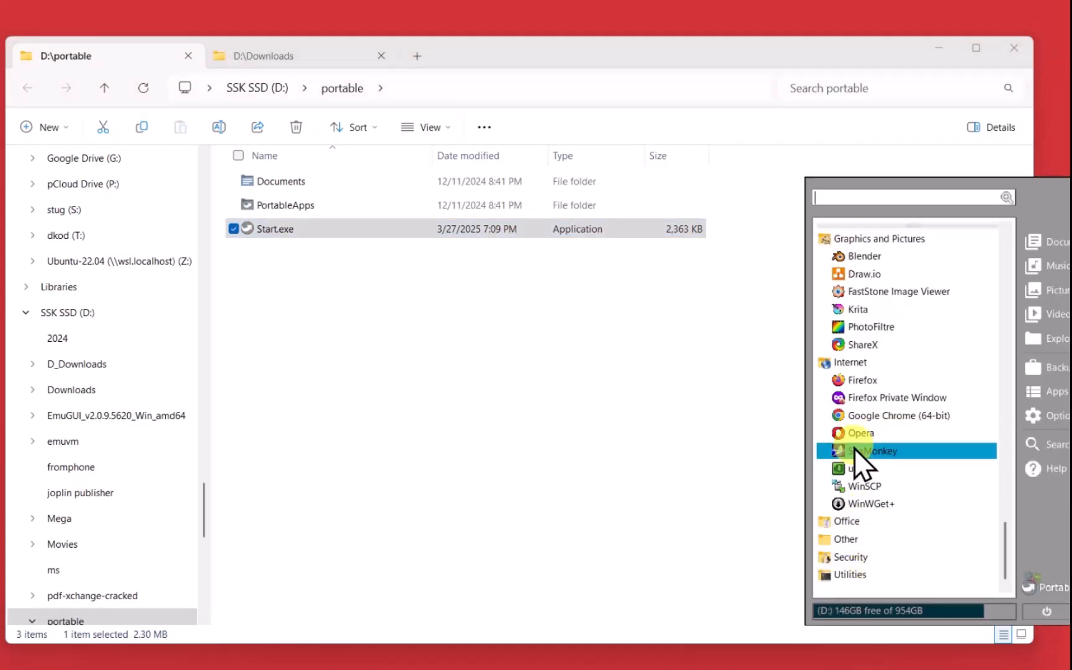
scroll(down, 3)
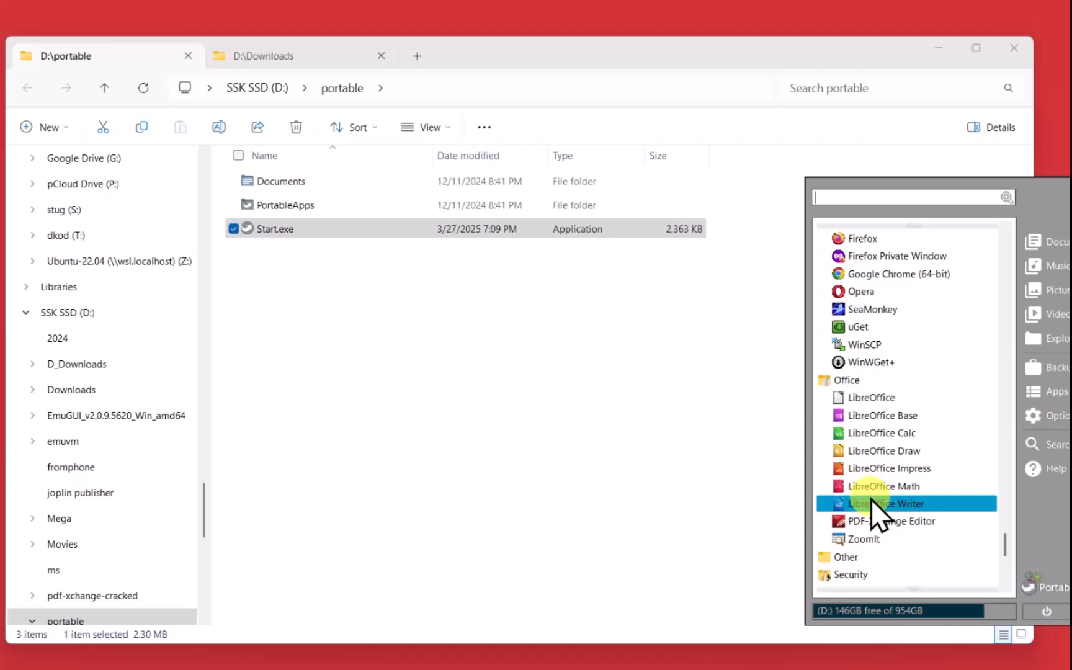
mouse_move(871, 424)
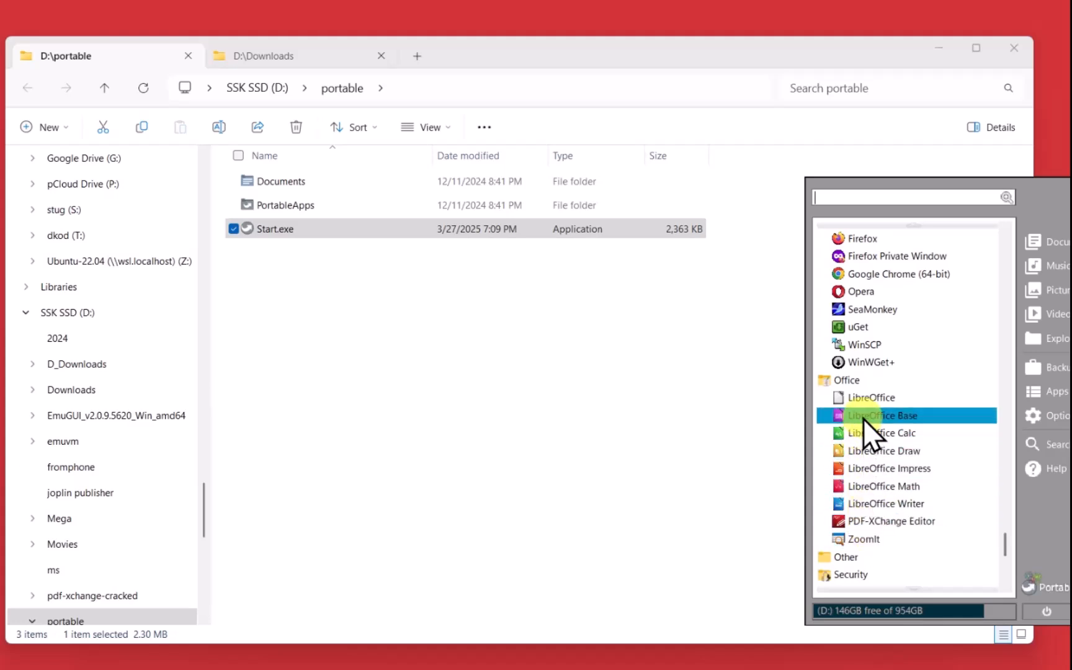
mouse_move(872, 502)
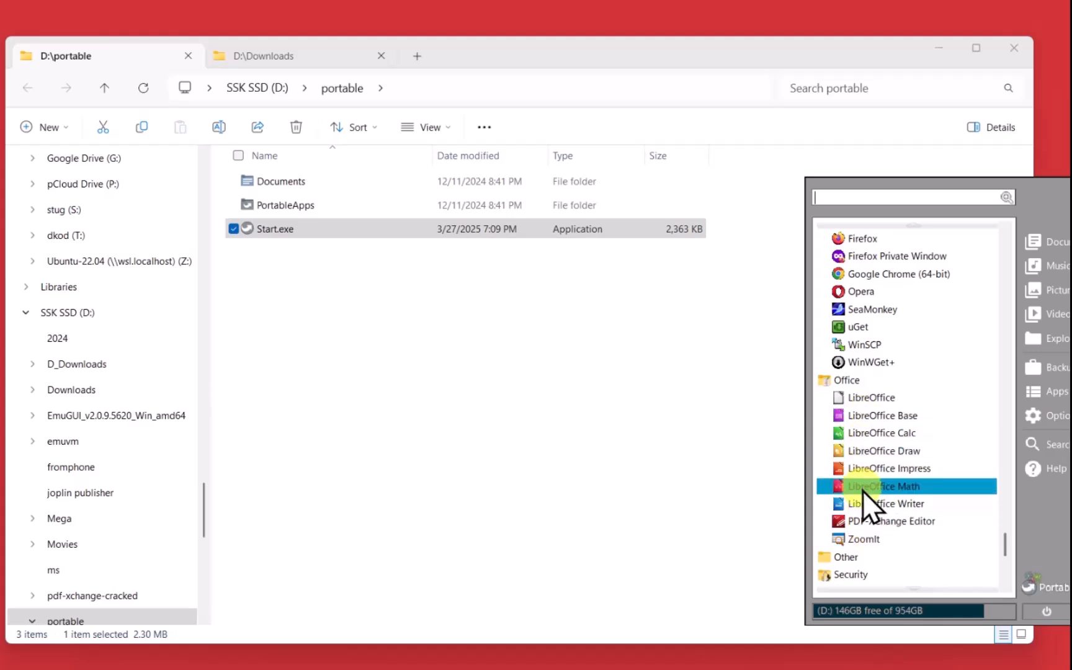
mouse_move(876, 575)
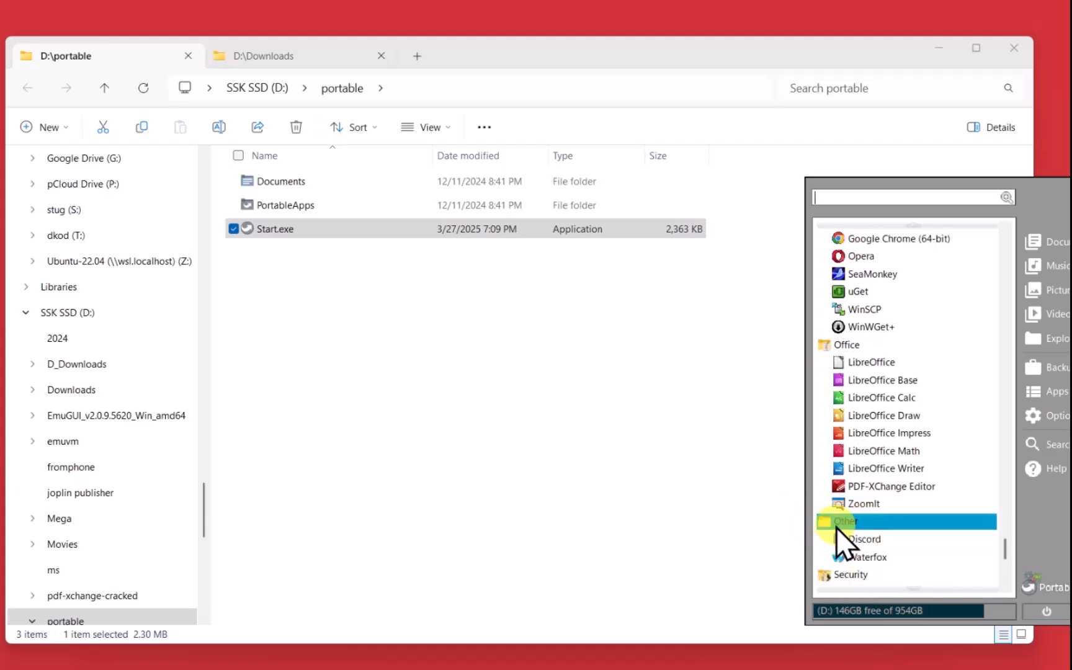
mouse_move(851, 574)
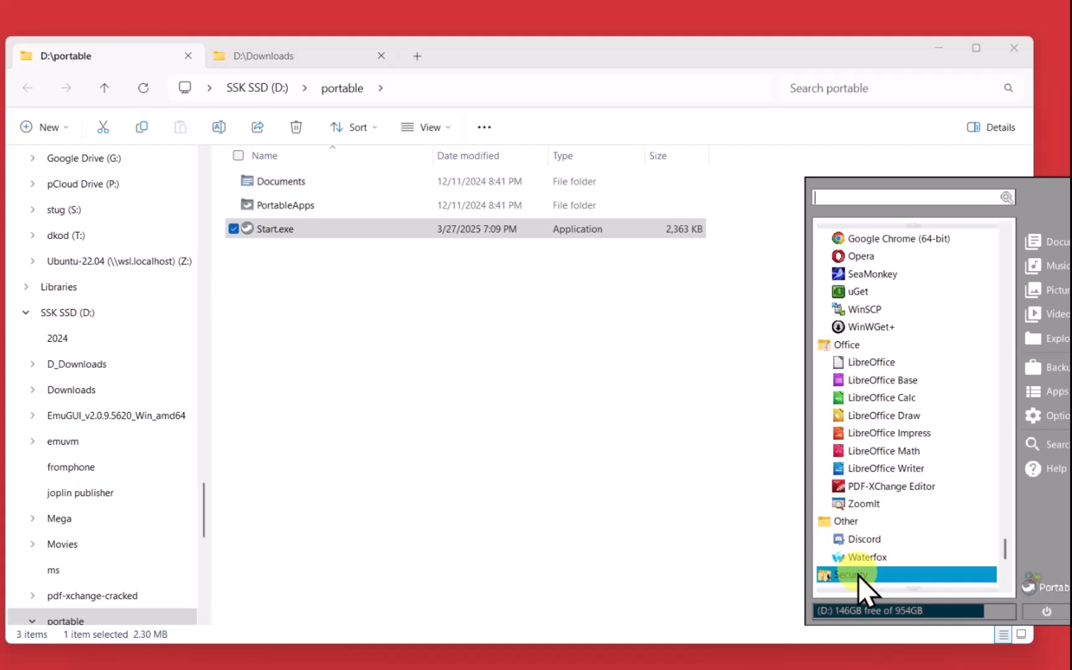
scroll(down, 3)
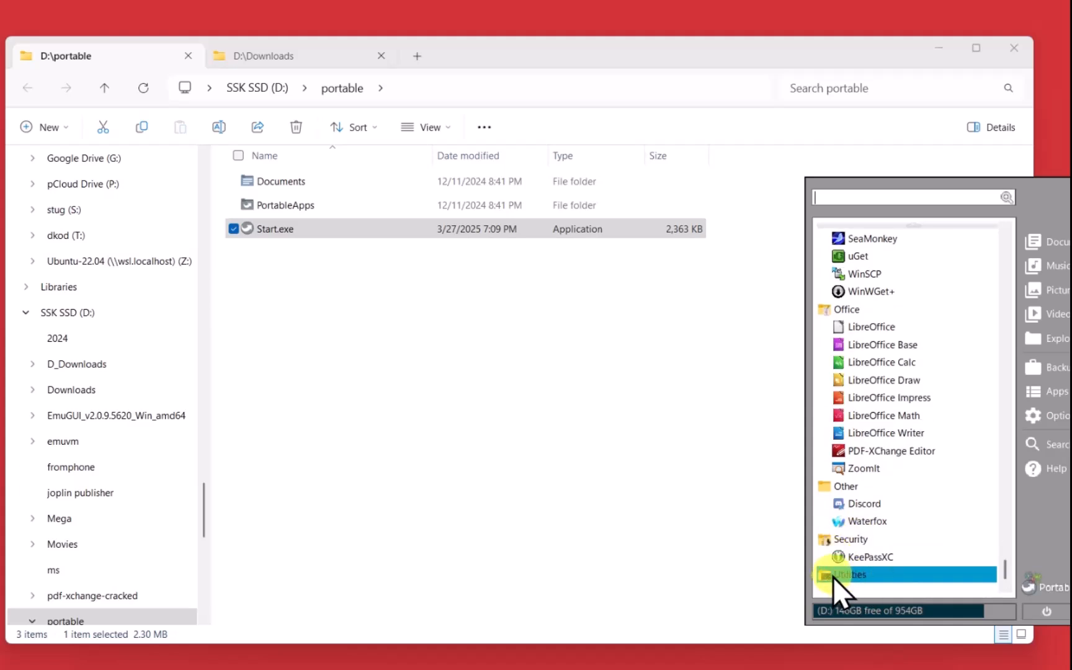
mouse_move(868, 557)
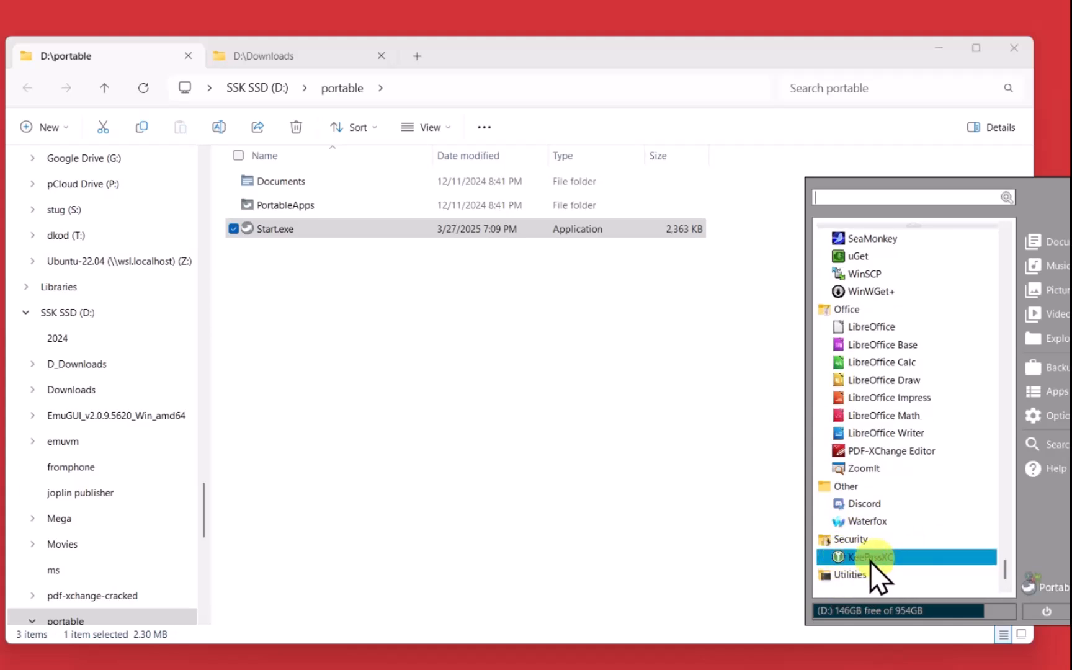
mouse_move(876, 566)
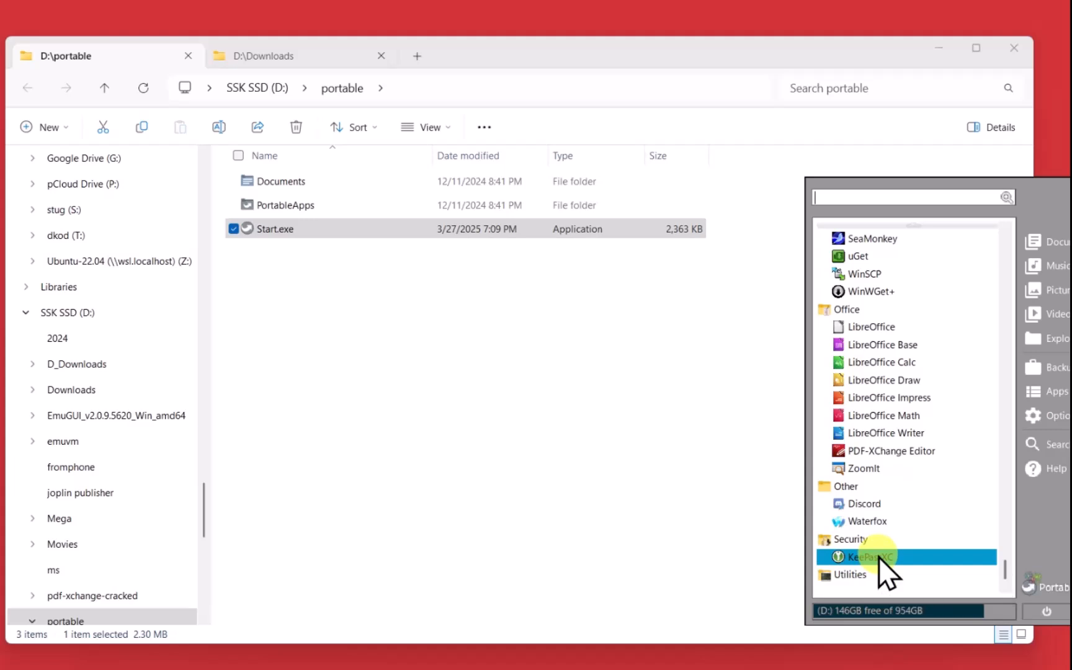
mouse_move(868, 575)
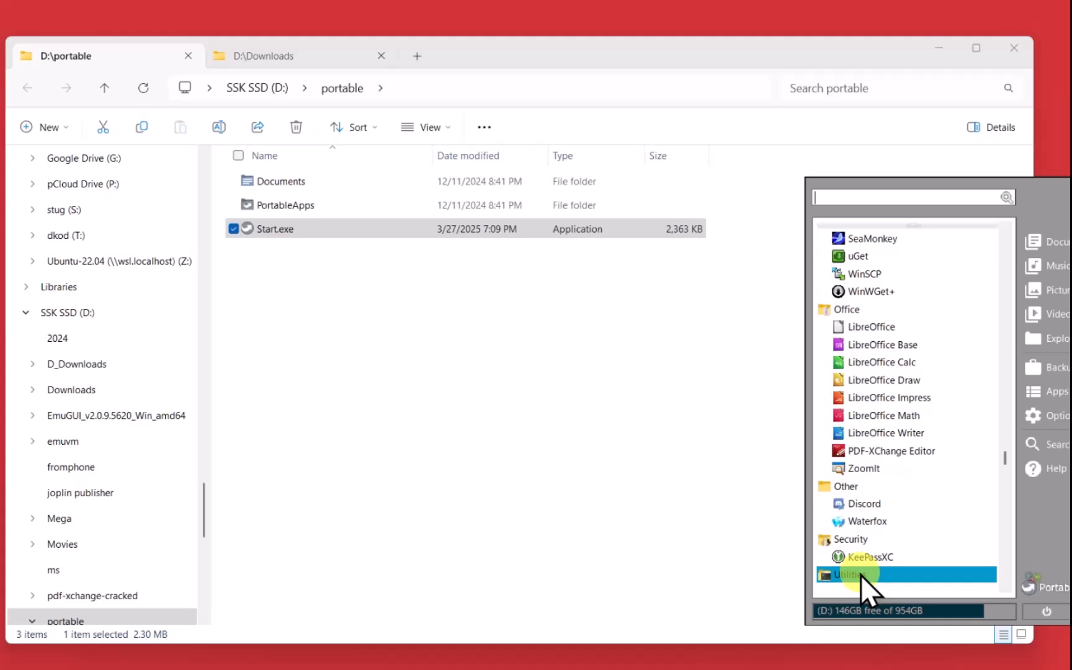
scroll(down, 3)
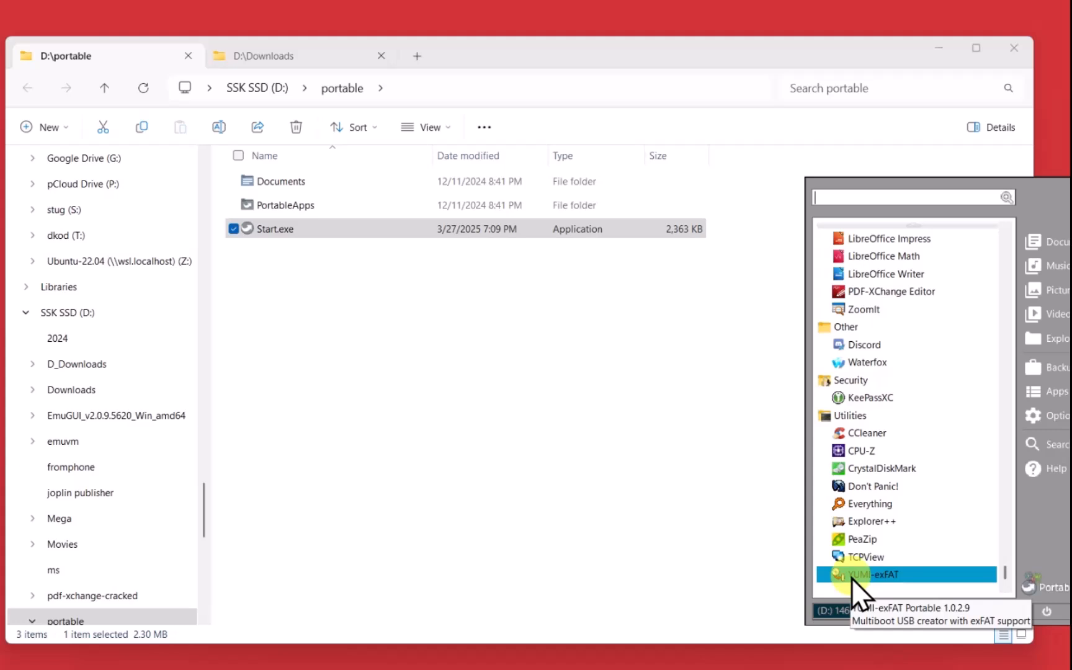
mouse_move(865, 521)
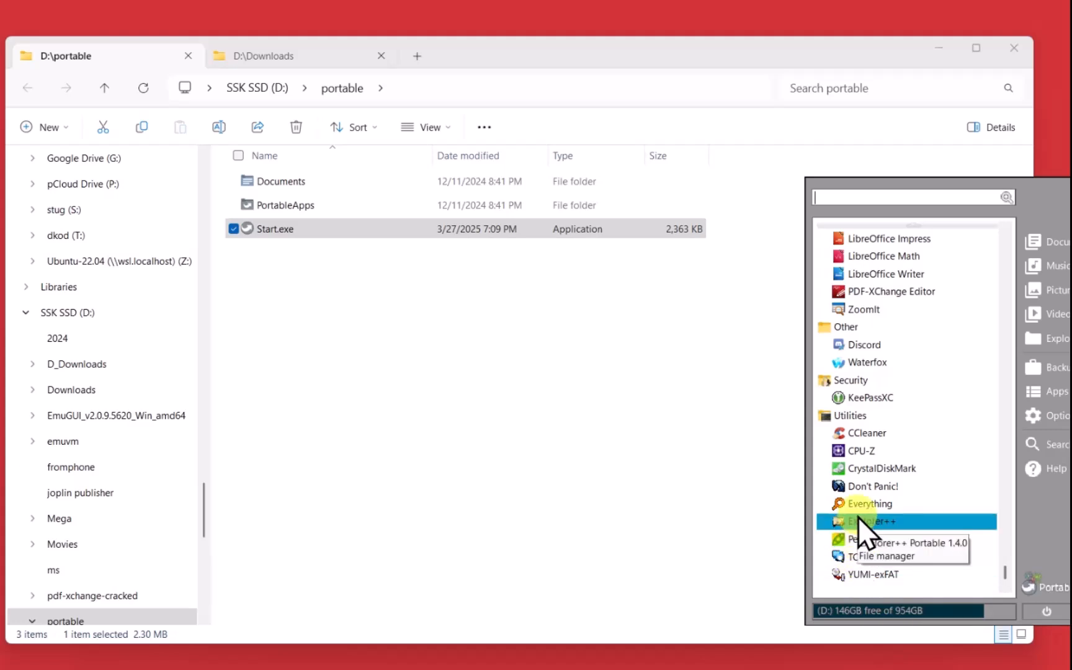
mouse_move(854, 441)
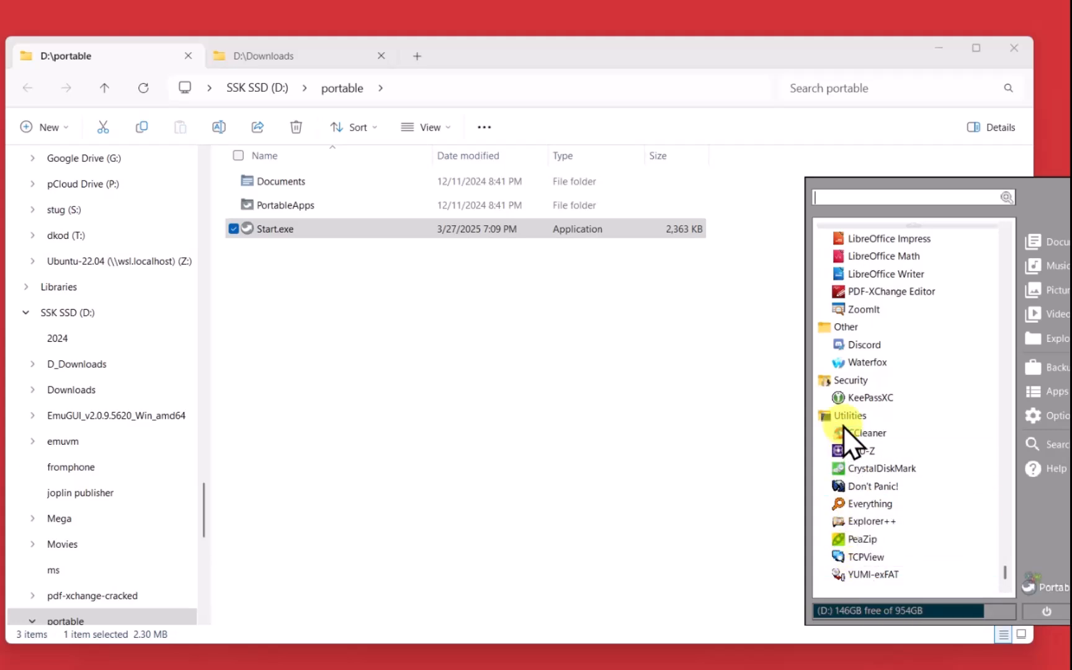
mouse_move(867, 521)
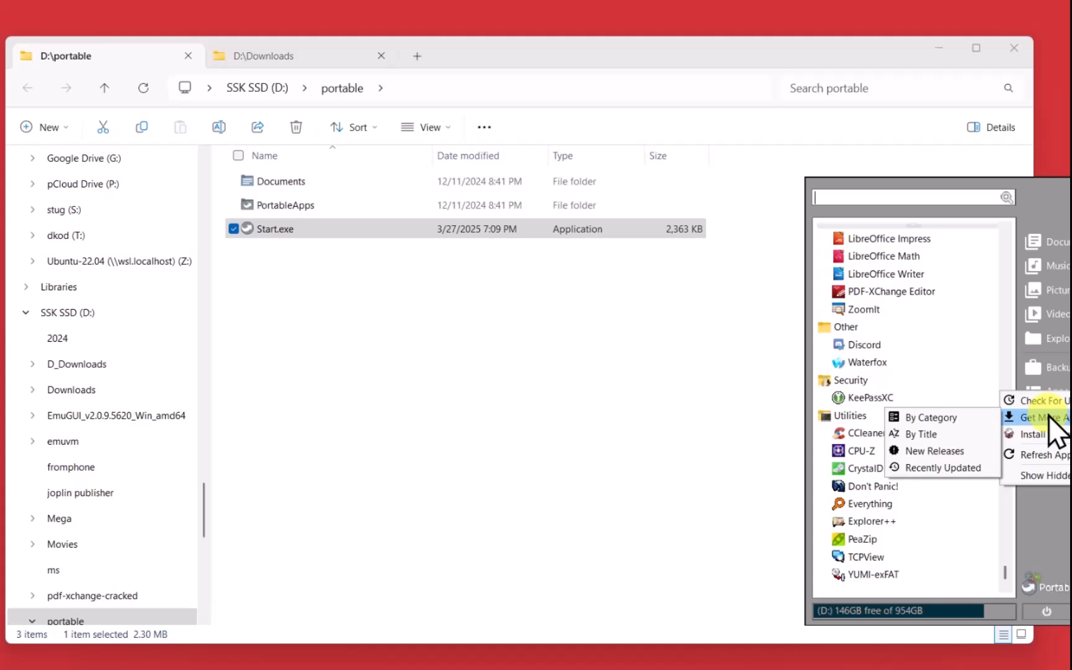
mouse_move(933, 417)
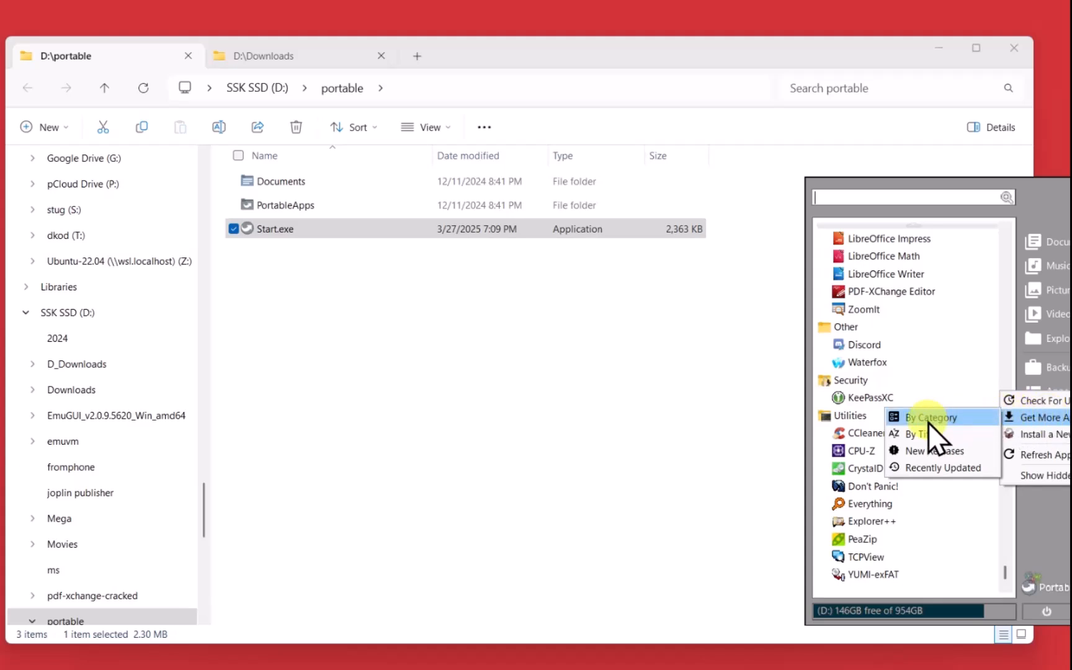
mouse_move(924, 433)
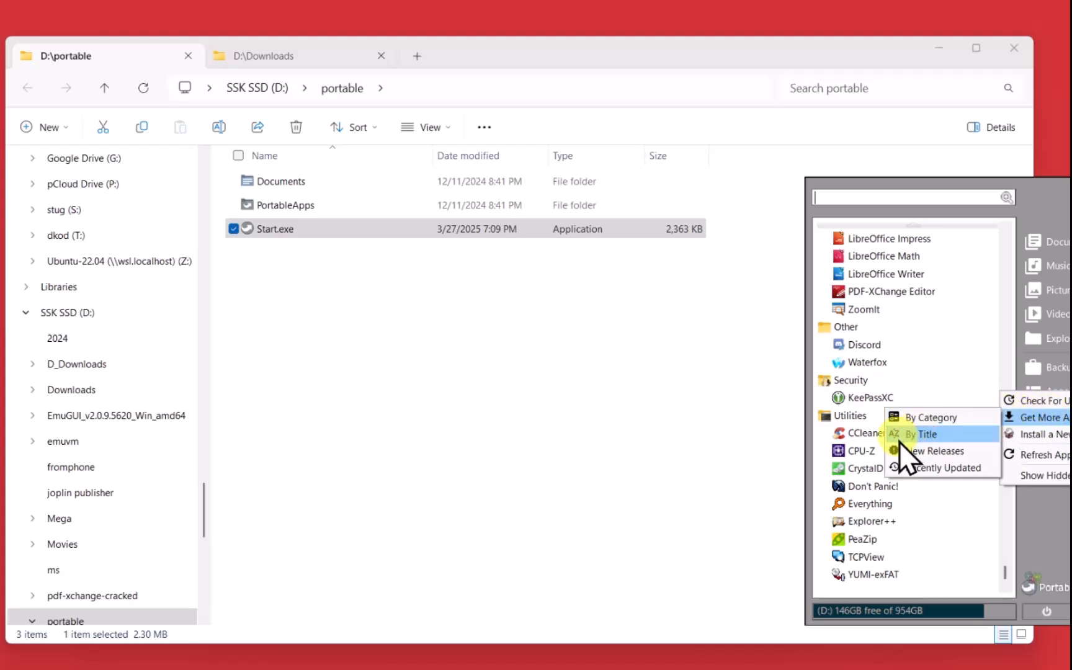
mouse_move(941, 468)
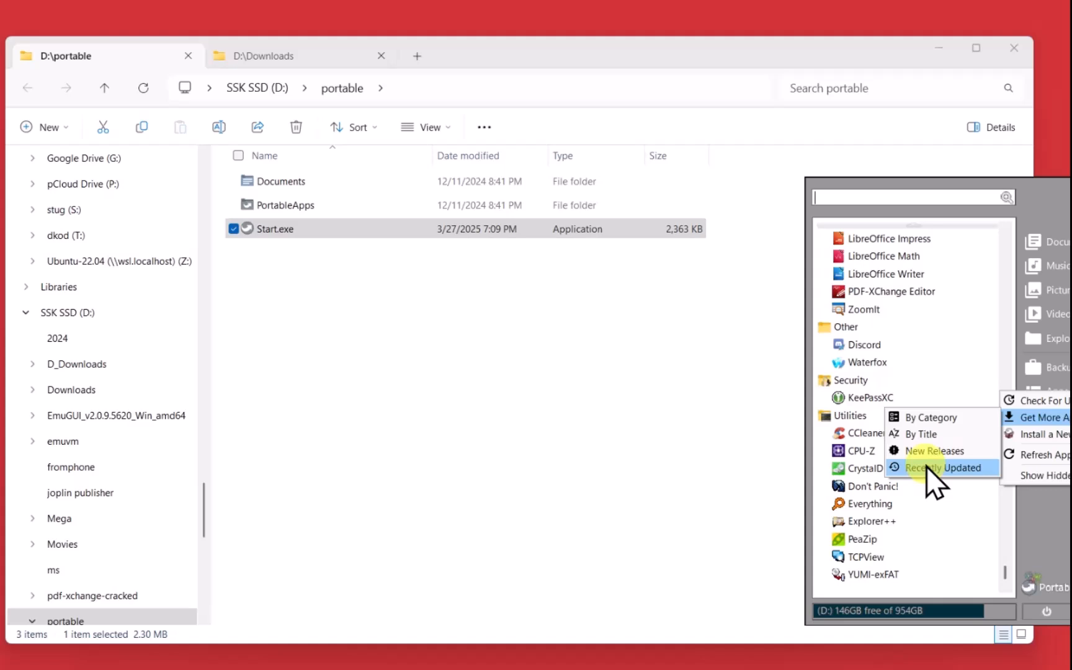
mouse_move(931, 417)
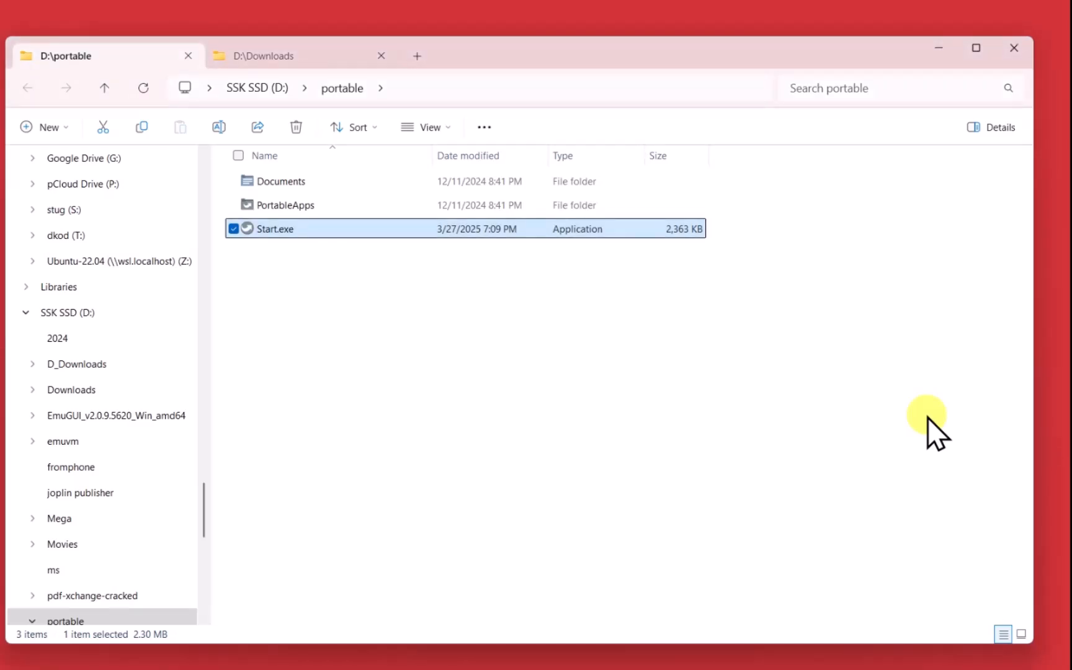
mouse_move(765, 205)
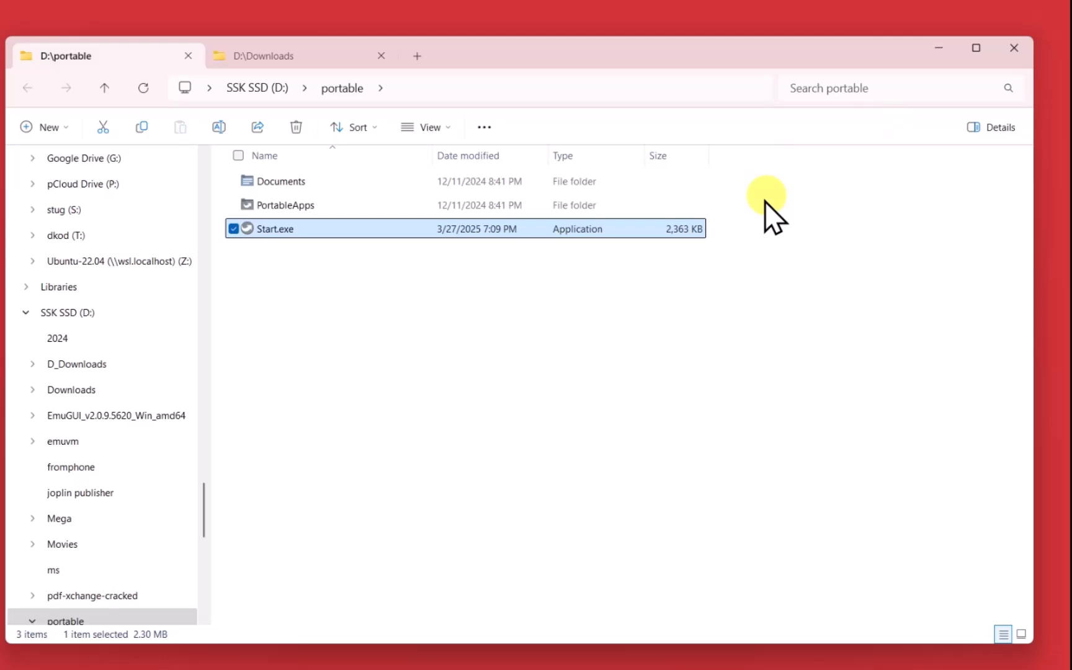
Step: Scroll the Portable App Directory past Graphics and Internet down to Music and Video
double_click(275, 228)
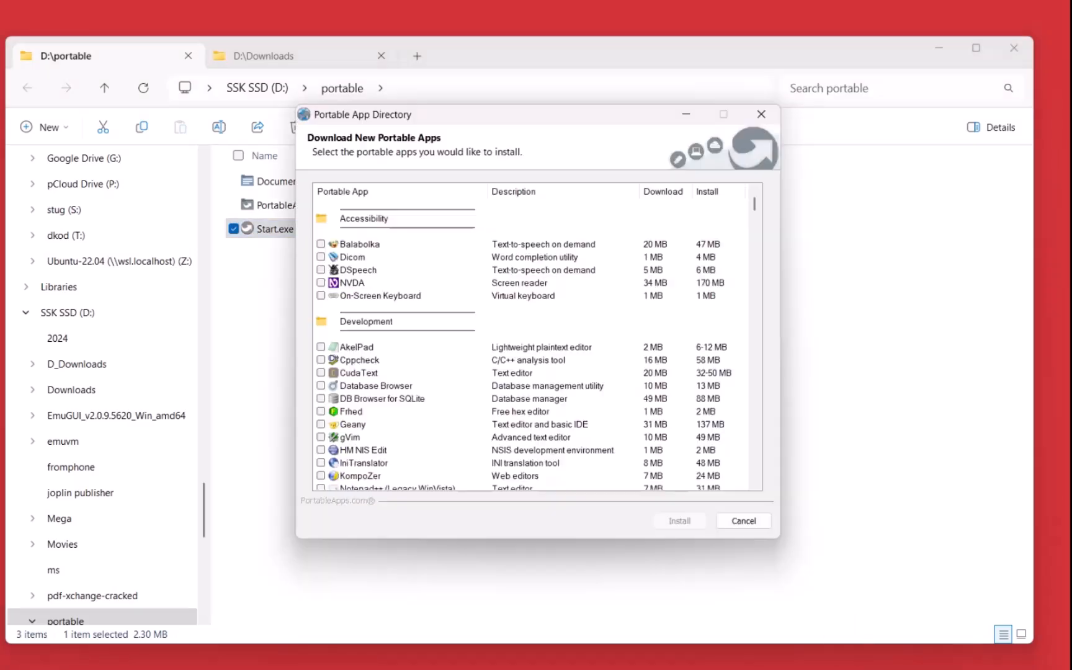
mouse_move(468, 342)
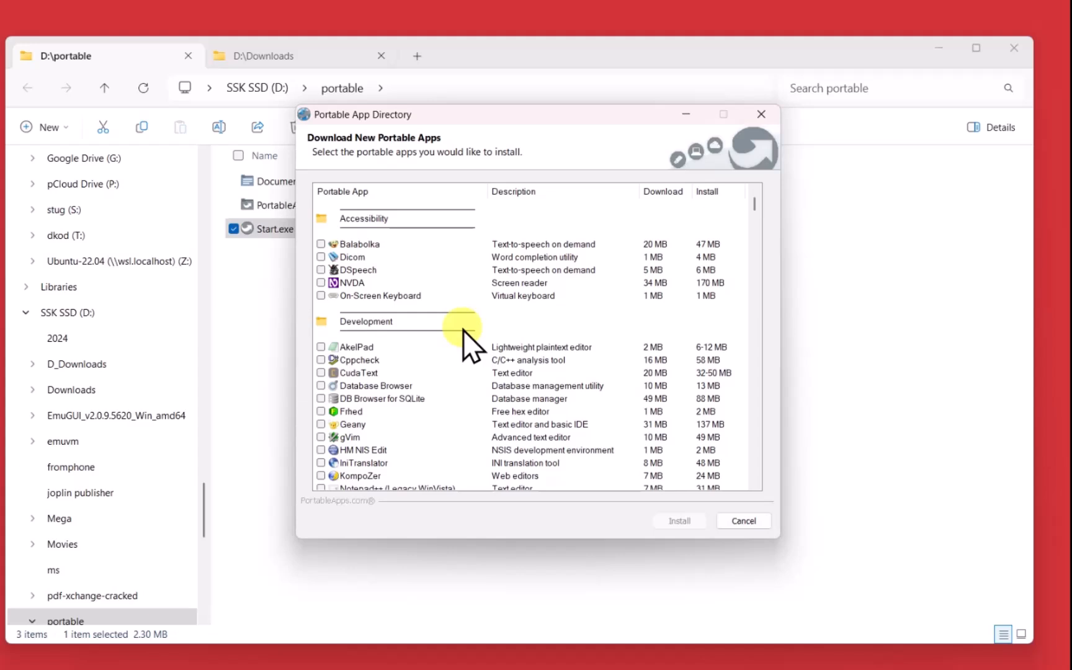
mouse_move(451, 428)
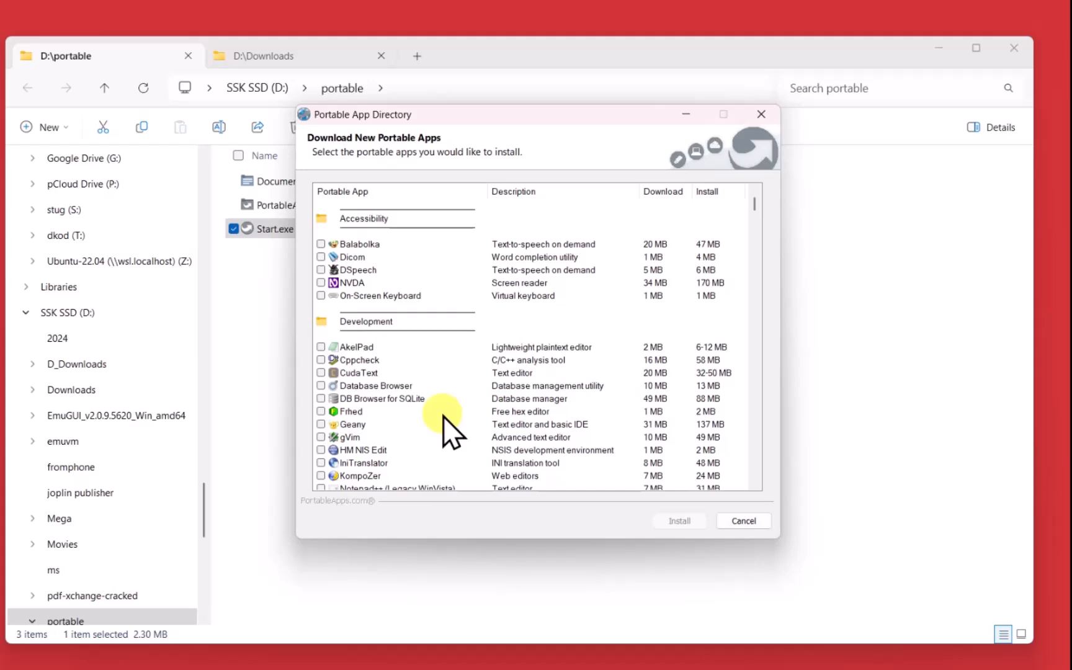
scroll(down, 3)
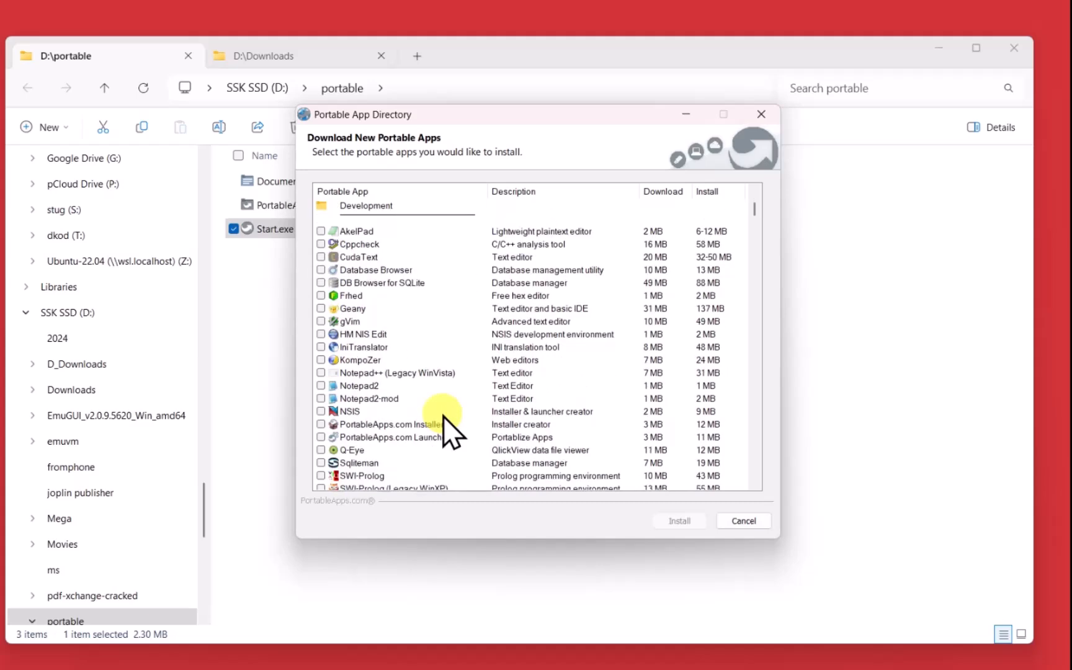
scroll(down, 3)
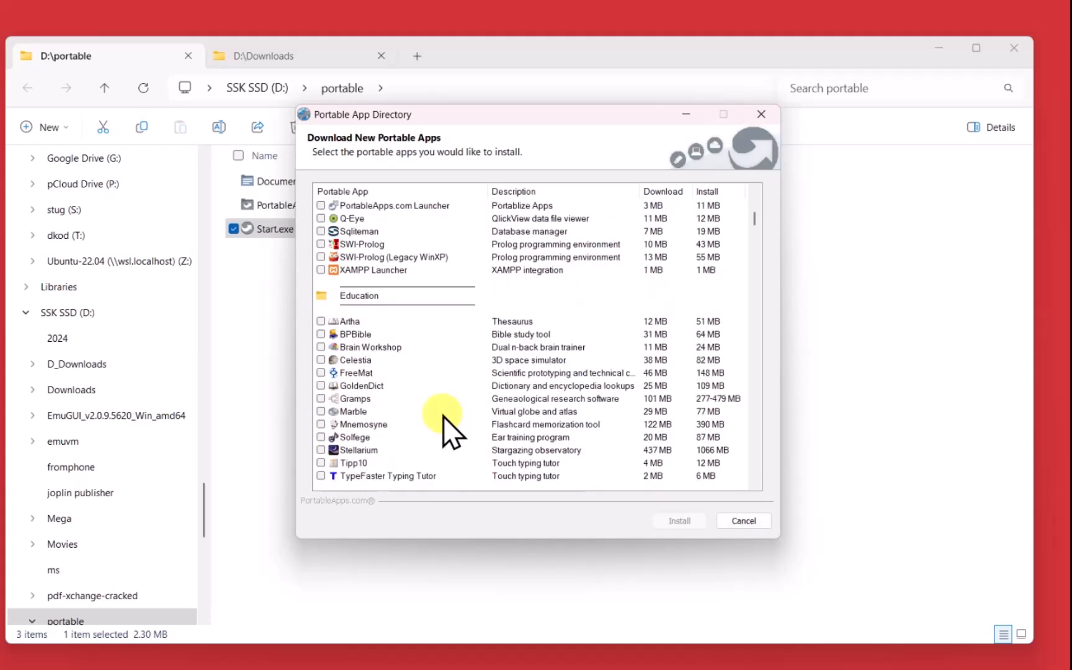
scroll(down, 3)
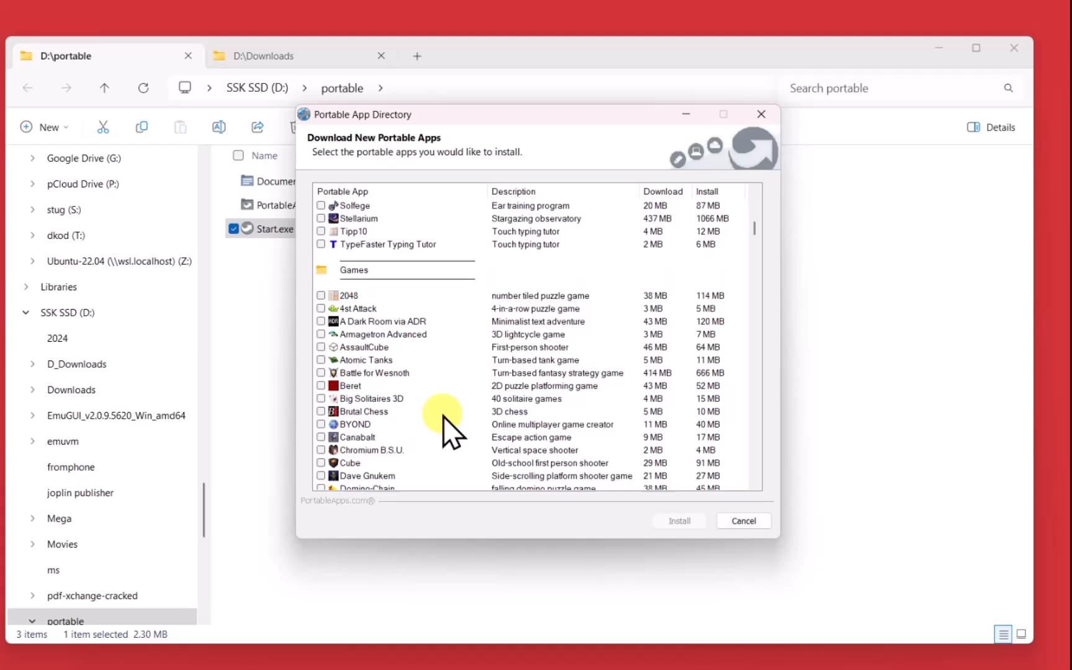
scroll(down, 3)
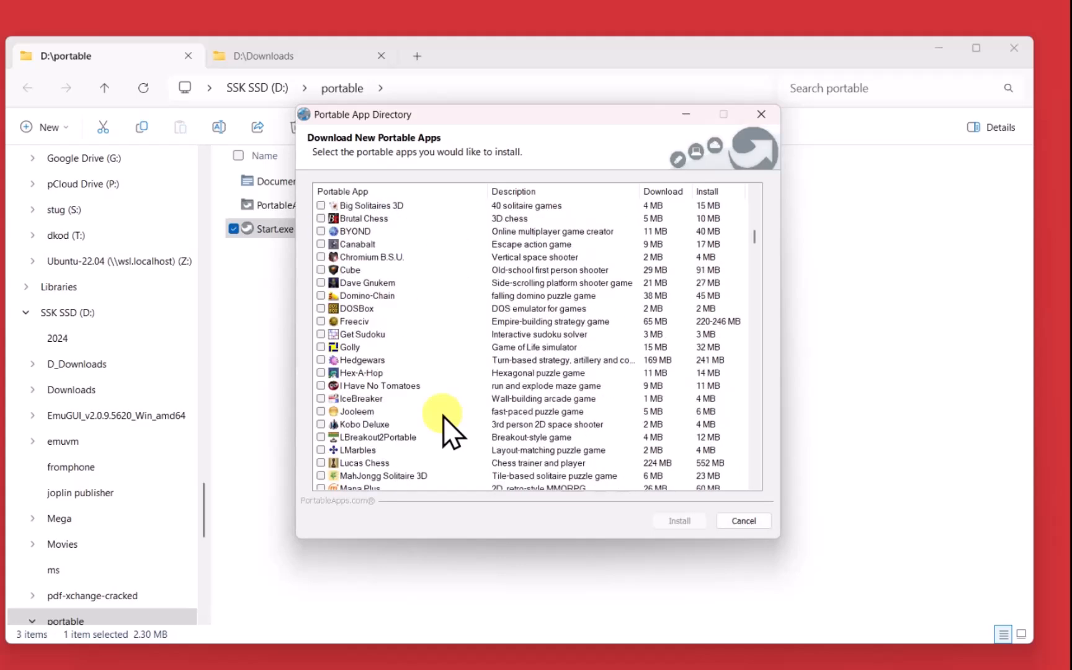
scroll(down, 3)
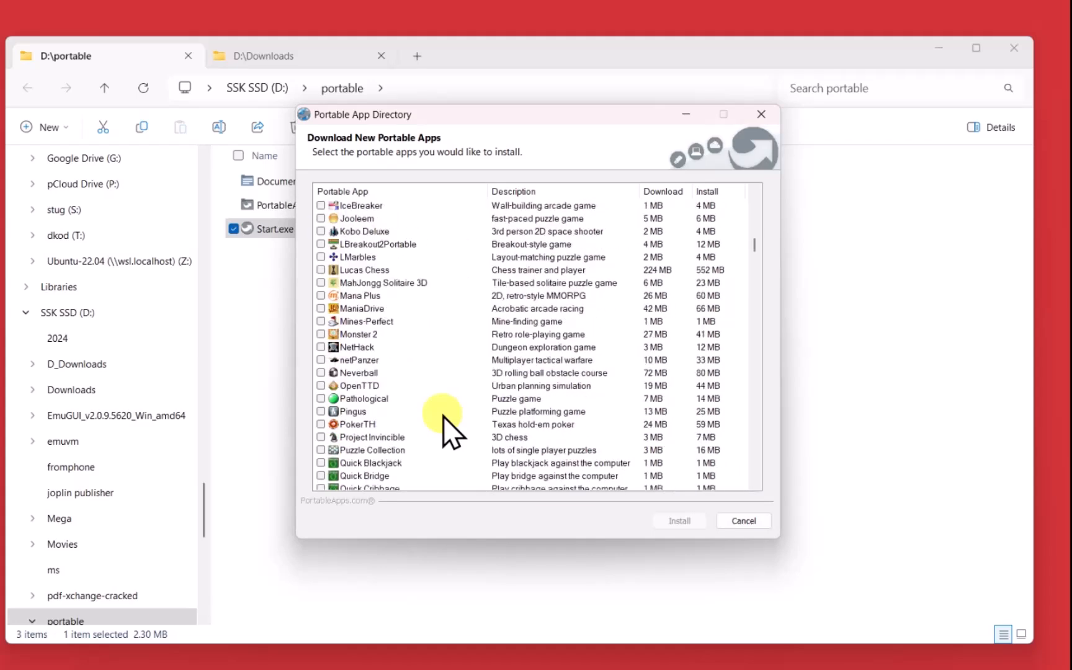
scroll(down, 3)
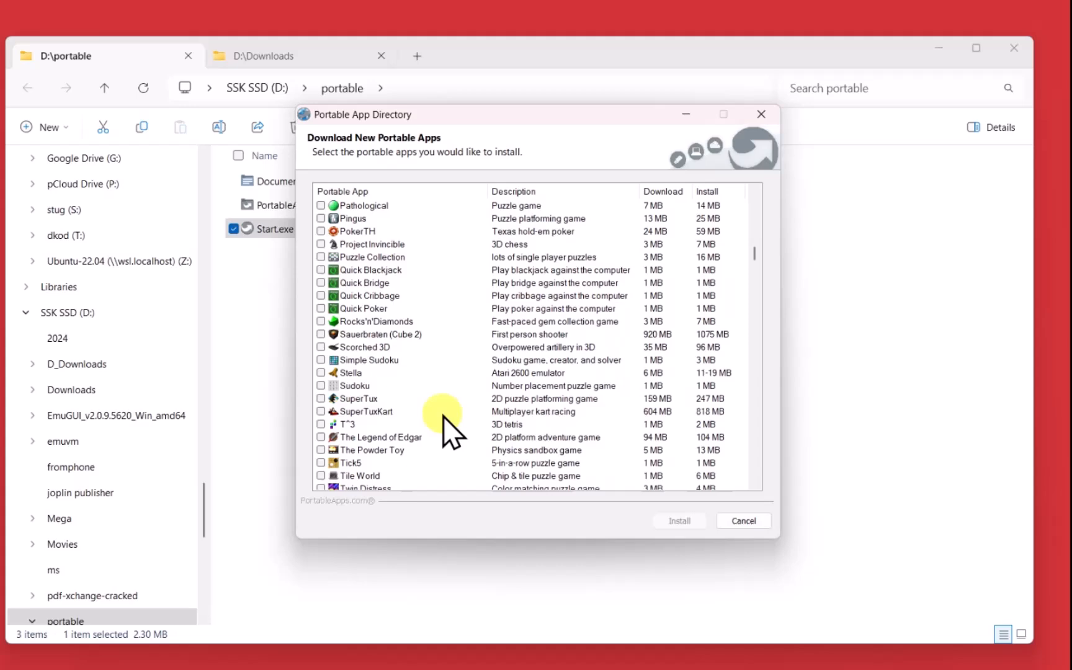
scroll(down, 3)
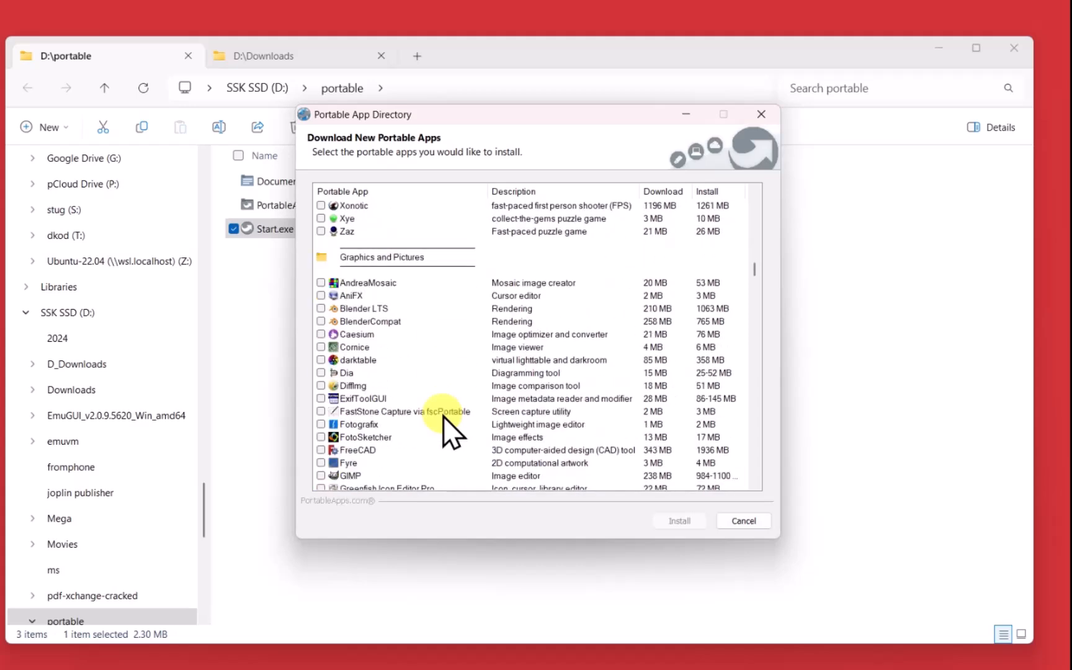
scroll(down, 3)
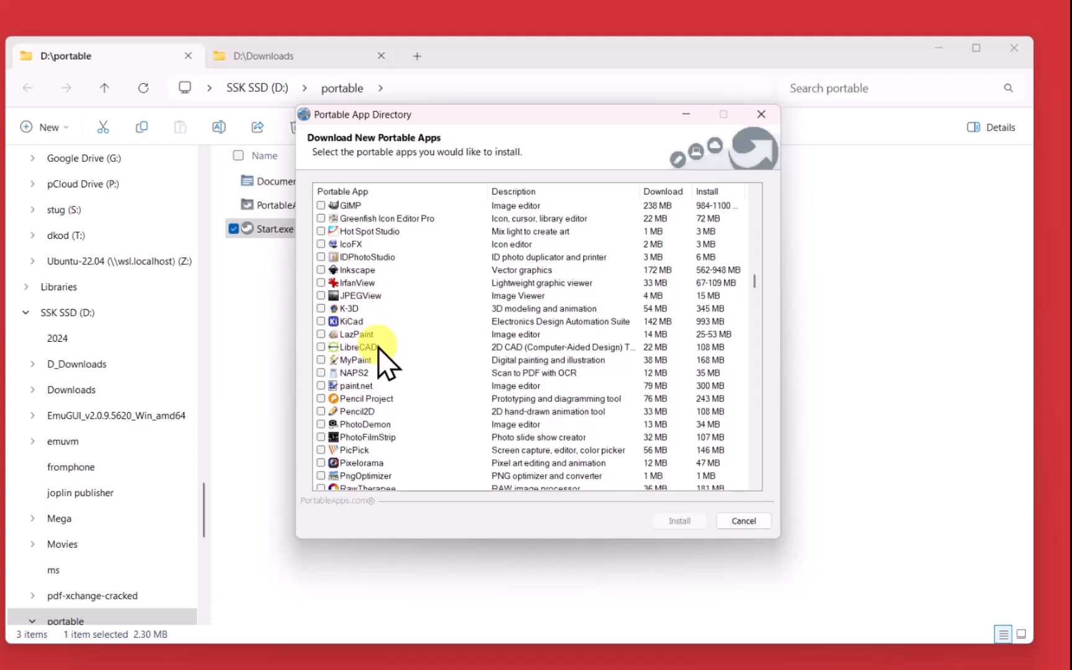
scroll(down, 3)
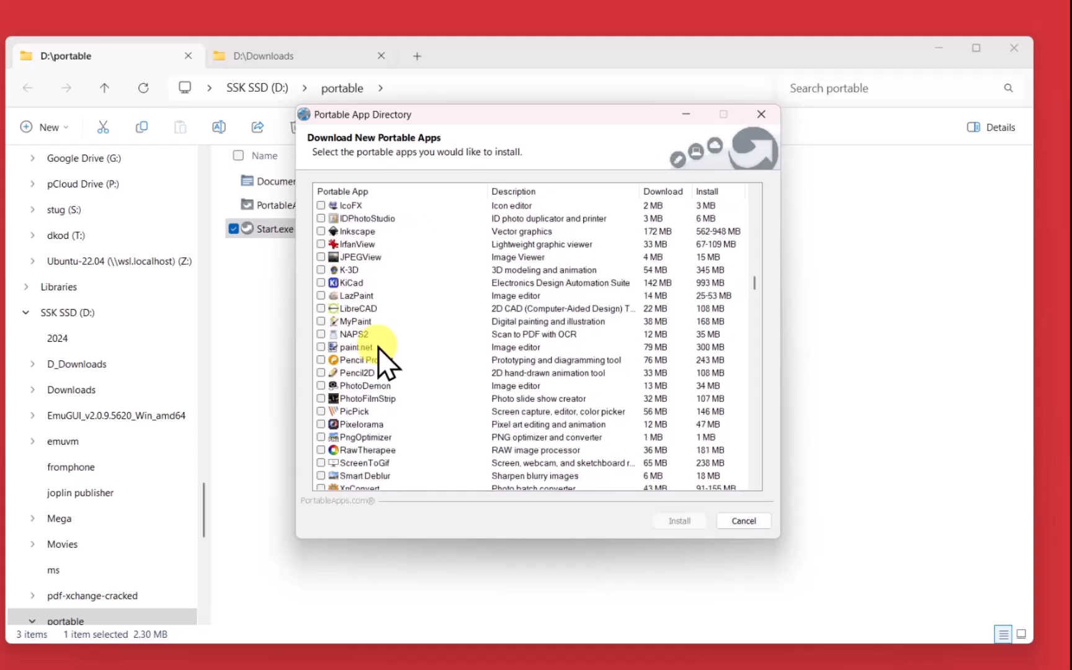
scroll(down, 3)
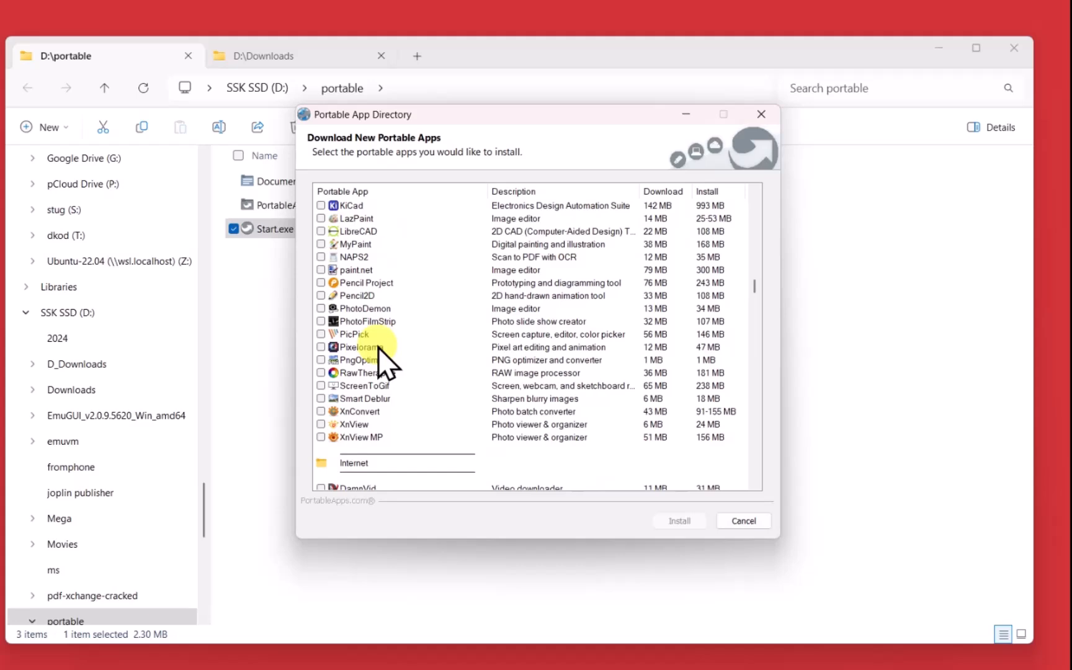
mouse_move(381, 361)
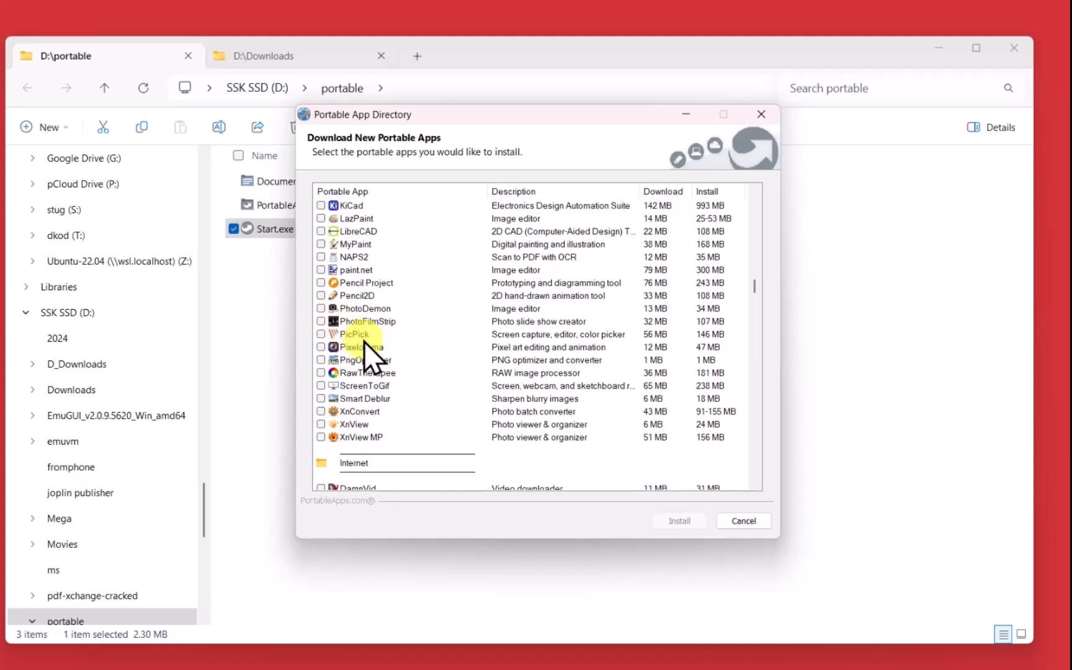
mouse_move(390, 380)
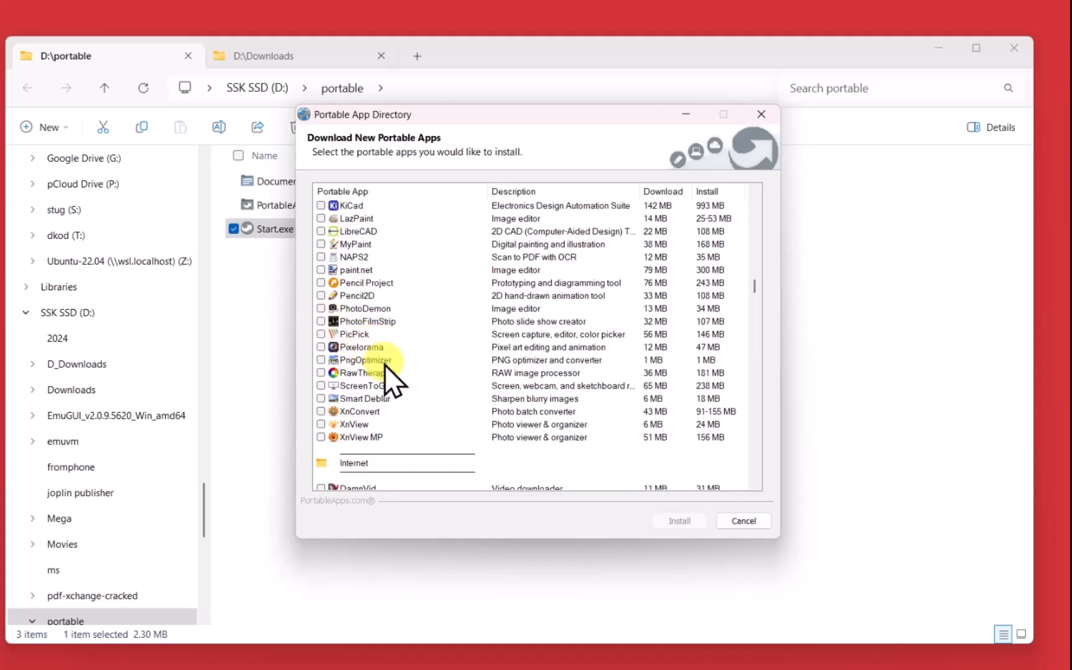
scroll(down, 3)
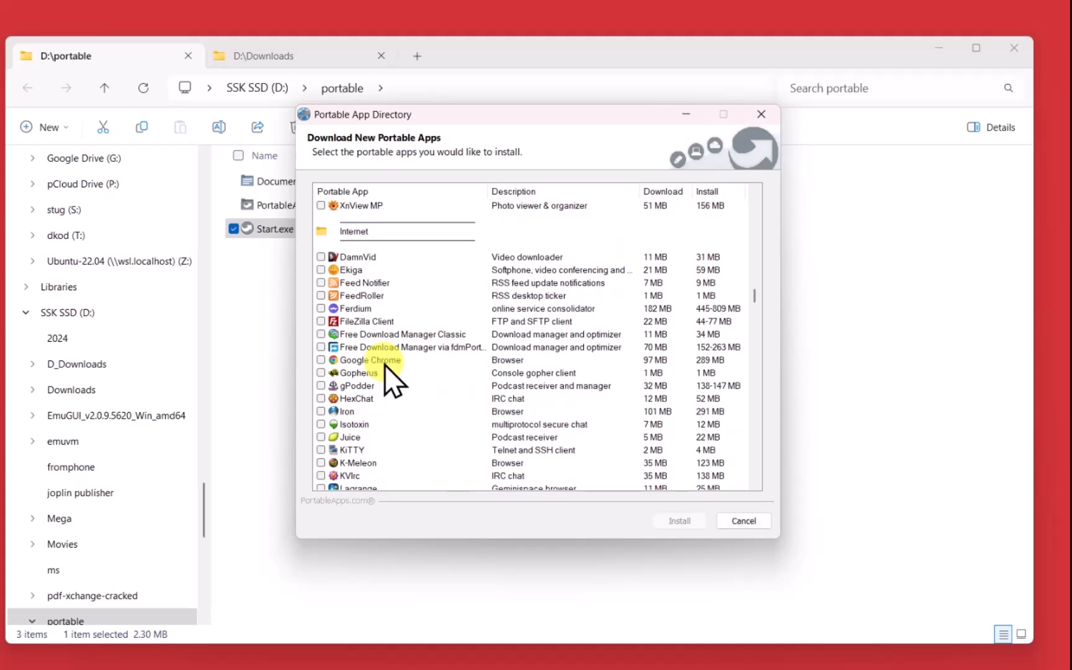
mouse_move(355, 444)
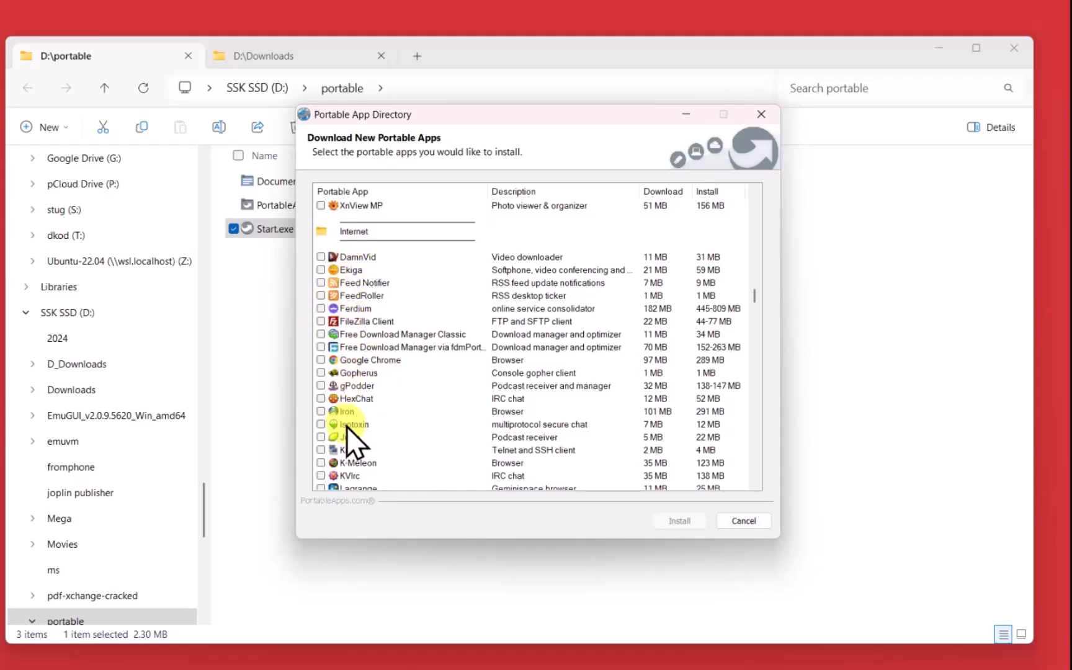
scroll(down, 3)
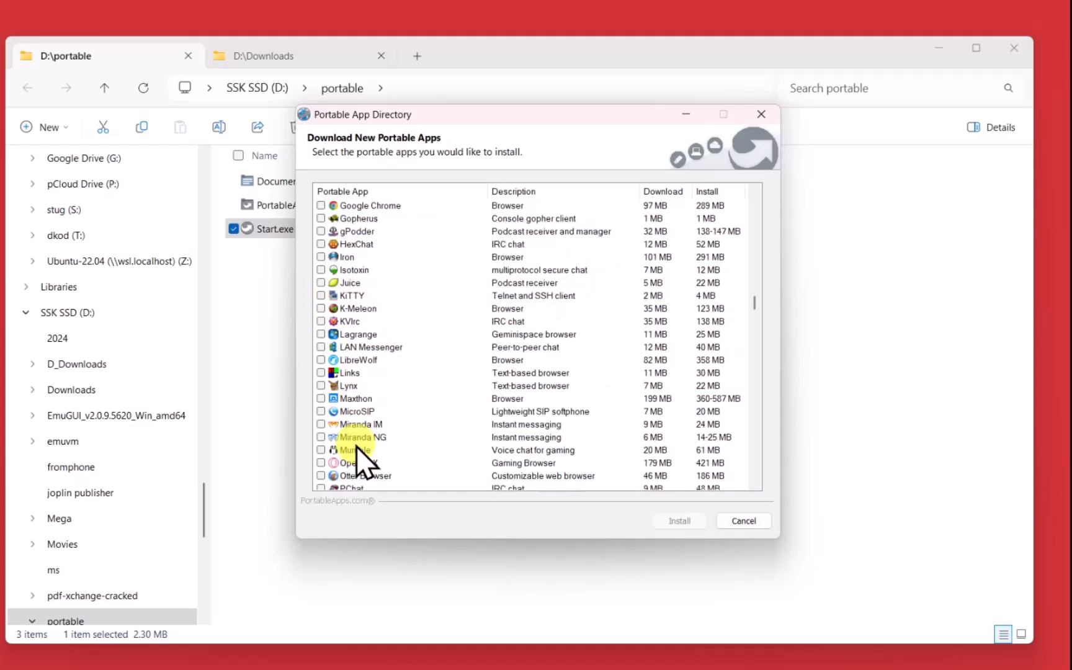
scroll(down, 3)
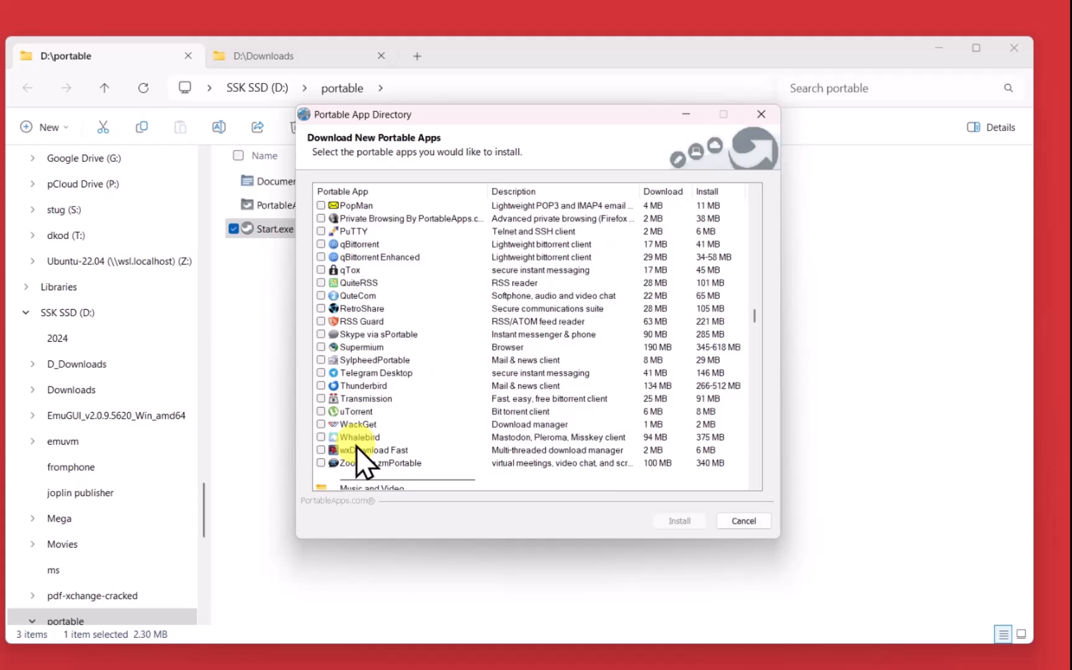
scroll(down, 3)
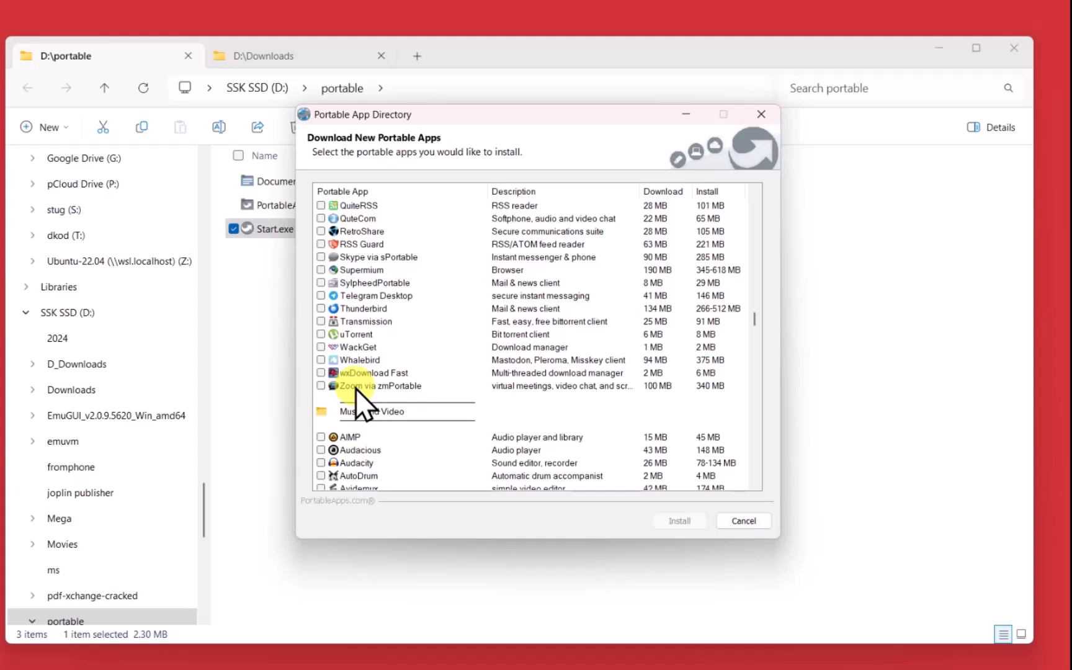
mouse_move(324, 393)
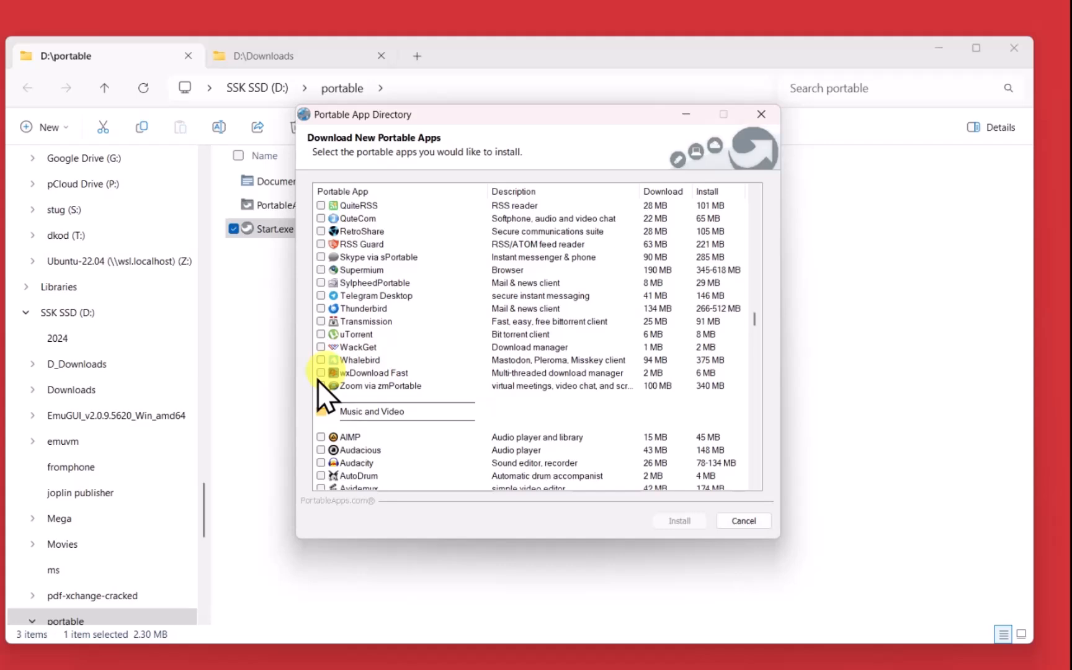
scroll(down, 3)
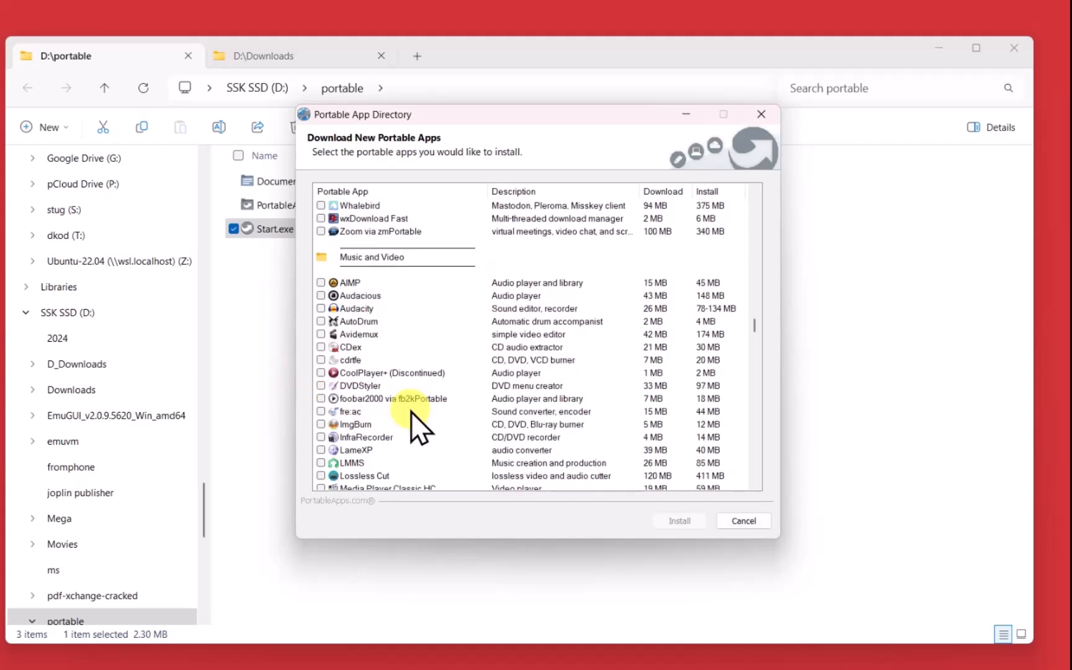
scroll(down, 3)
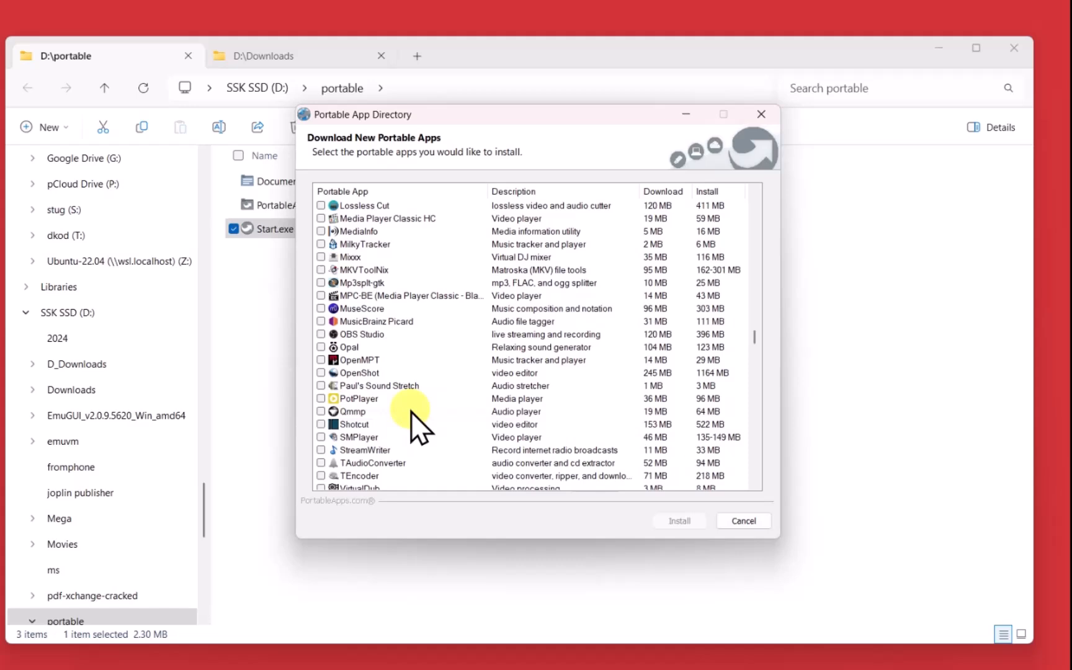
scroll(up, 3)
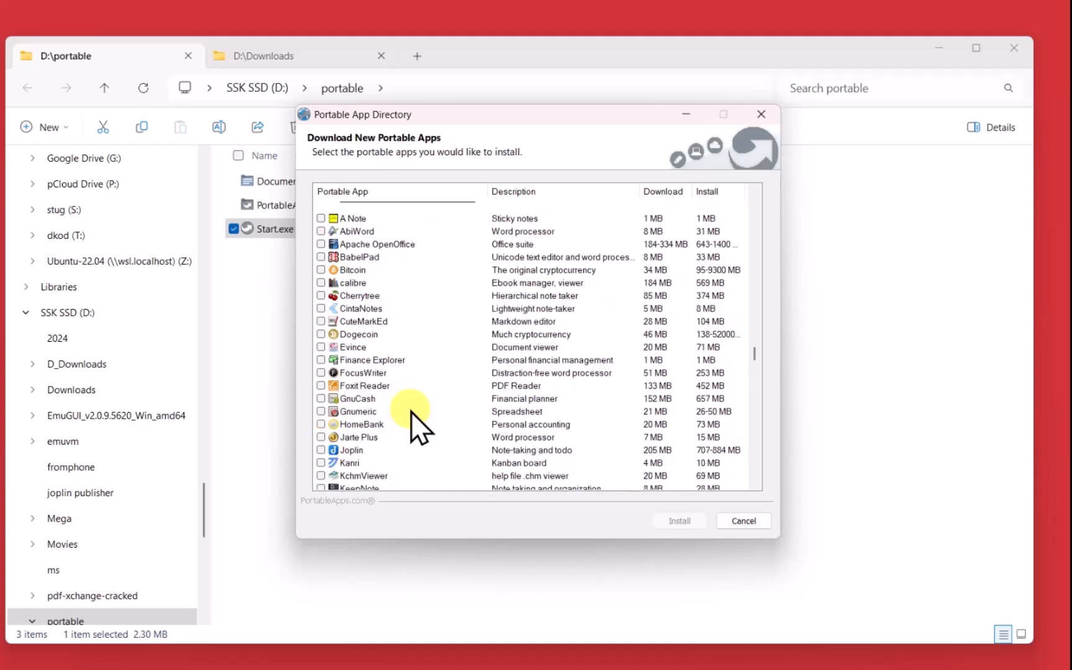
scroll(down, 3)
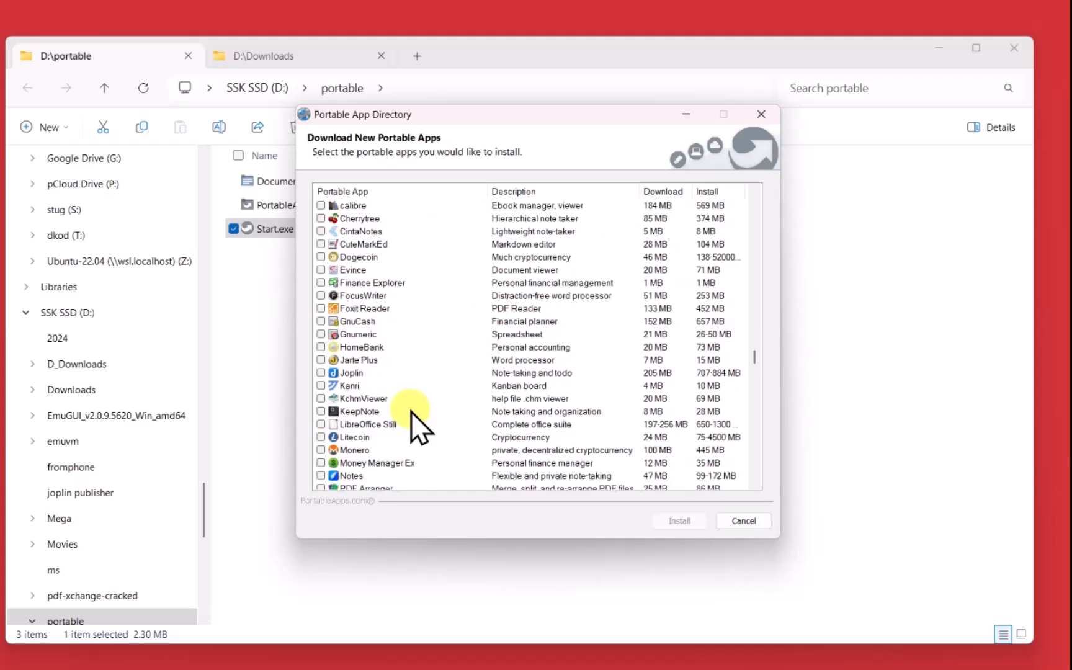
scroll(down, 3)
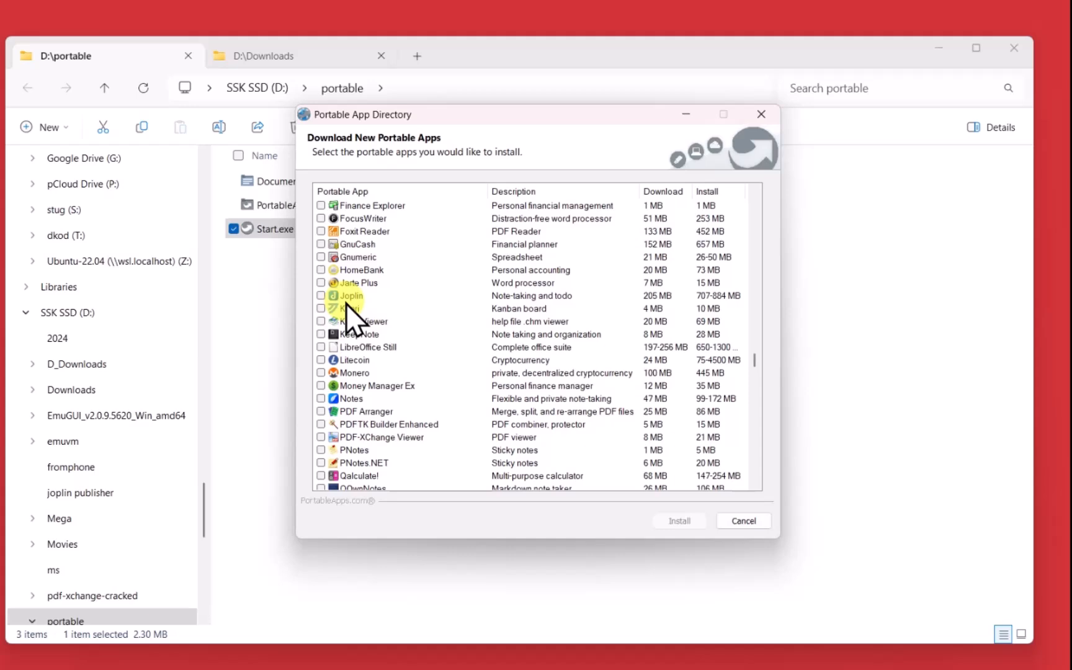
mouse_move(369, 380)
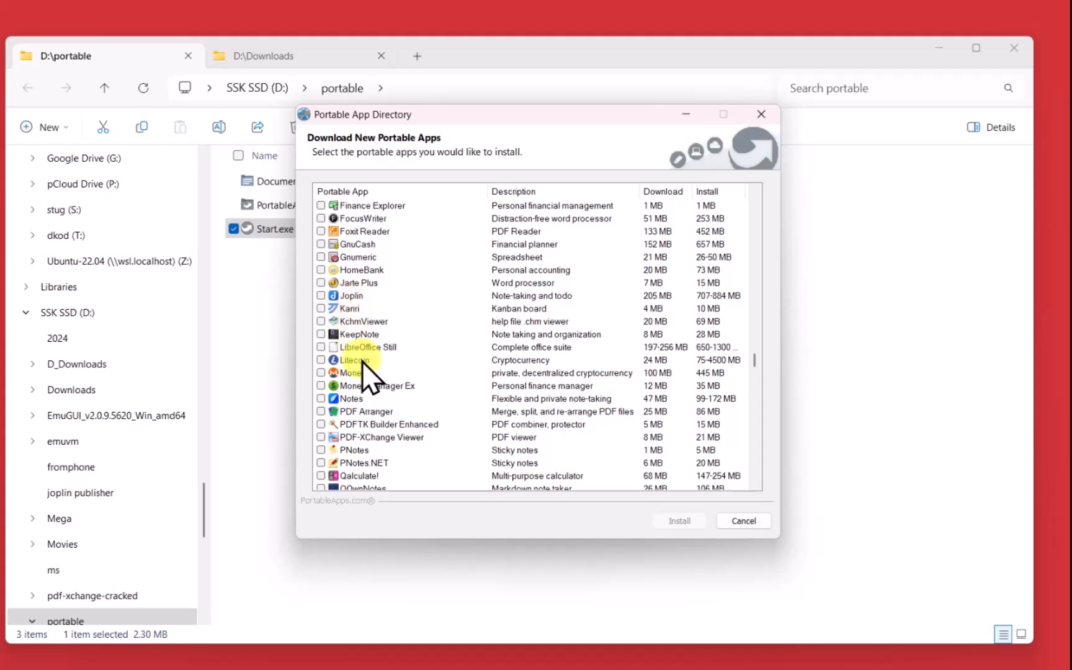
scroll(down, 3)
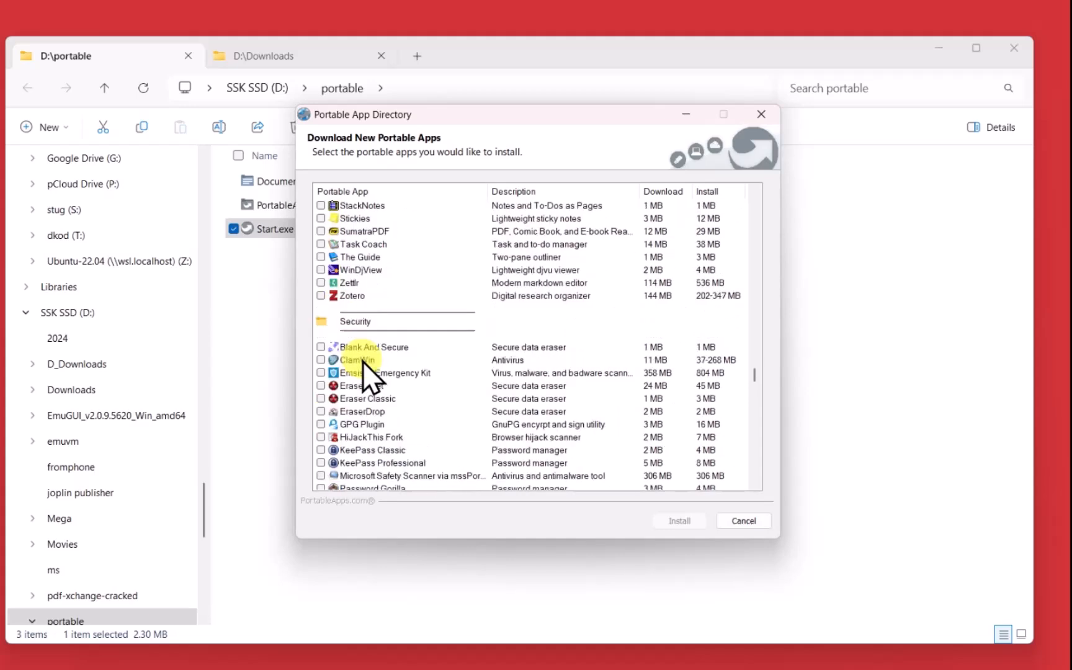
scroll(down, 3)
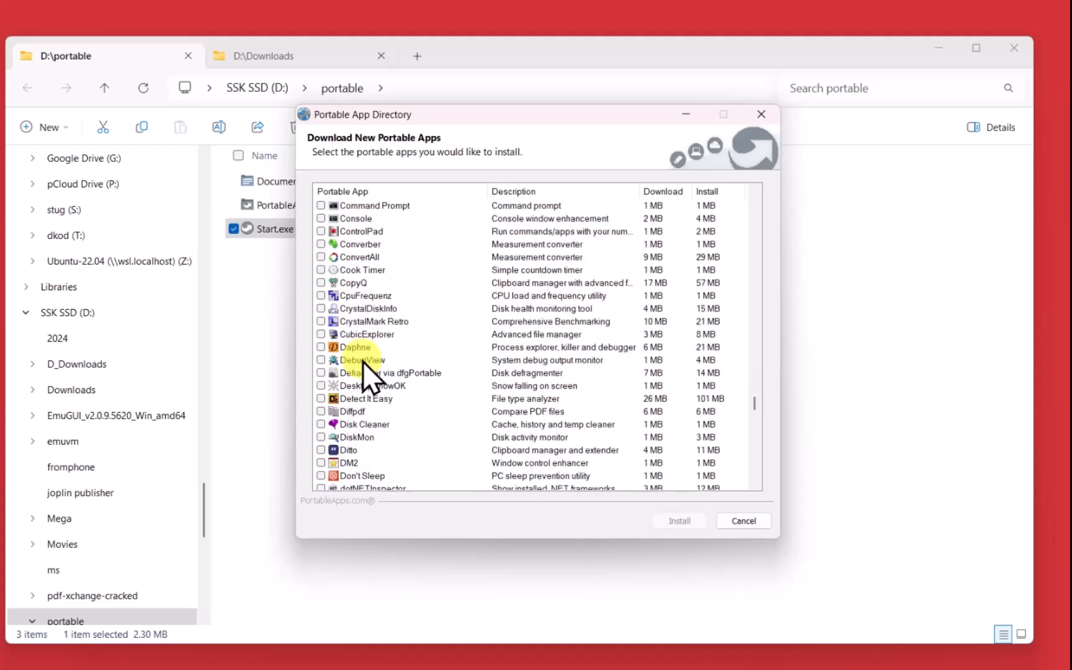
scroll(down, 3)
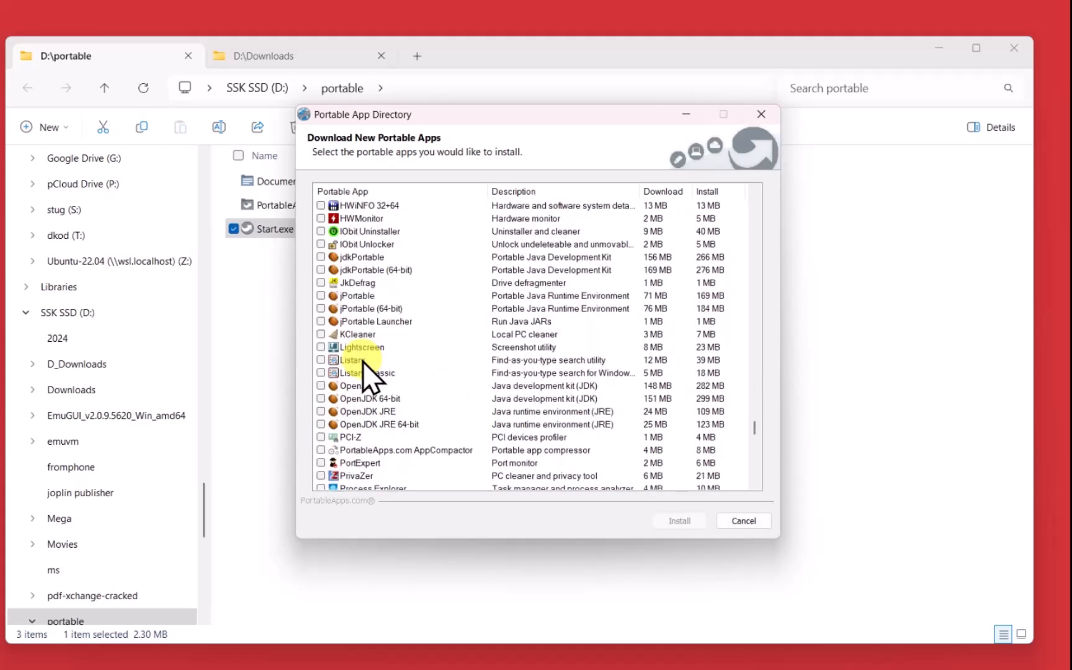
scroll(down, 3)
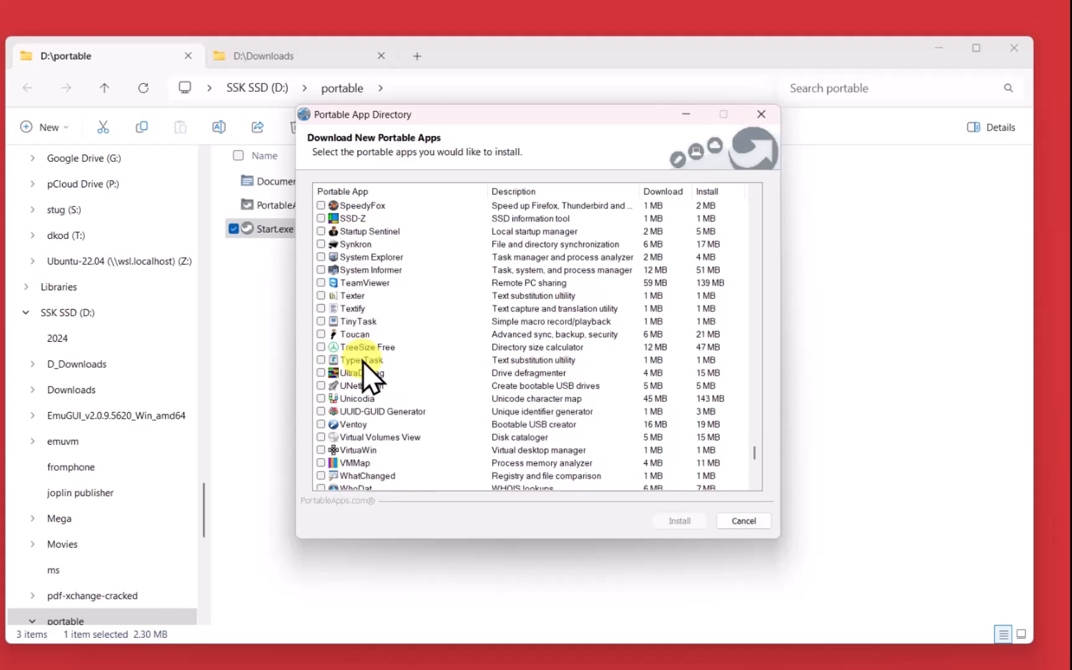
scroll(down, 3)
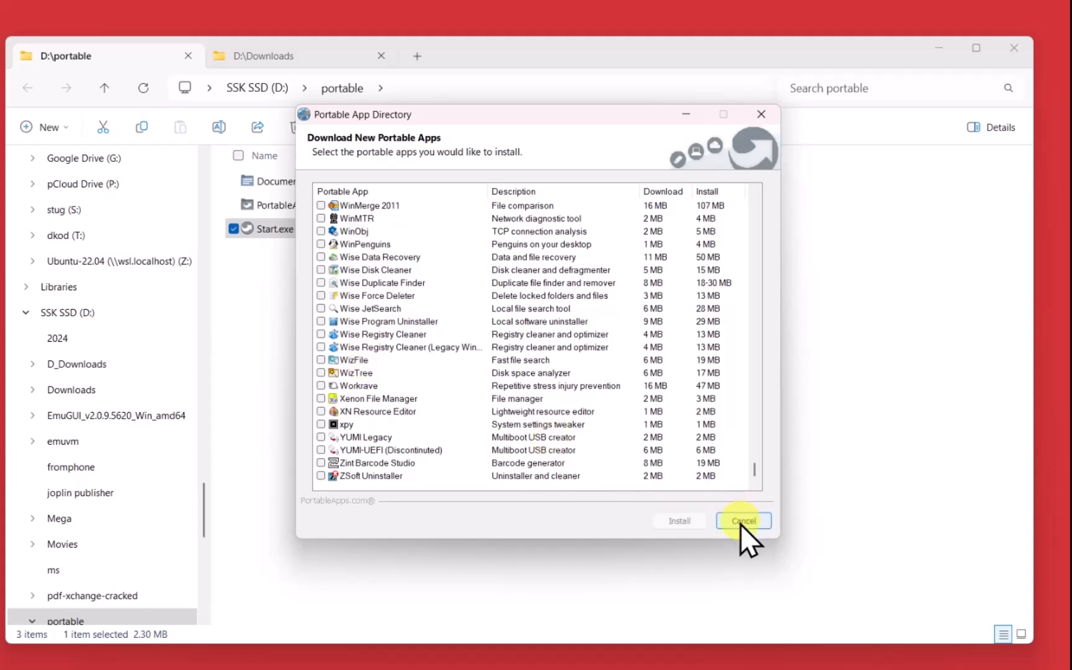
Step: Cancel the Portable App Directory, then reopen the menu and expand the Office section
click(742, 520)
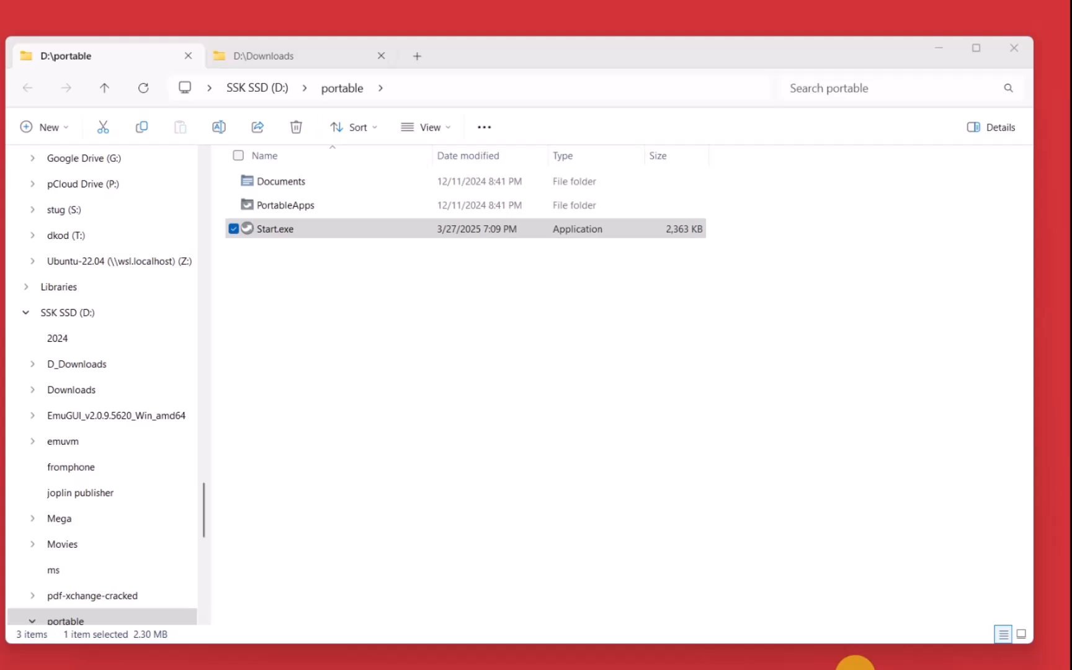
double_click(274, 228)
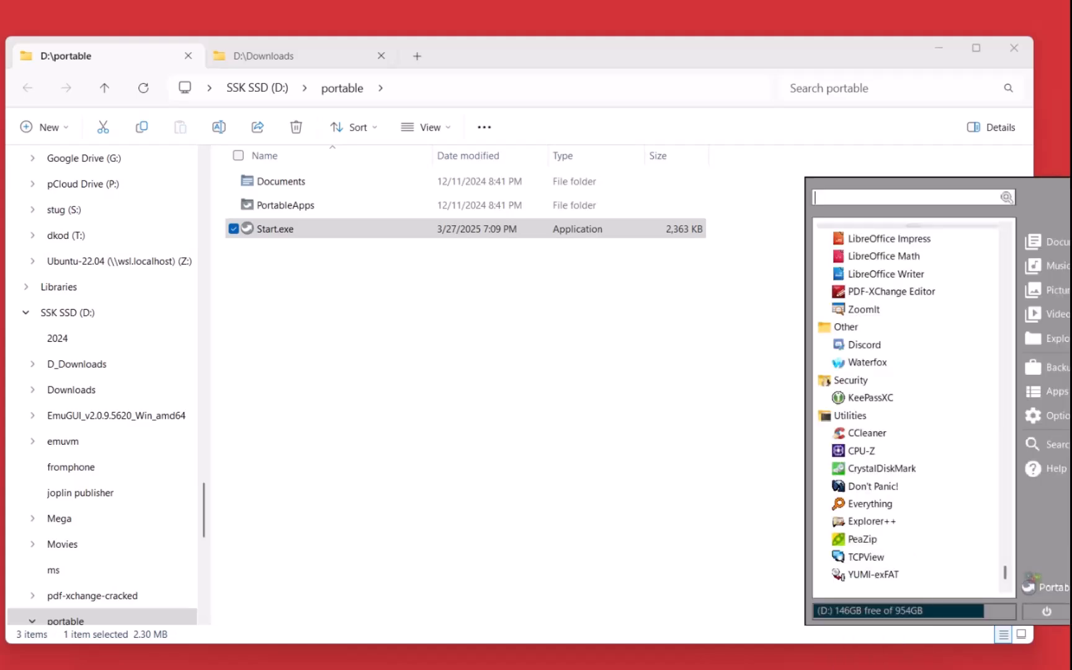
mouse_move(862, 539)
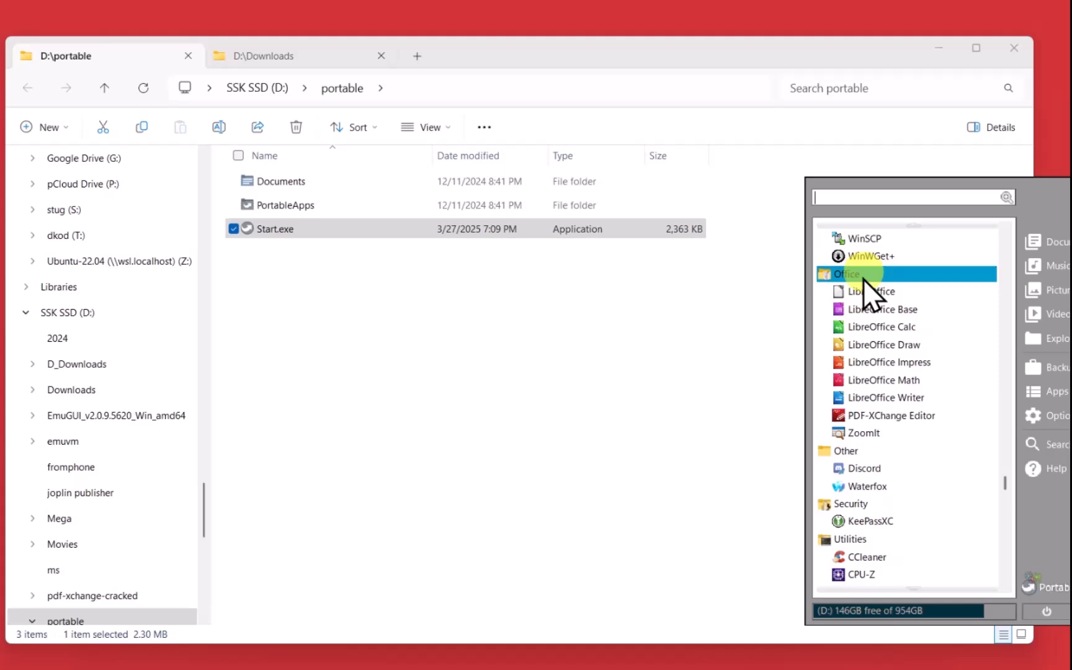
mouse_move(882, 308)
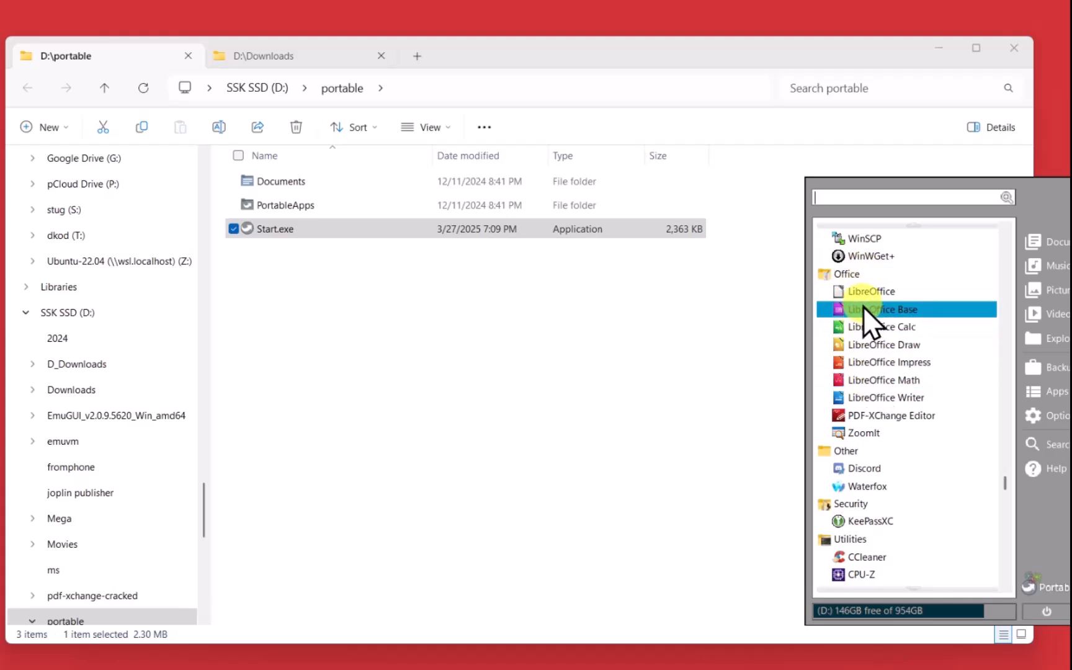
click(885, 308)
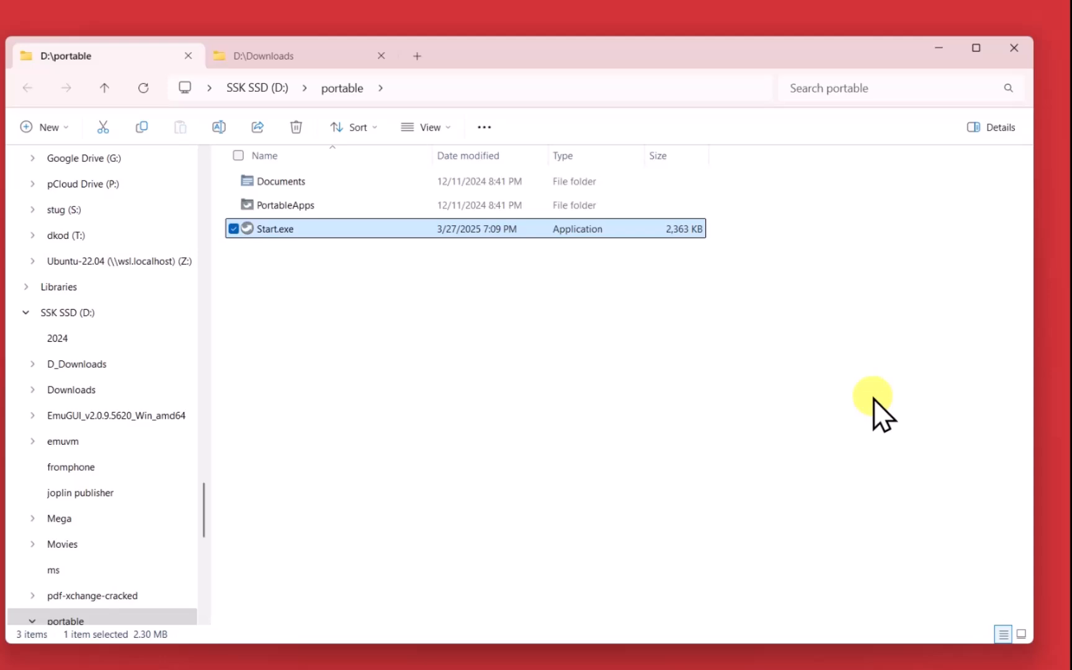
Step: Launch LibreOffice Writer Portable from the menu and wait for its splash screen
double_click(275, 229)
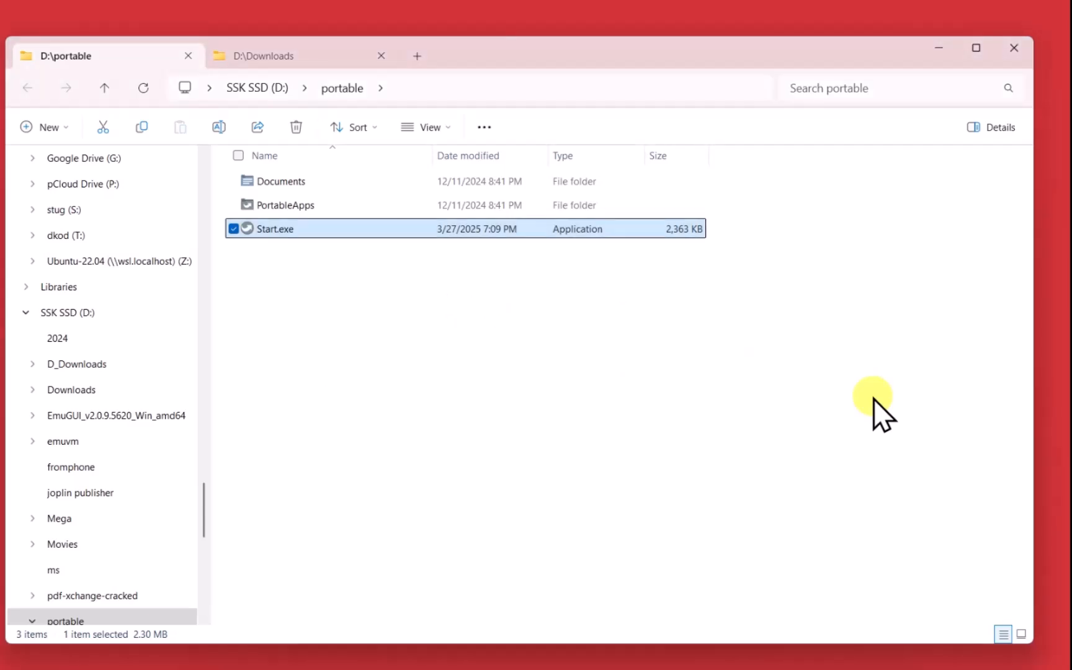
double_click(274, 229)
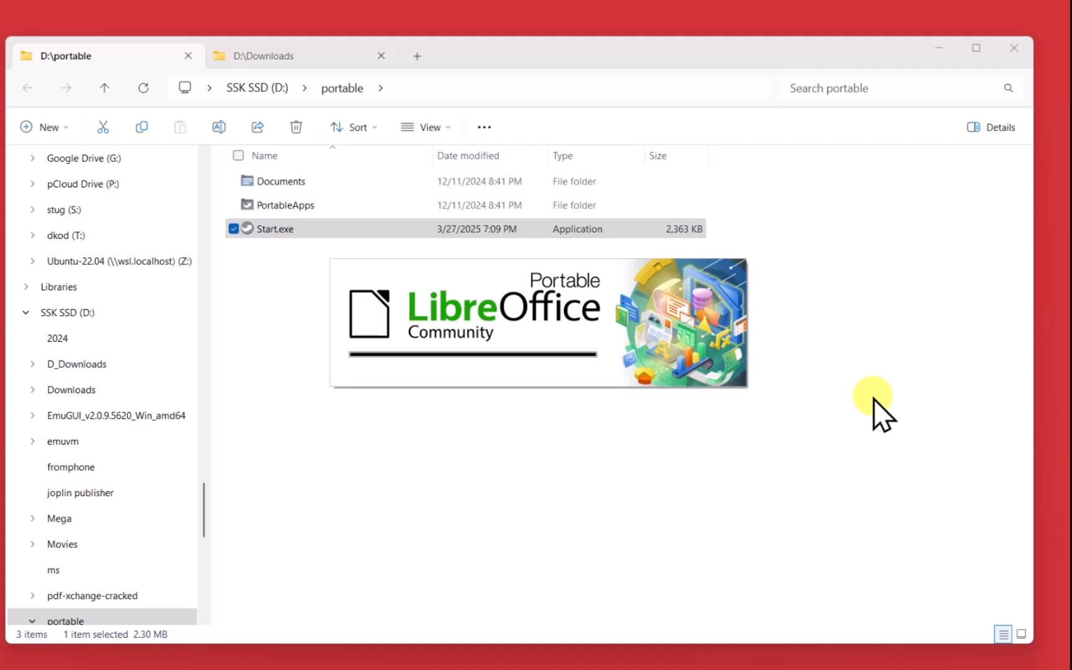
double_click(274, 228)
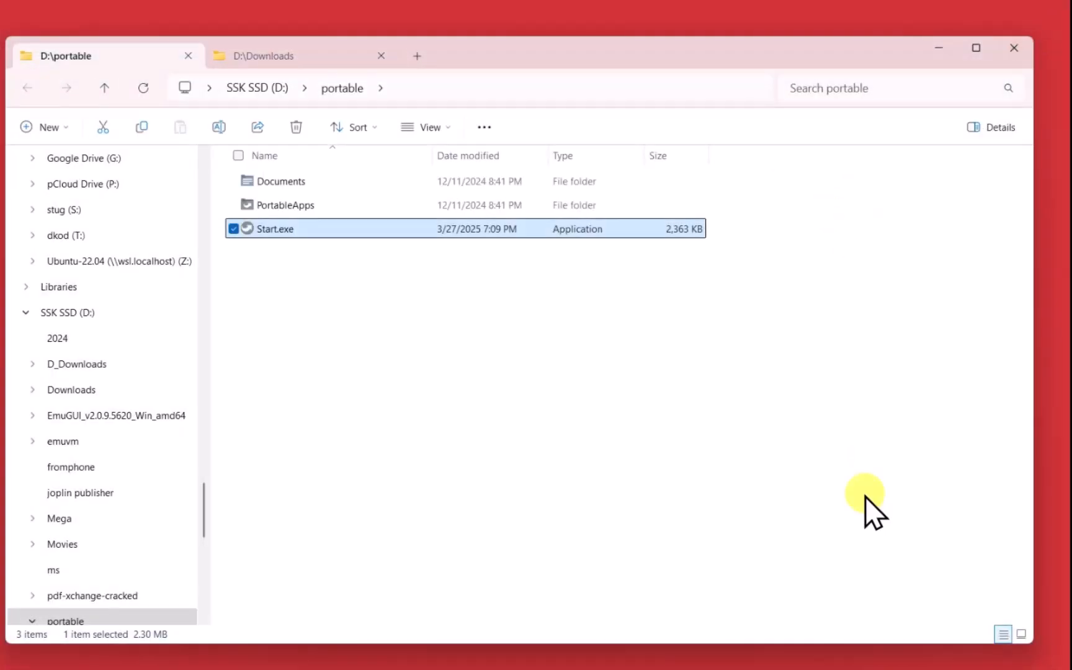
double_click(275, 228)
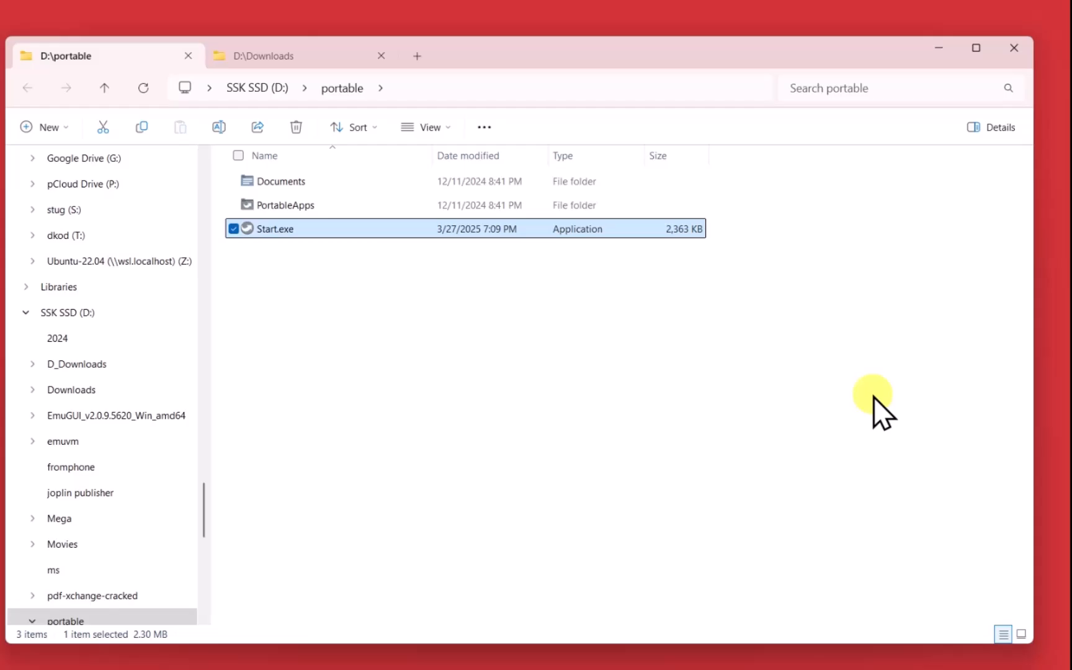
Step: Let Writer finish loading and dismiss the Tip of the Day with OK
double_click(274, 229)
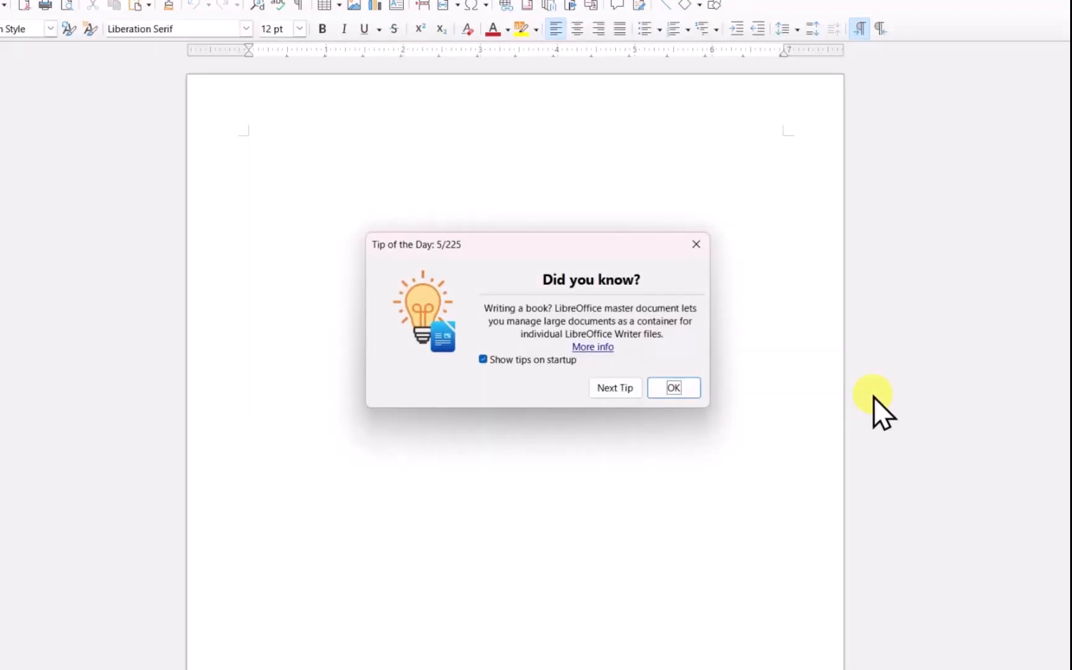
click(673, 388)
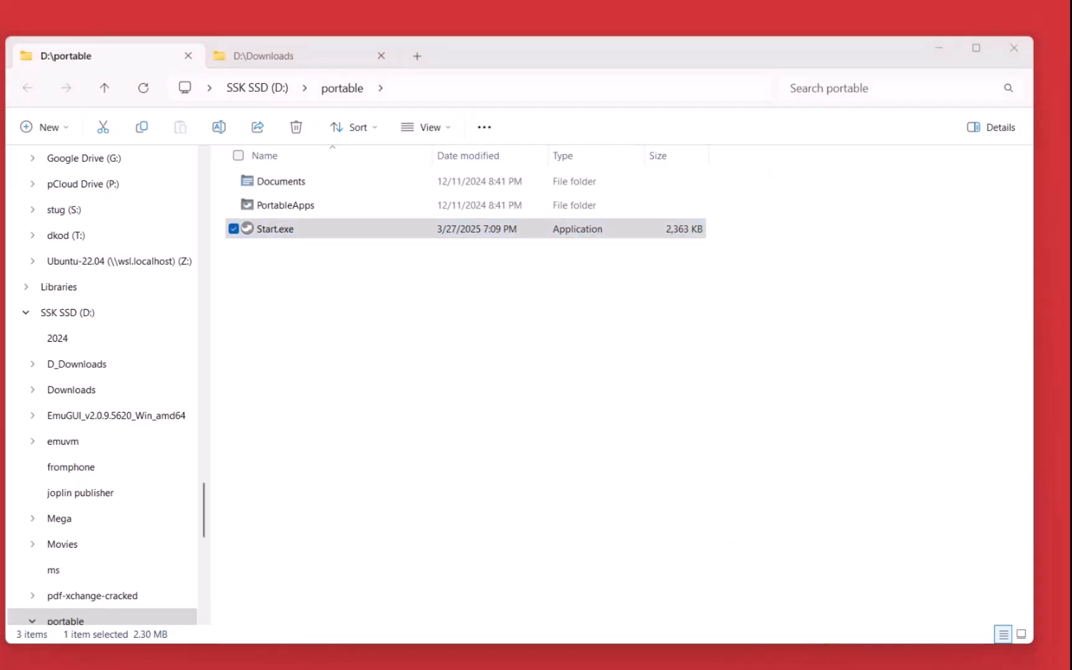
Step: Open the PortableApps tray menu and scroll up past Office and Internet to the first categories
double_click(275, 228)
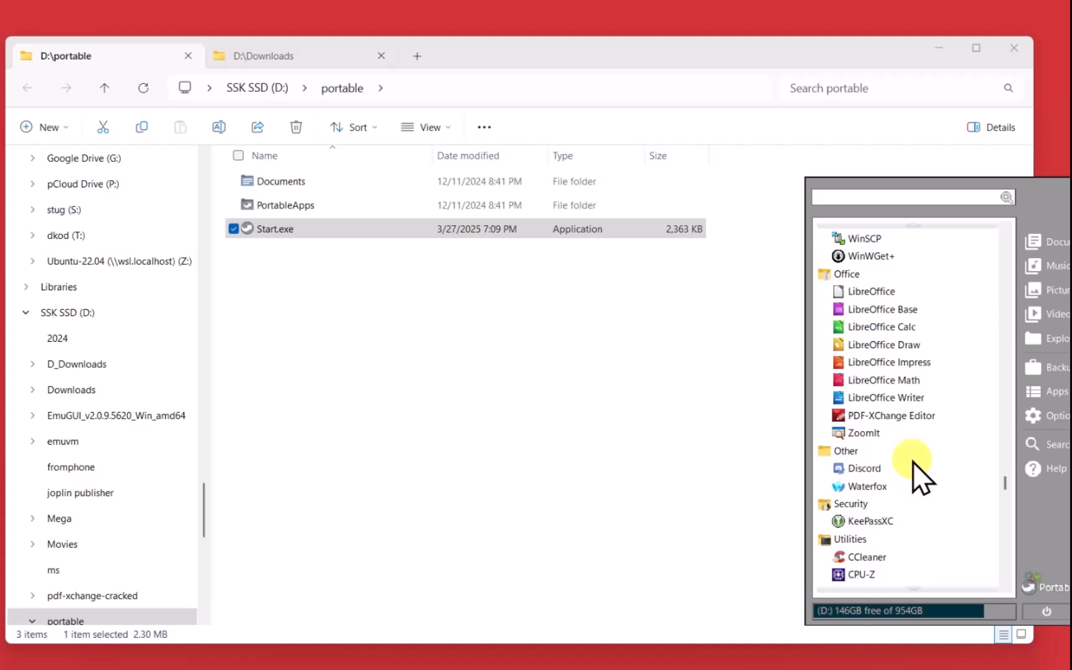
scroll(up, 3)
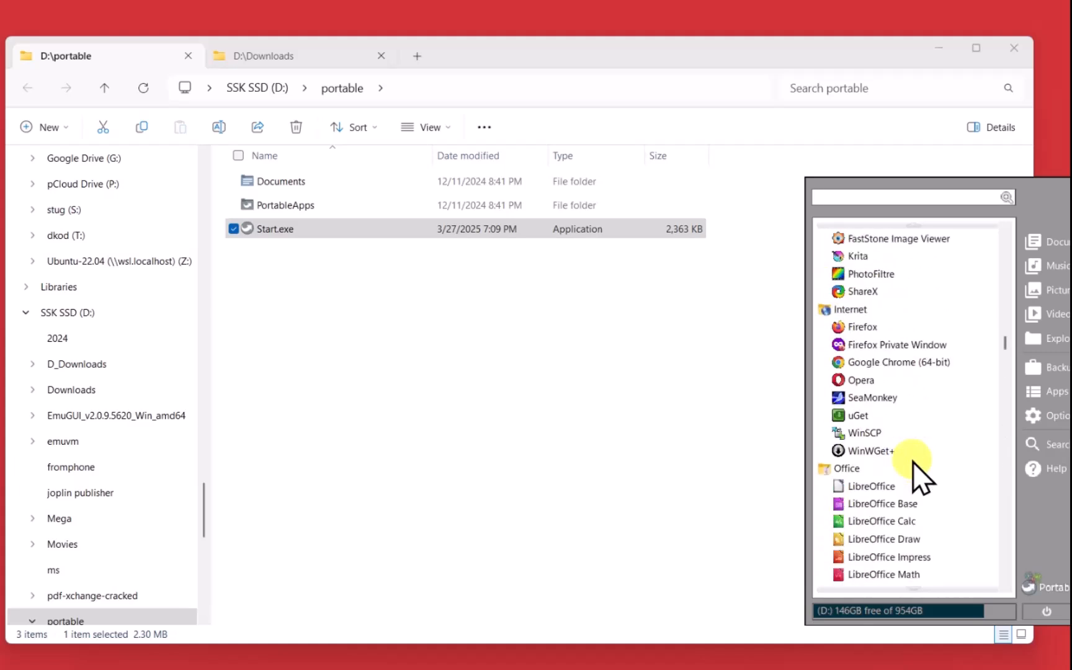
scroll(up, 3)
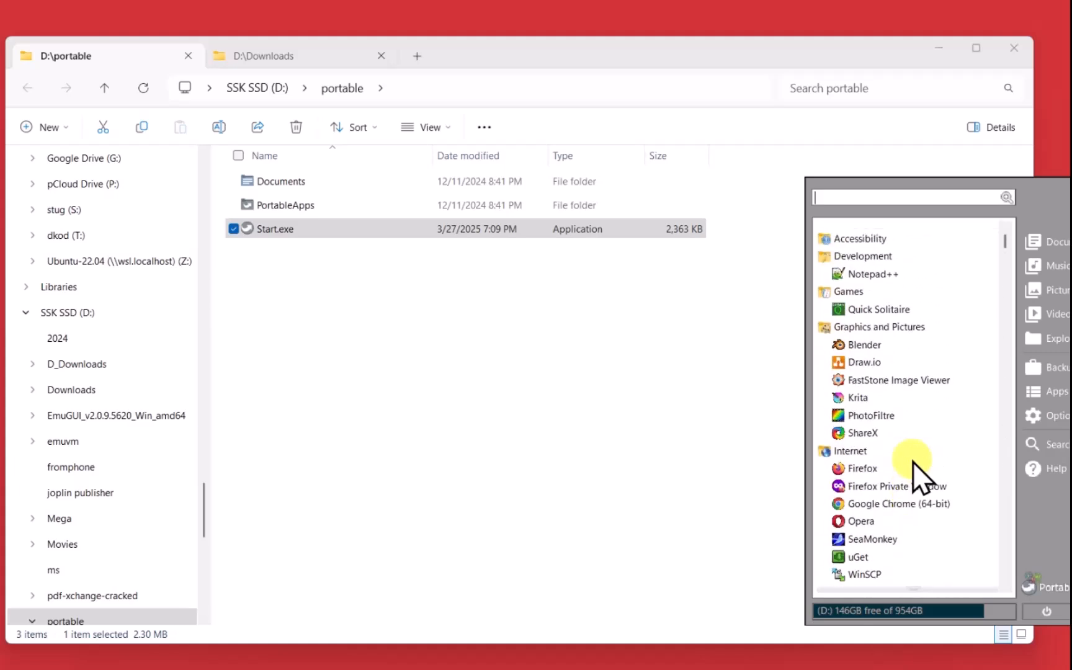